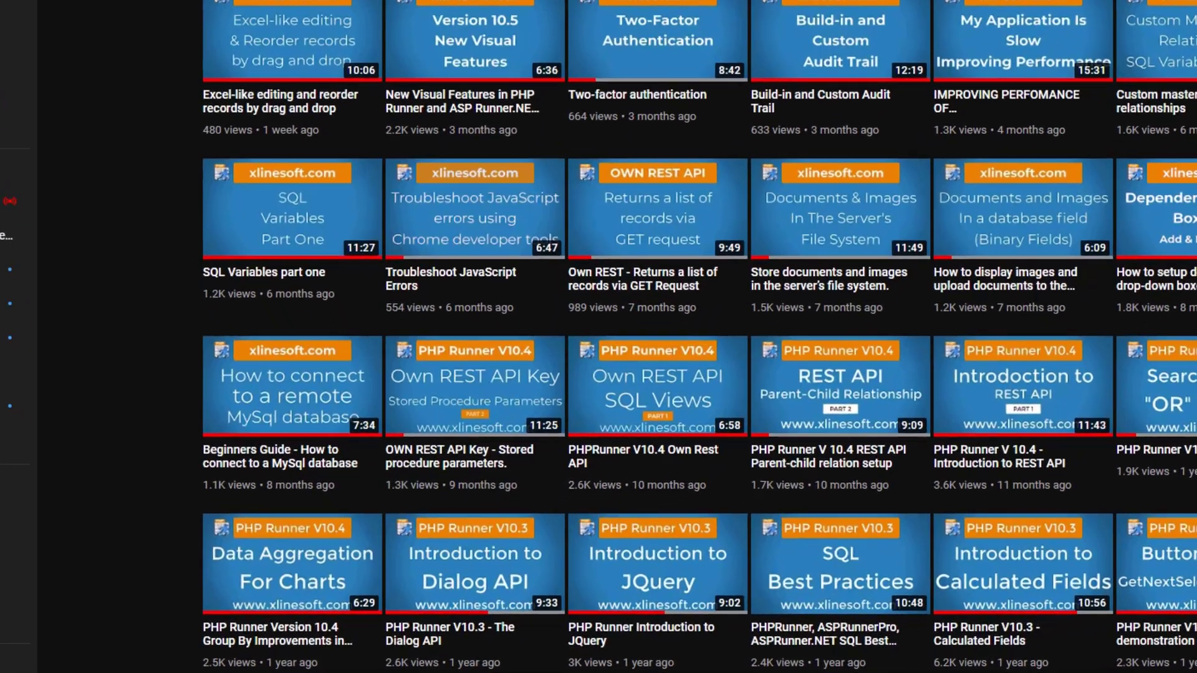
# Step: Search the manual for 'Dialog API' and read the About Dialog API parameters and examples
pyautogui.scroll(3)
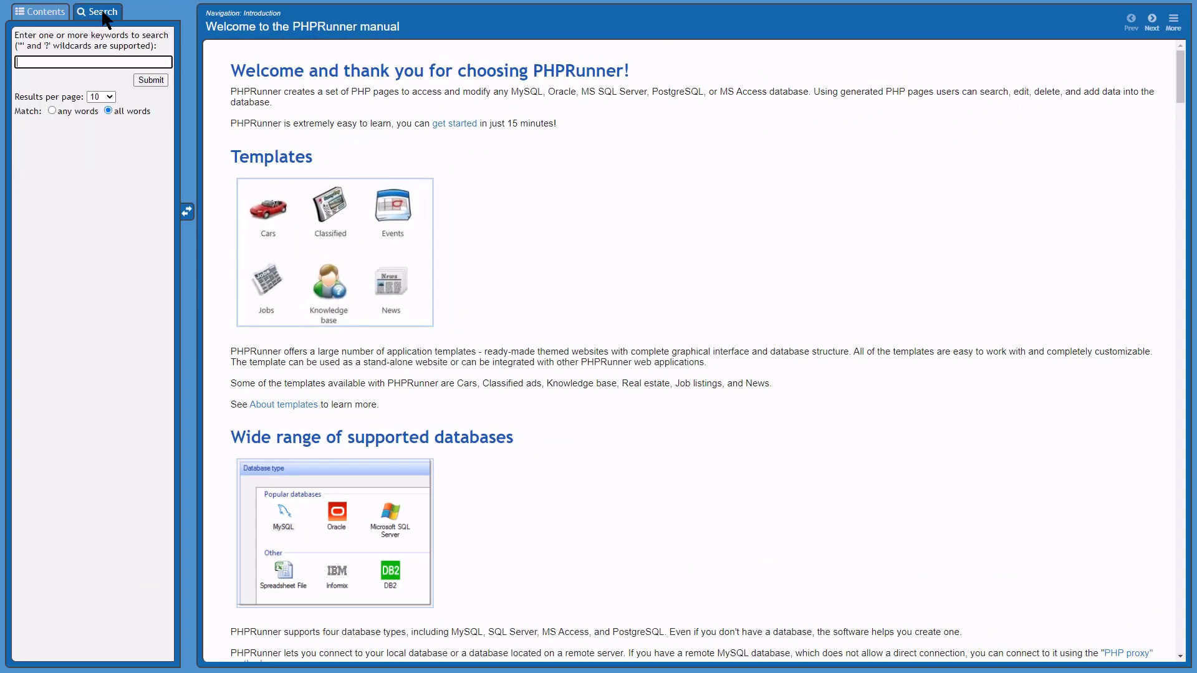
pyautogui.write('Dialog API')
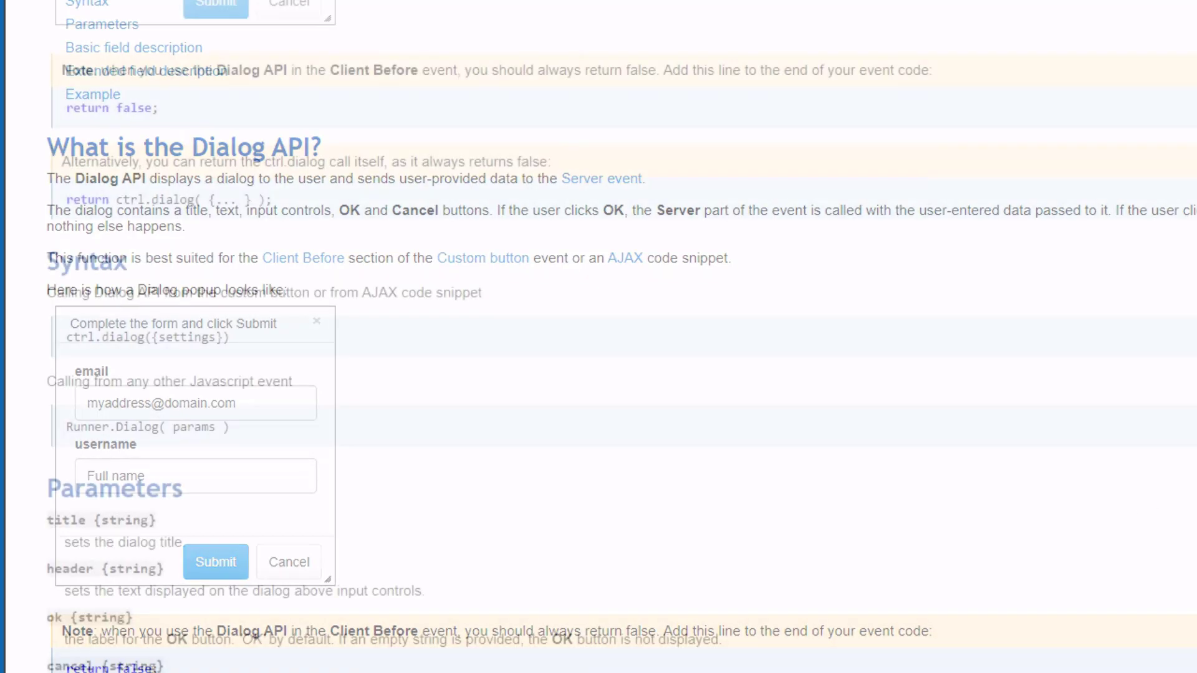
pyautogui.click(316, 320)
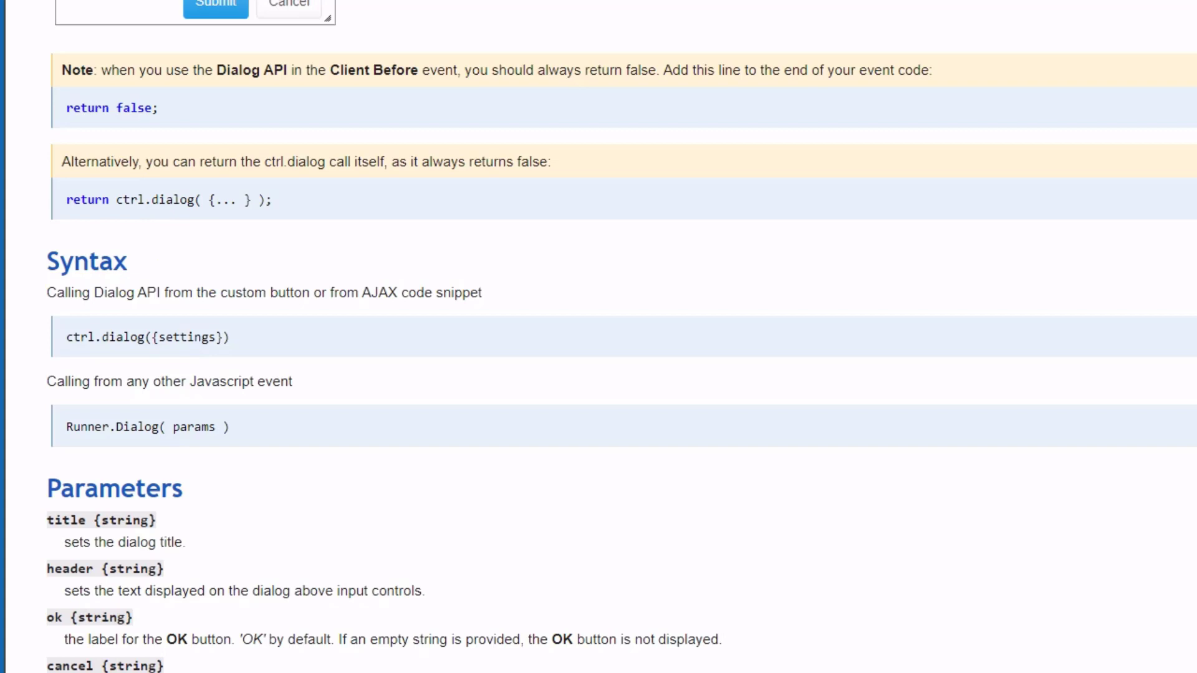
pyautogui.scroll(-3)
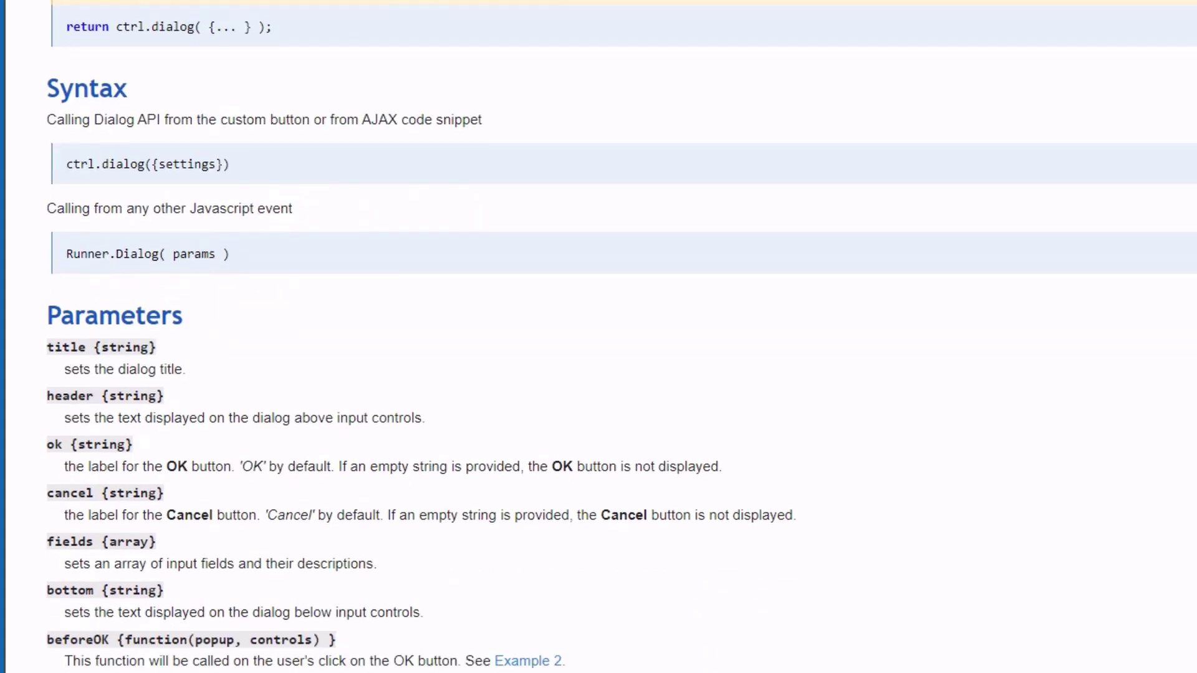
pyautogui.scroll(-3)
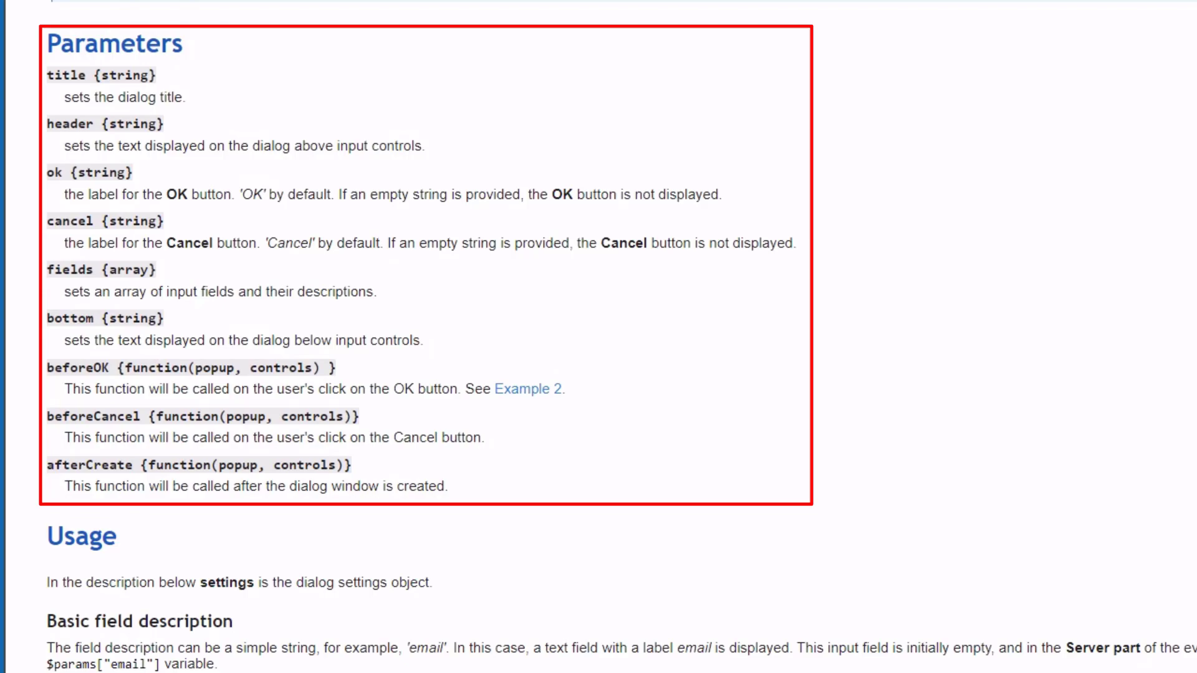
pyautogui.scroll(-3)
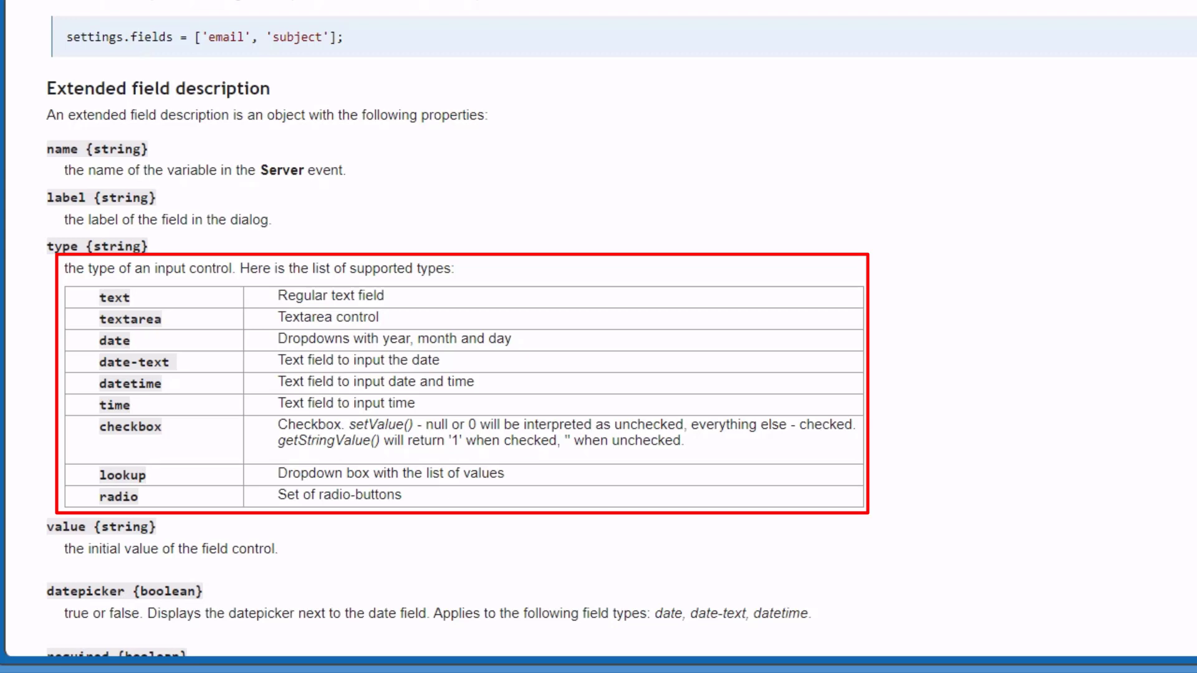
pyautogui.scroll(-3)
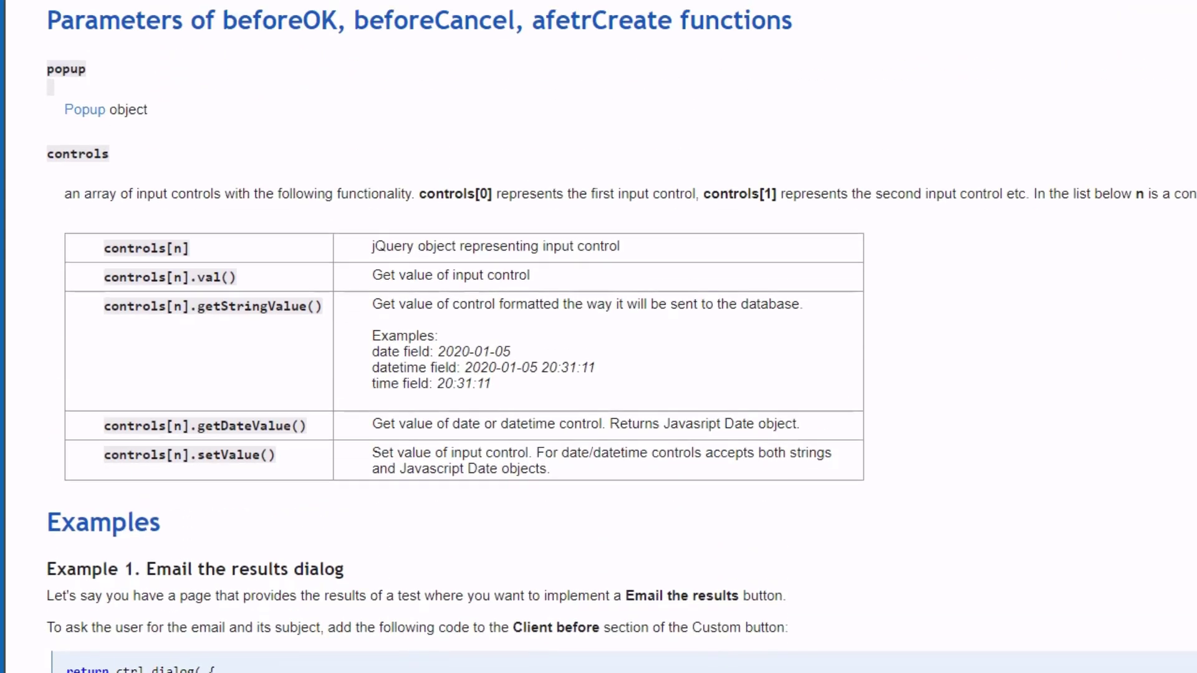
pyautogui.scroll(3)
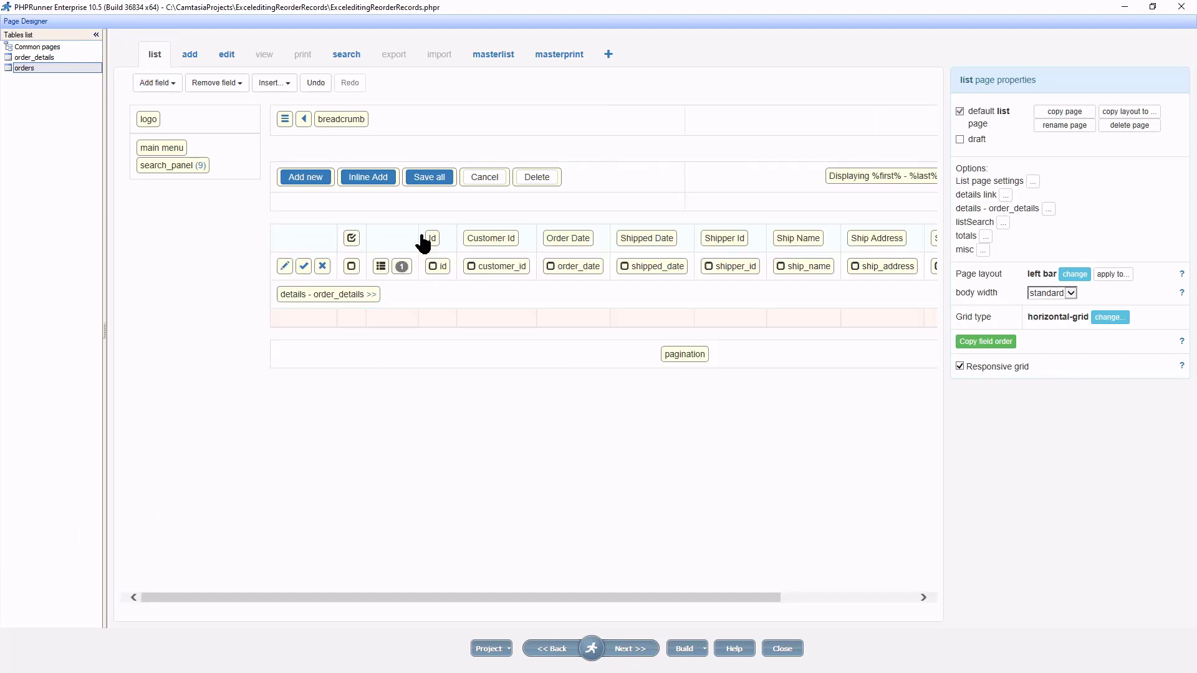
# Step: Split the Id cell and shift the Id heading and id field, leaving an empty column left of Id
pyautogui.click(438, 266)
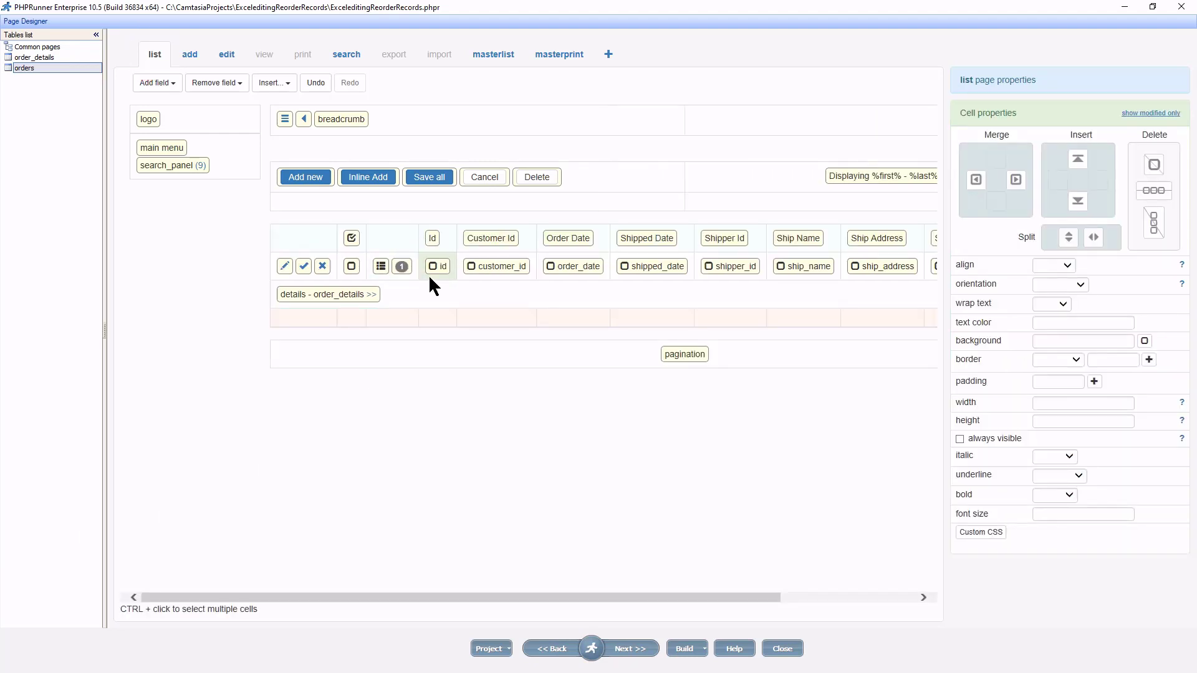
pyautogui.click(1093, 237)
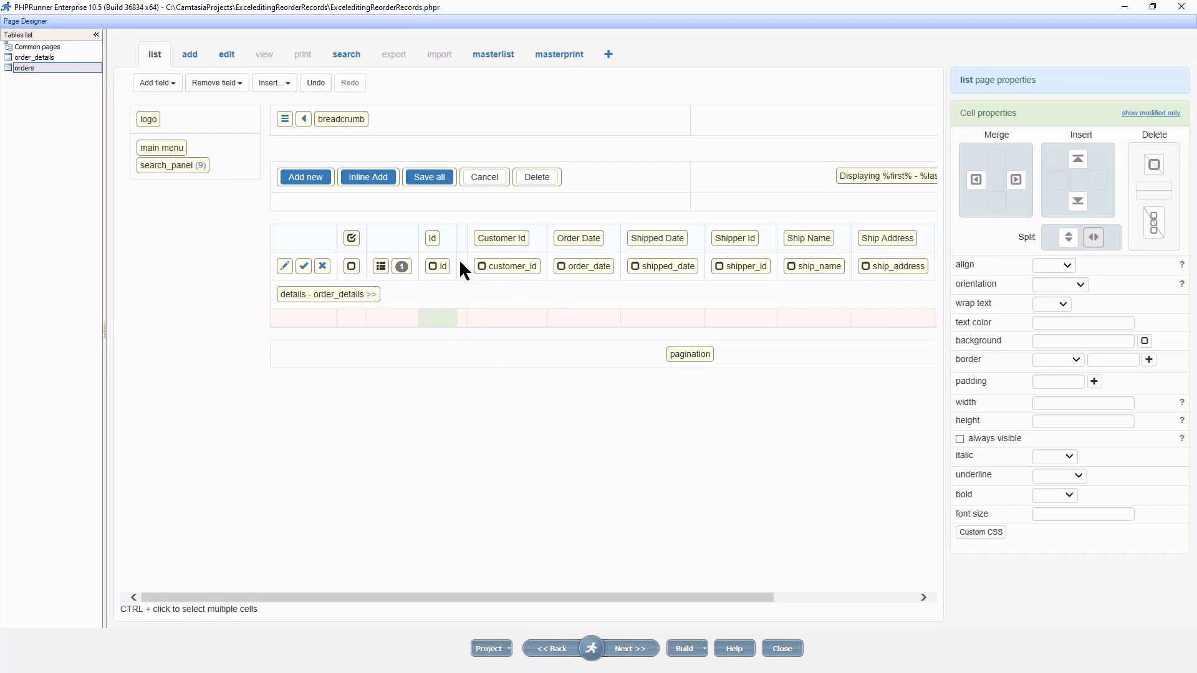
pyautogui.click(466, 237)
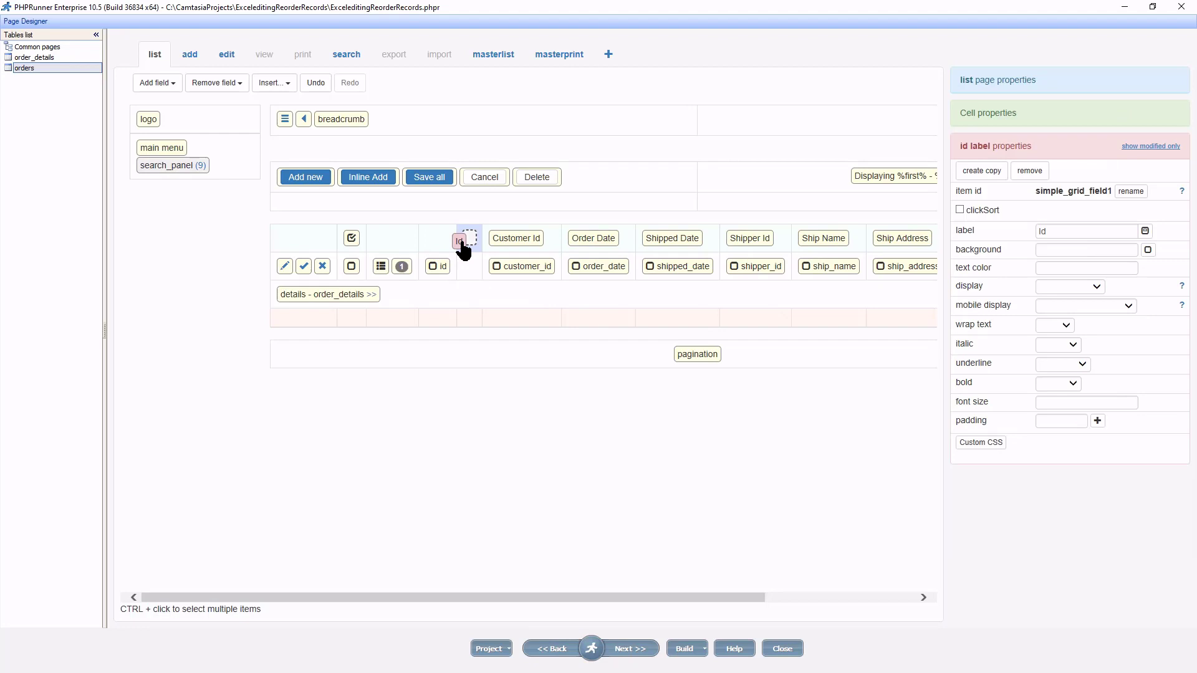
pyautogui.click(459, 266)
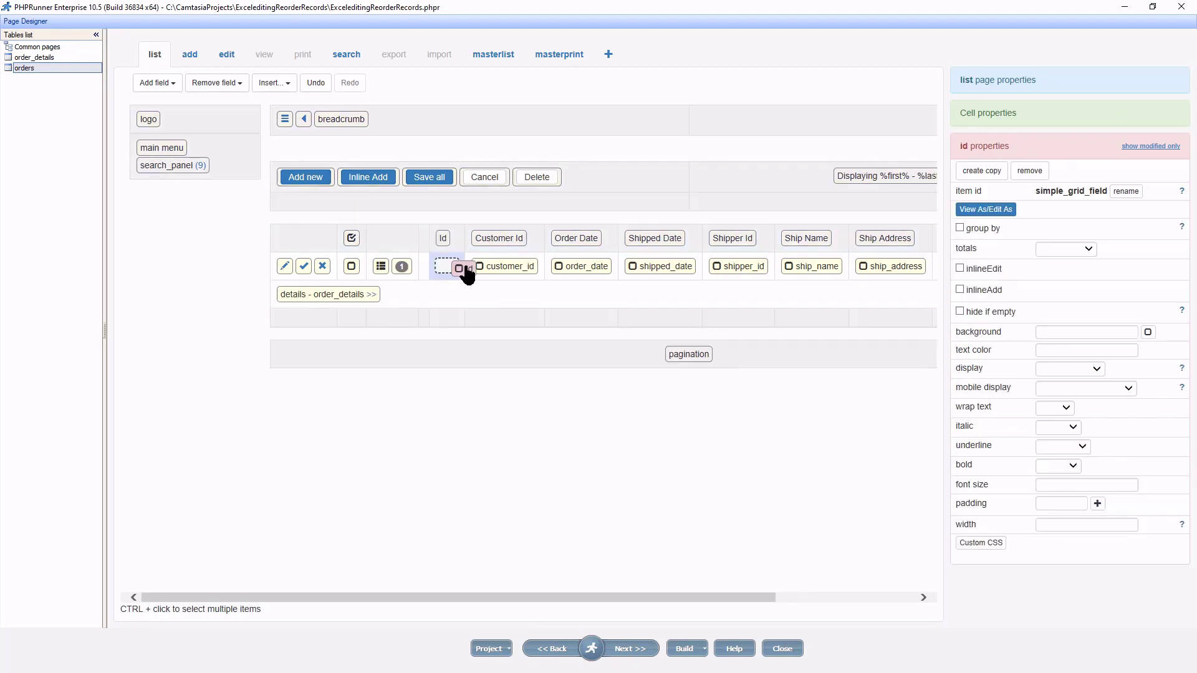
pyautogui.click(447, 266)
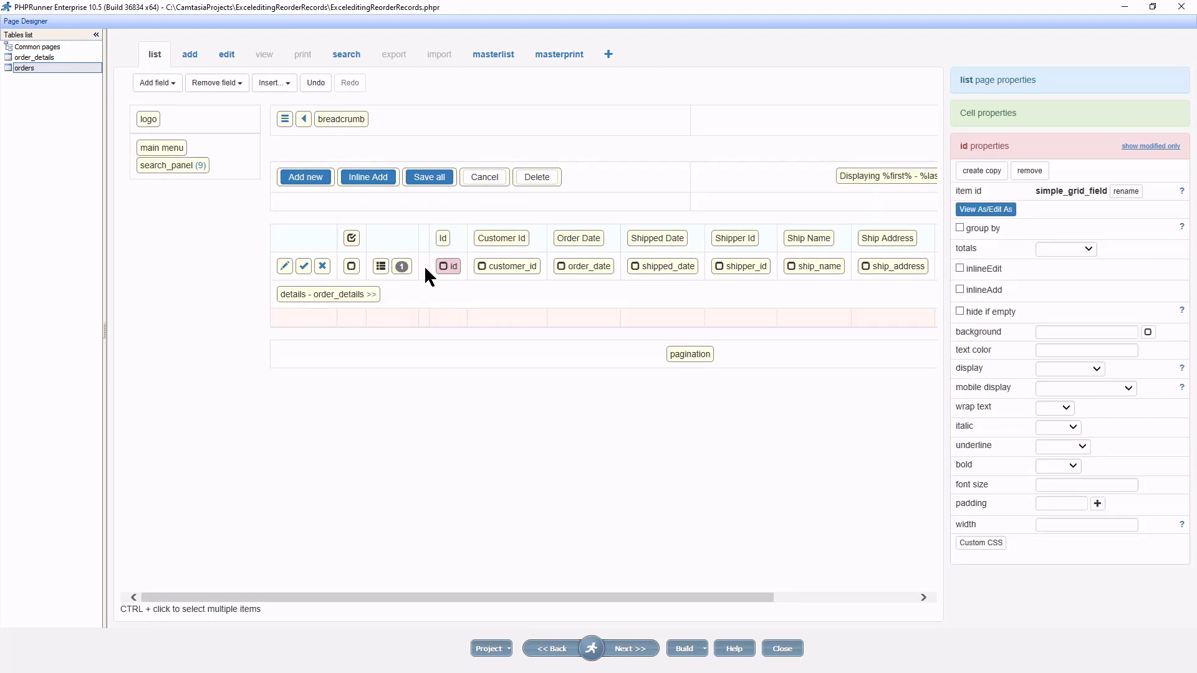
pyautogui.click(403, 266)
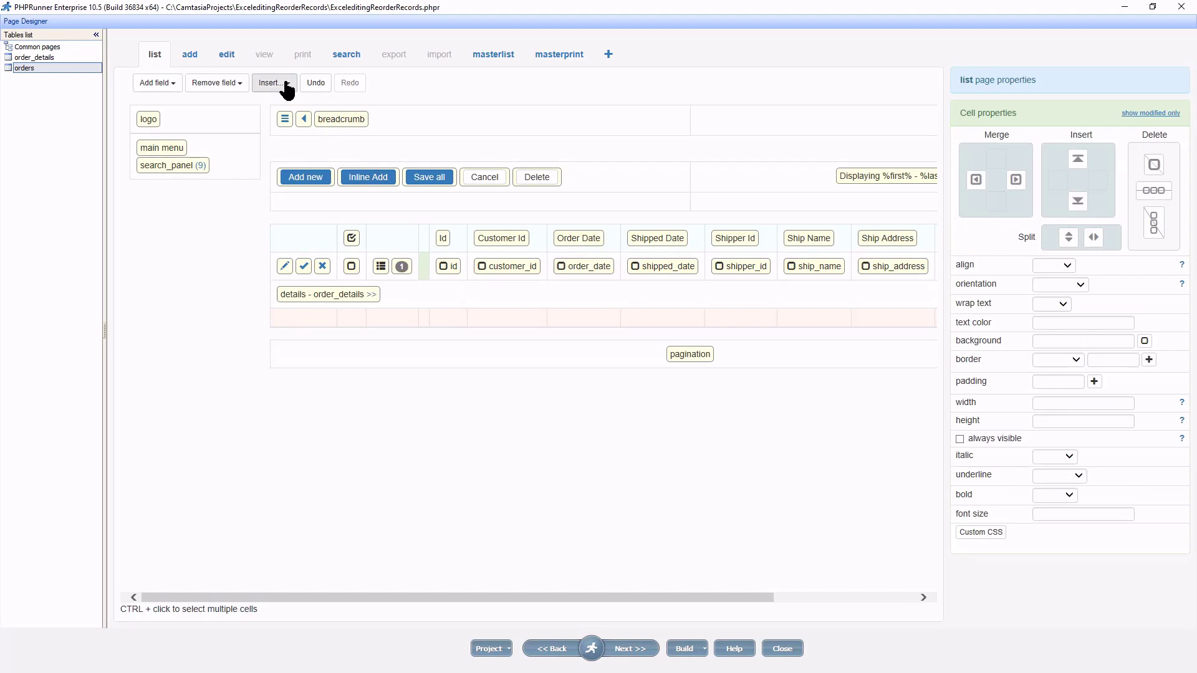
# Step: Insert a new custom button 'Add Payment' with xtra-small size and danger style
pyautogui.click(271, 83)
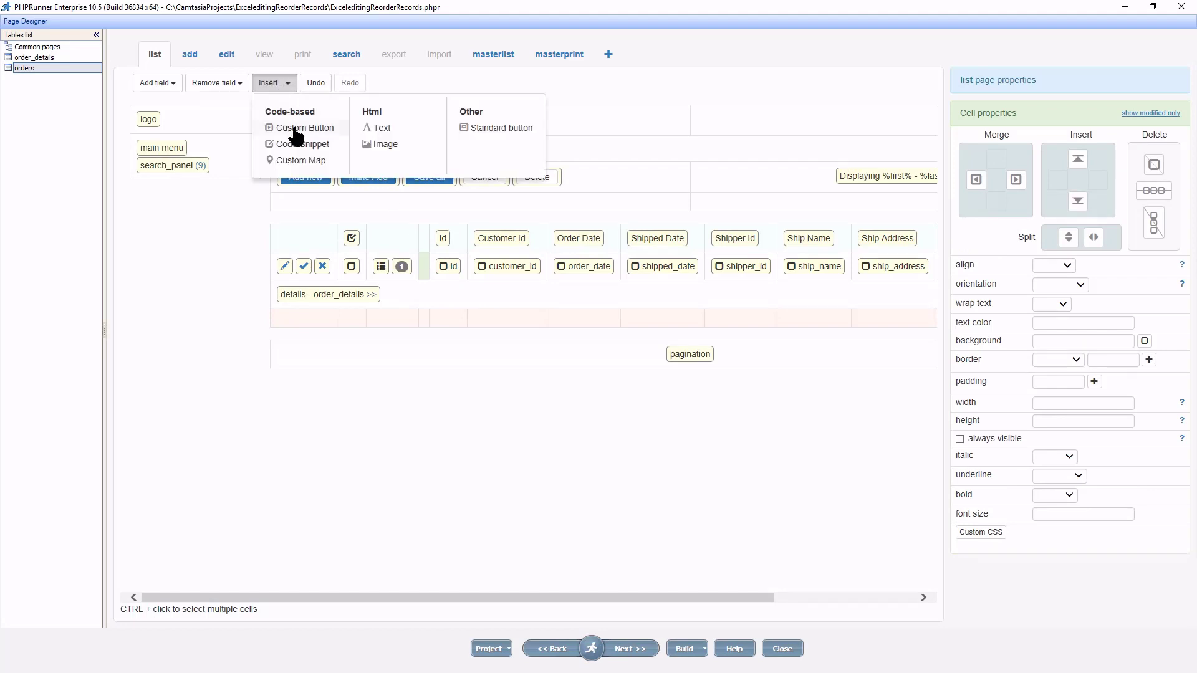
pyautogui.click(305, 128)
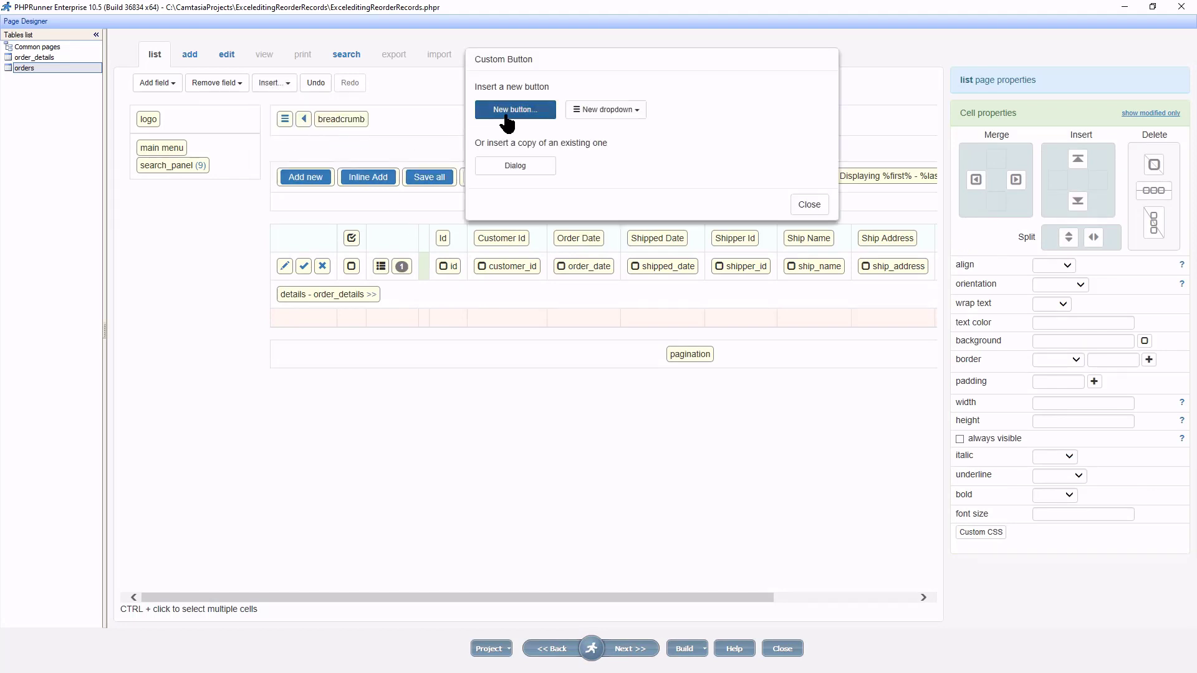
pyautogui.click(515, 109)
pyautogui.write('A')
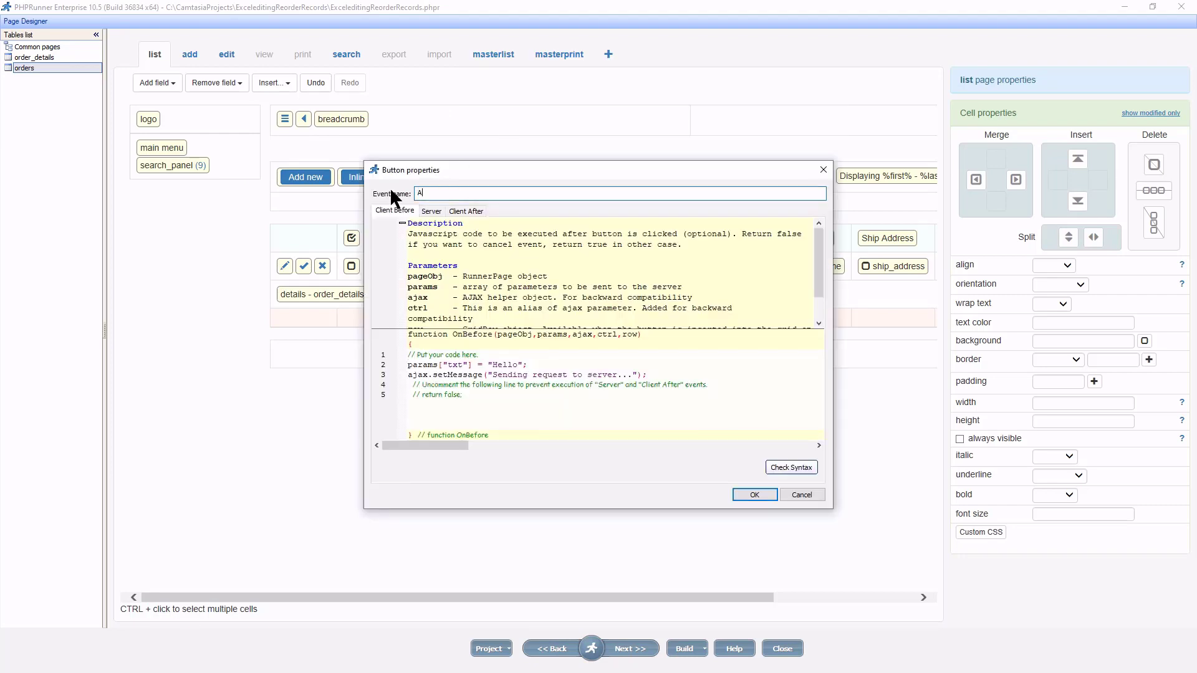
pyautogui.write('dd Payment')
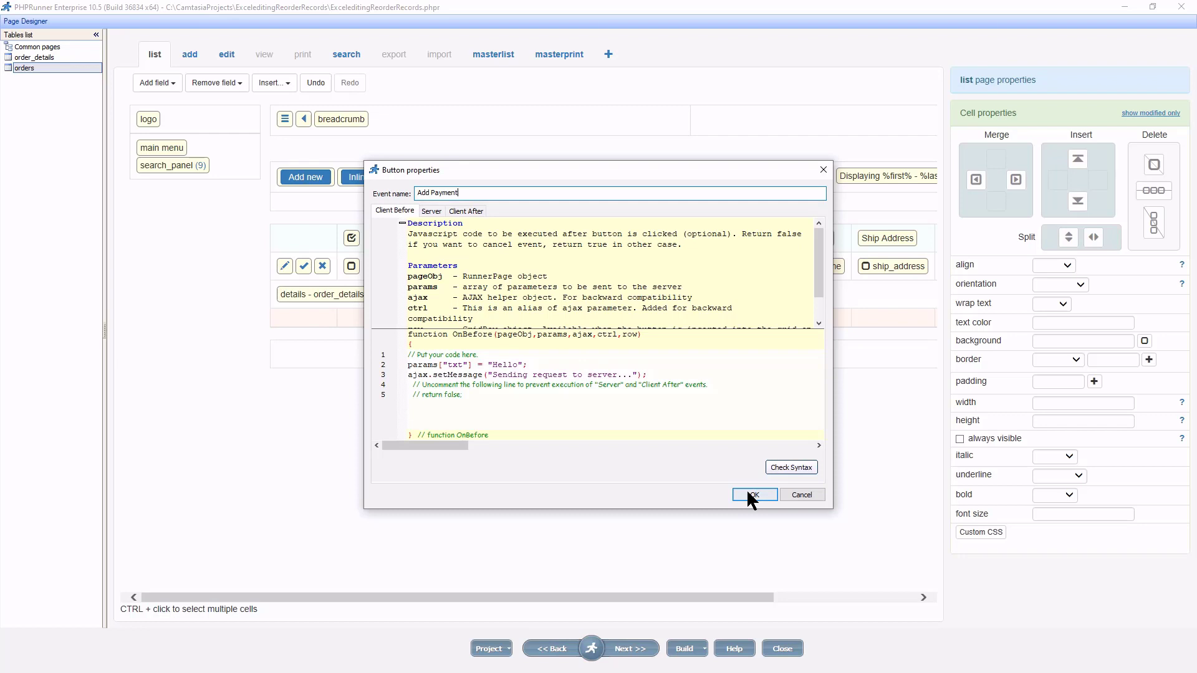
pyautogui.click(754, 493)
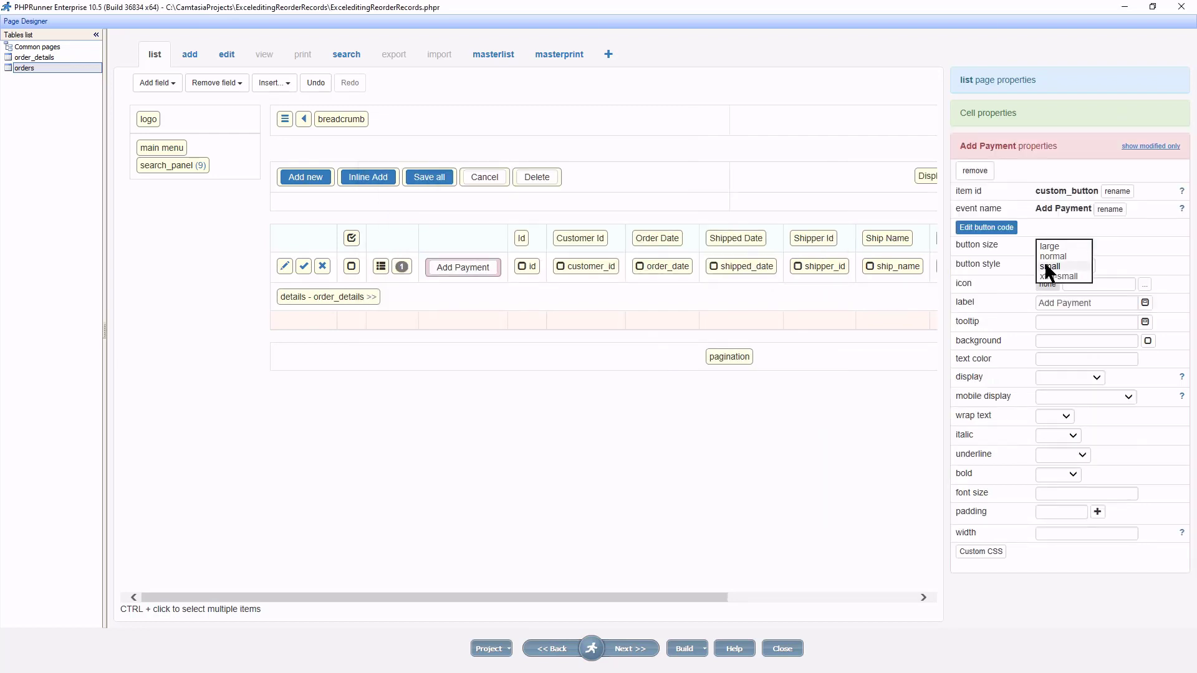
pyautogui.click(1058, 275)
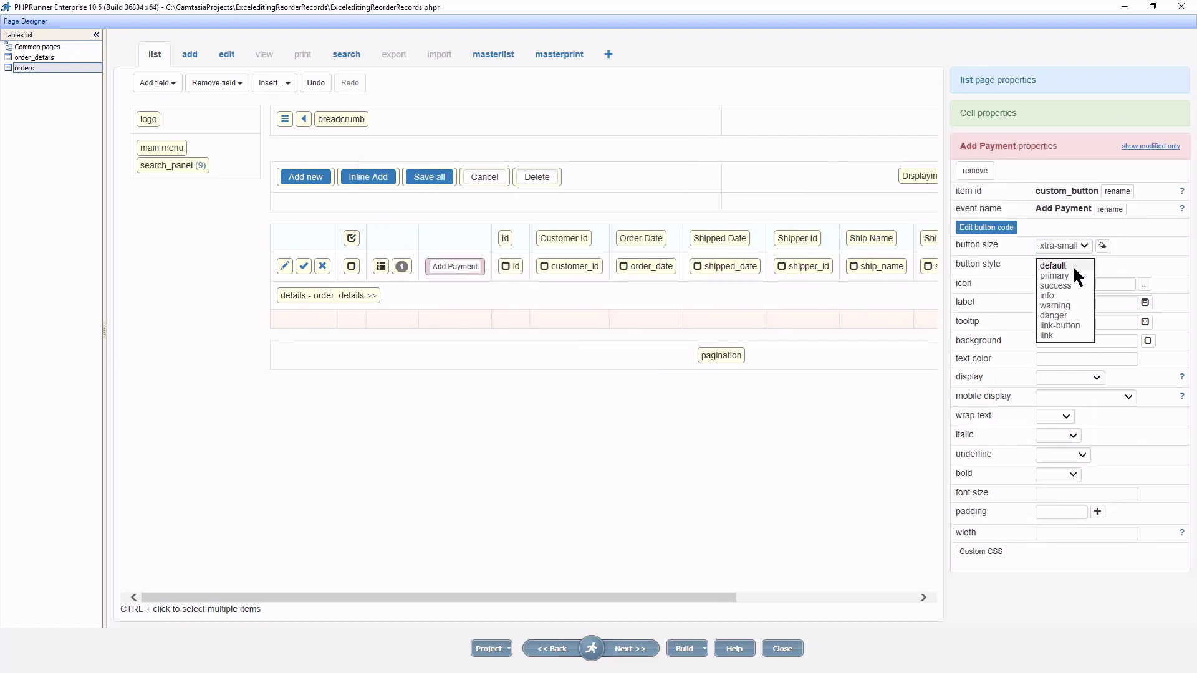
pyautogui.click(1054, 316)
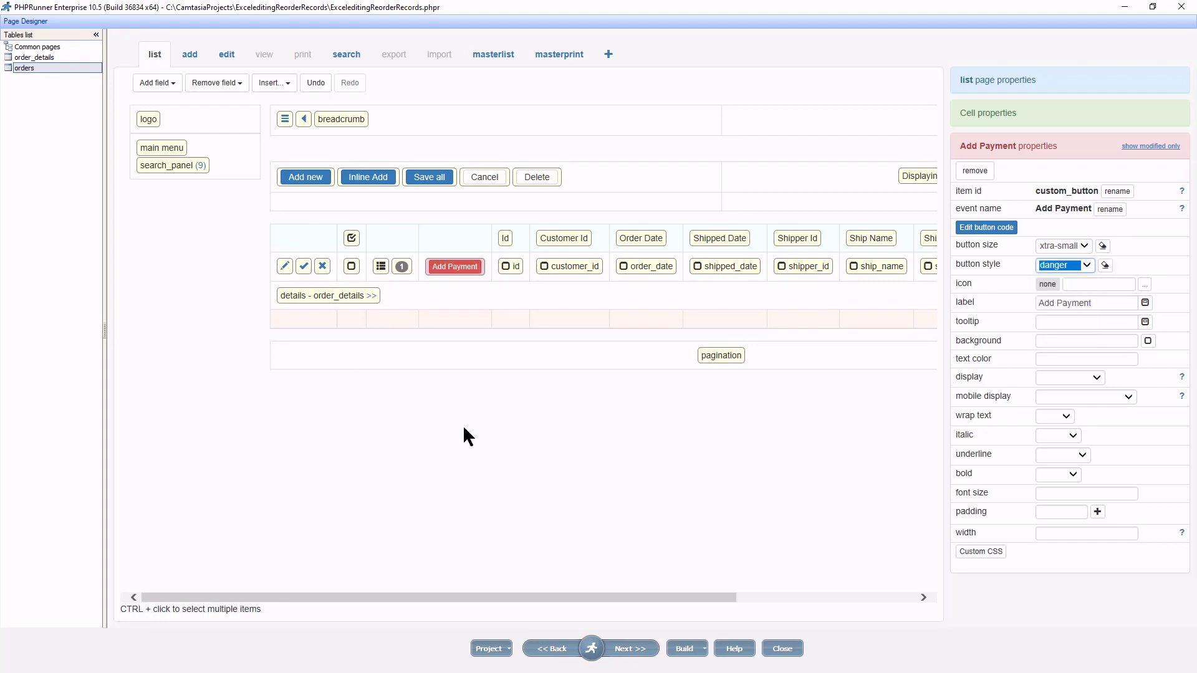
pyautogui.click(986, 227)
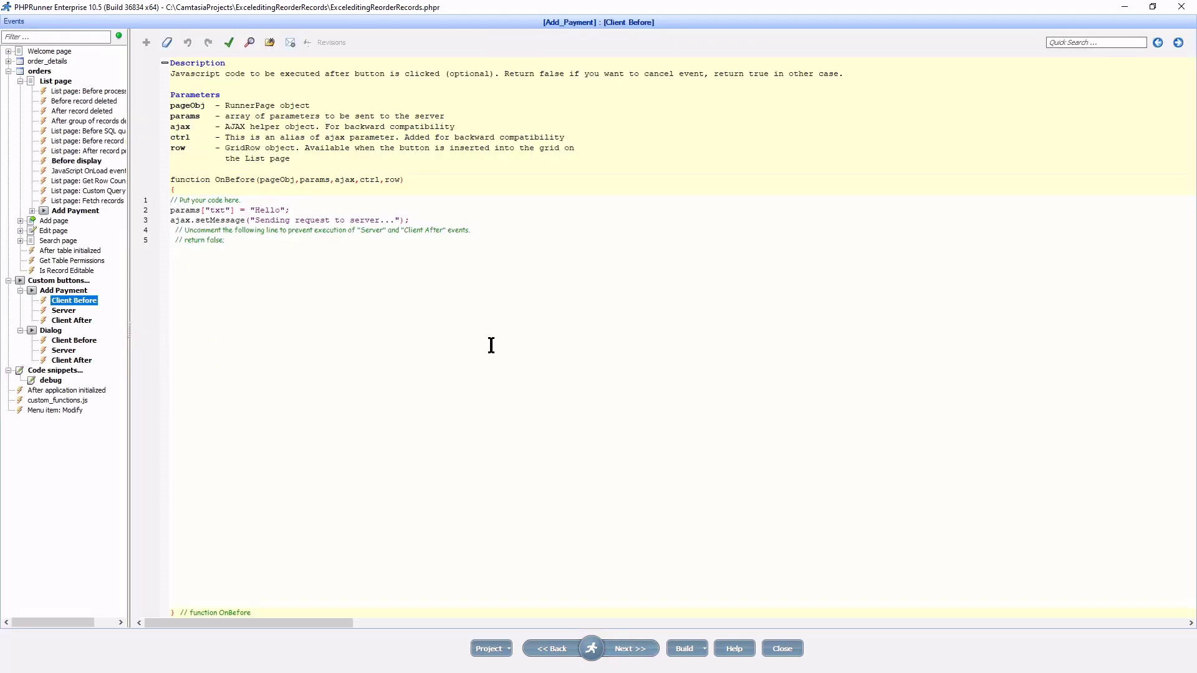
# Step: Replace the sample Client Before code with 'return ctrl.dialog( {...} );' copied from the manual
pyautogui.click(732, 649)
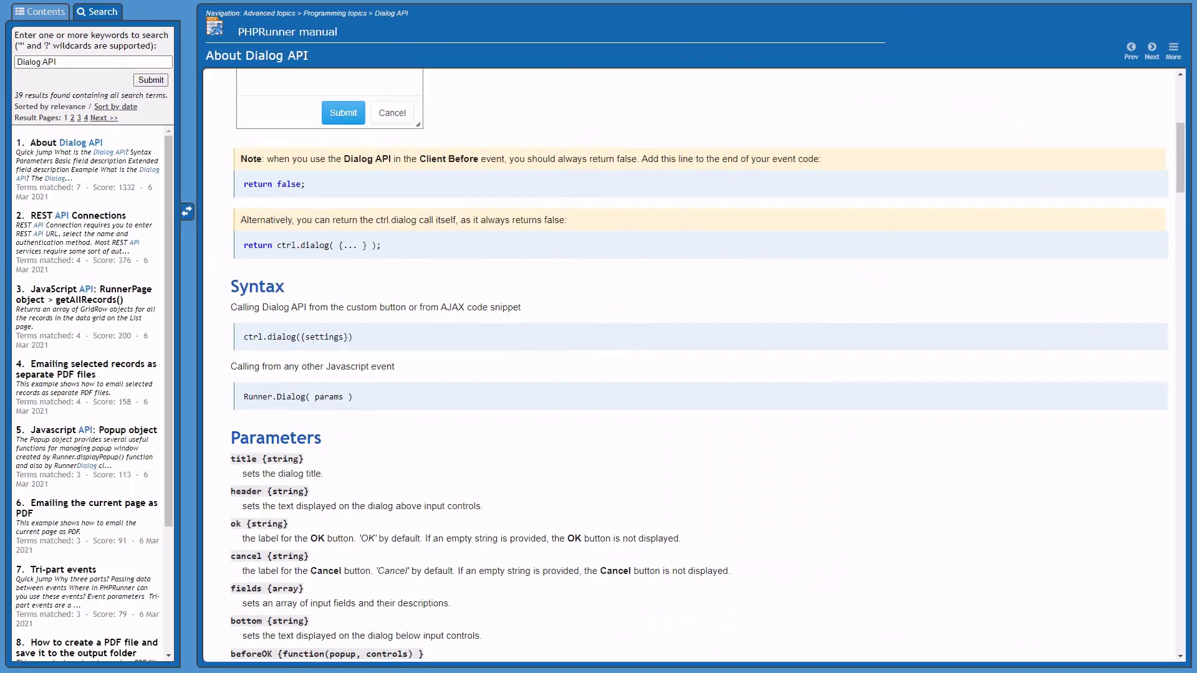
pyautogui.moveTo(343, 299)
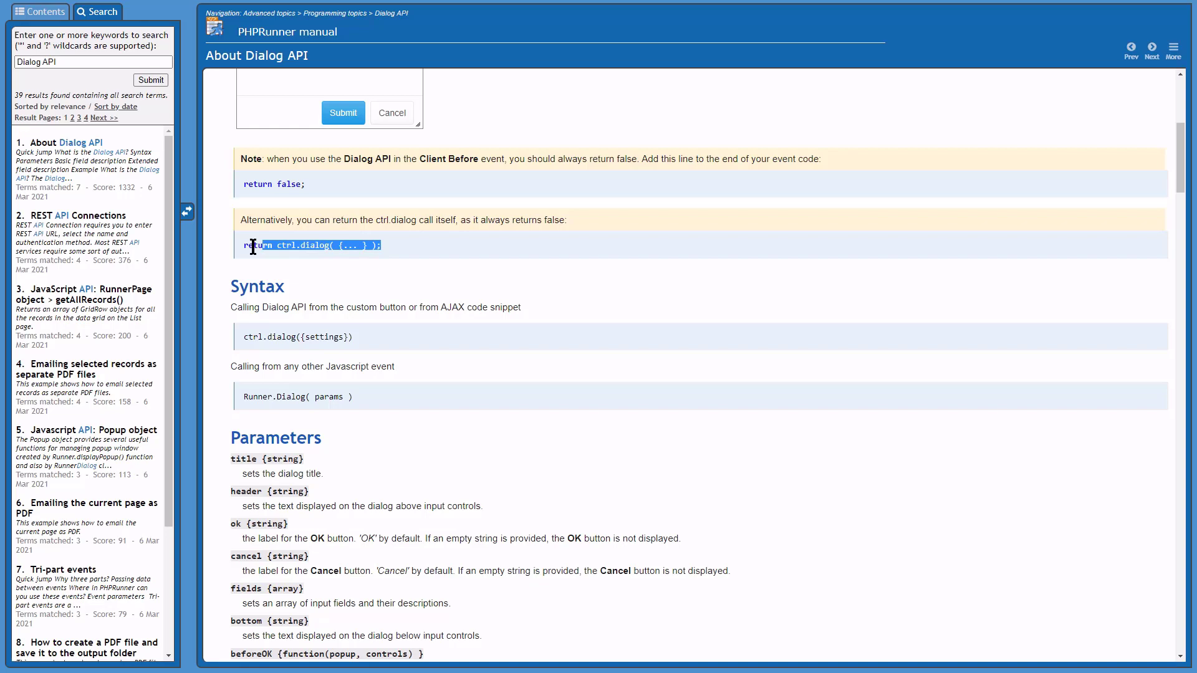
pyautogui.rightClick(310, 245)
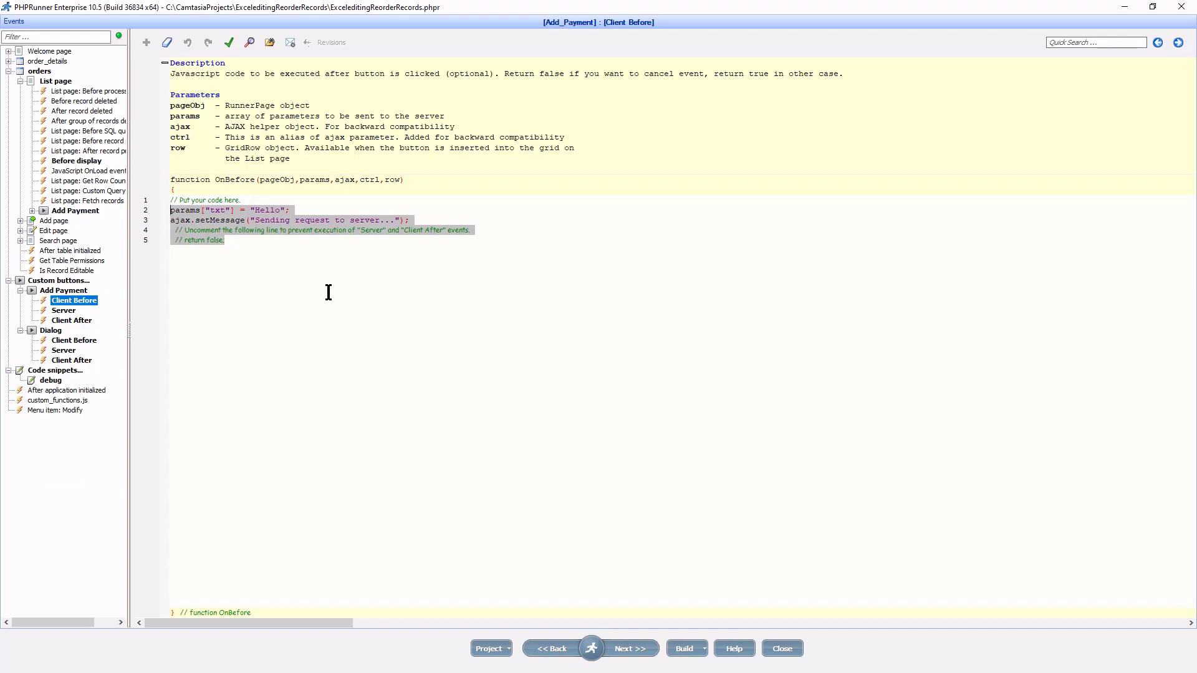
pyautogui.press('Delete')
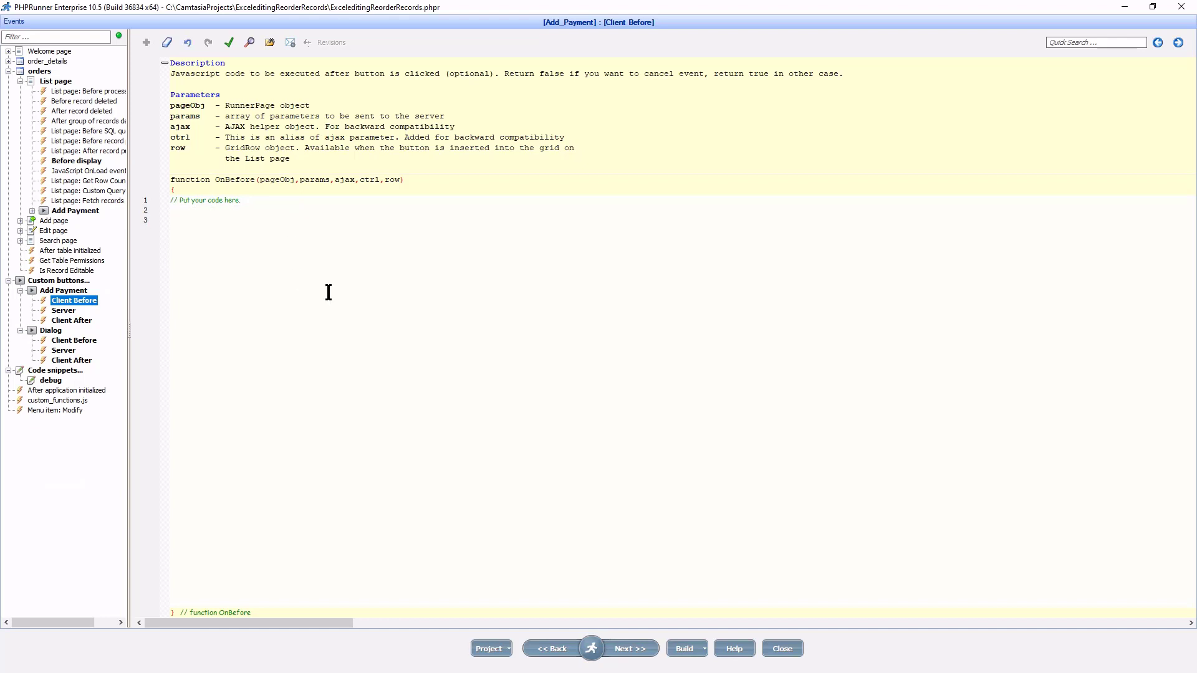
pyautogui.write('return ctrl.dialog( {...} );')
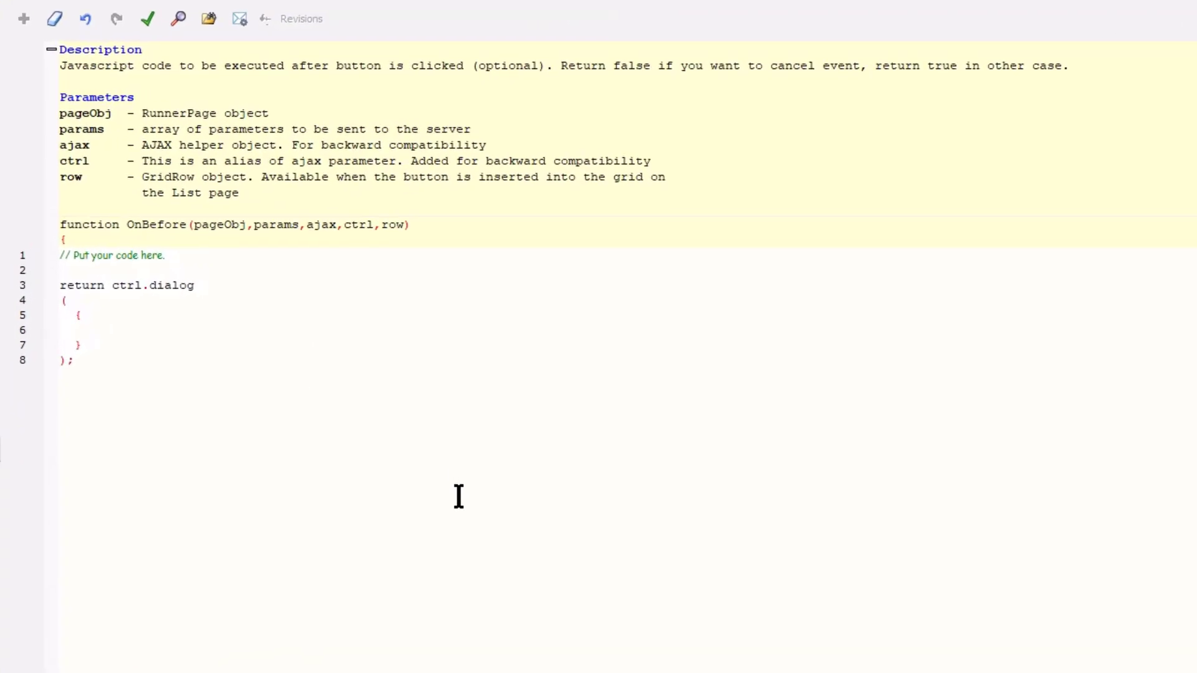
# Step: Add a fields list holding a required paycode text field labelled 'Payment Code' defaulting to CDE
pyautogui.click(62, 330)
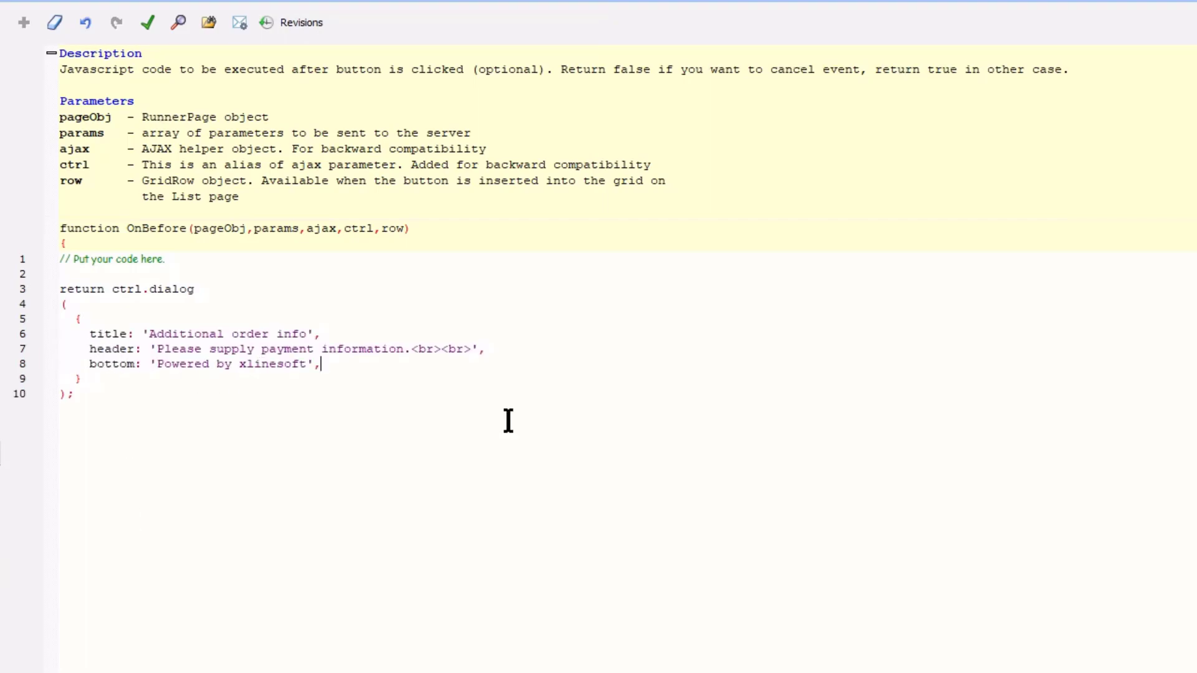
pyautogui.press('Enter')
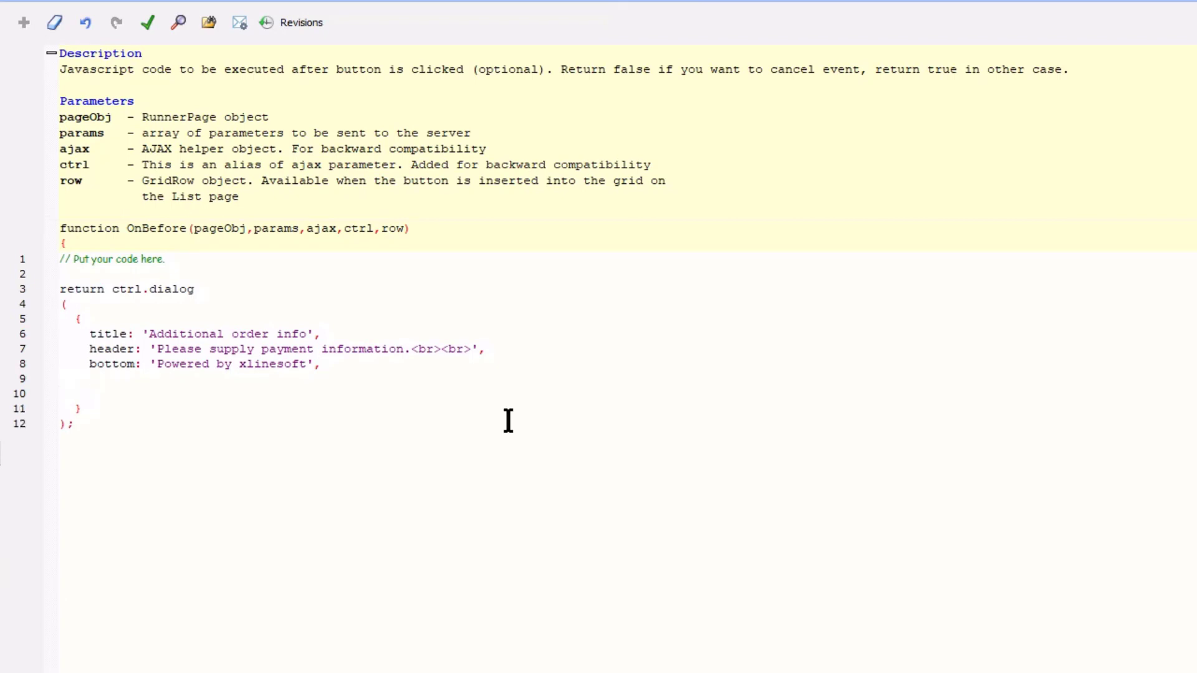
pyautogui.write('fields:')
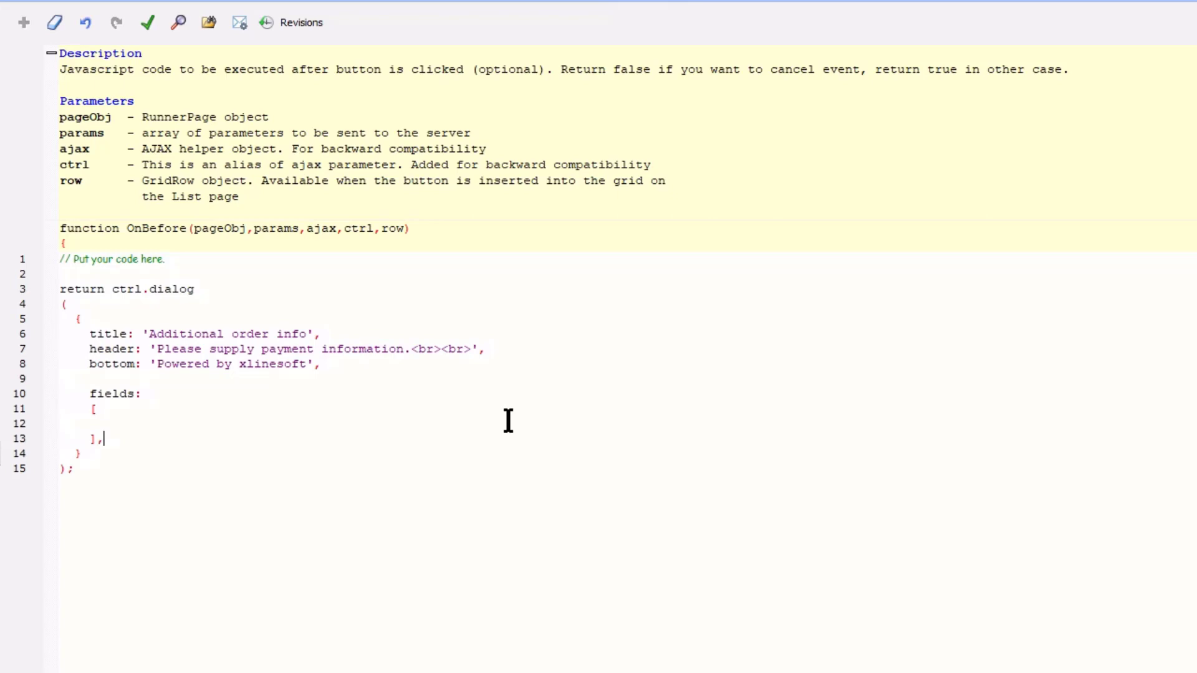
pyautogui.press('Return')
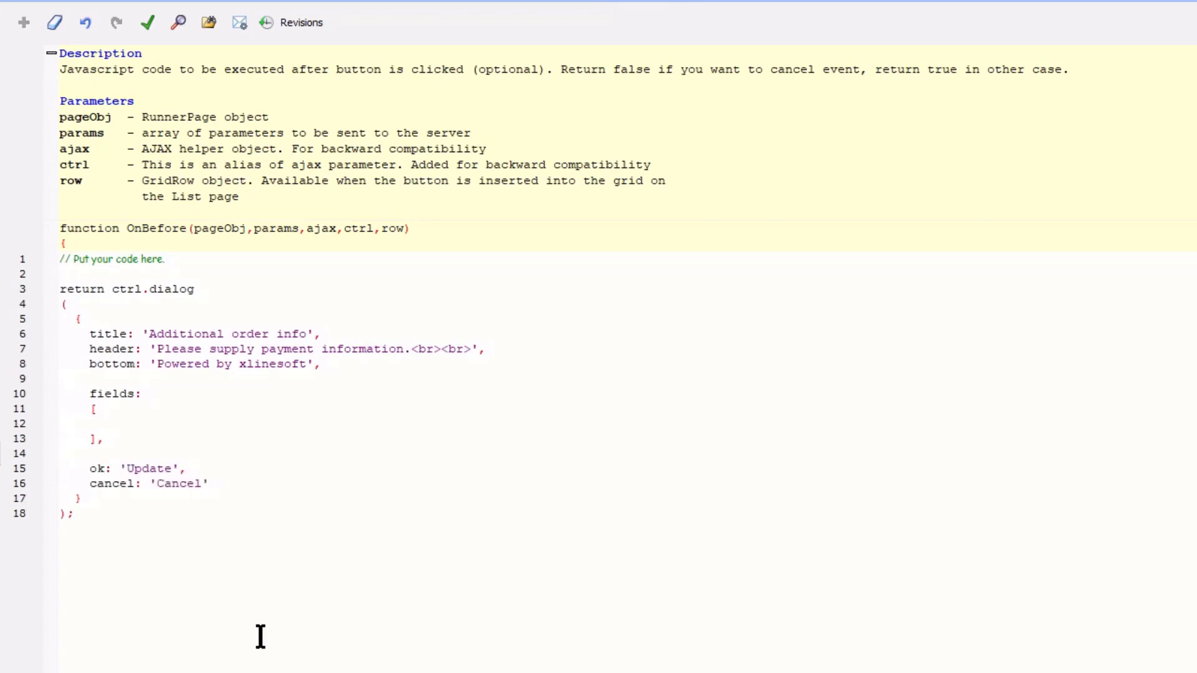
pyautogui.click(89, 484)
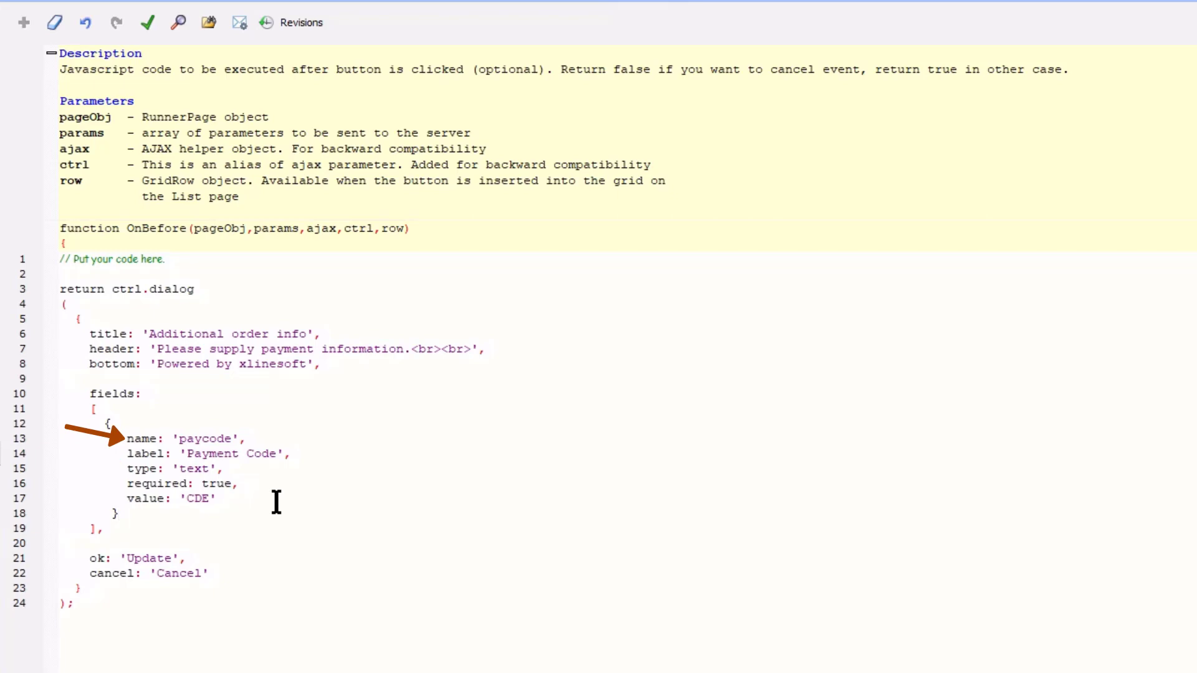
pyautogui.click(116, 513)
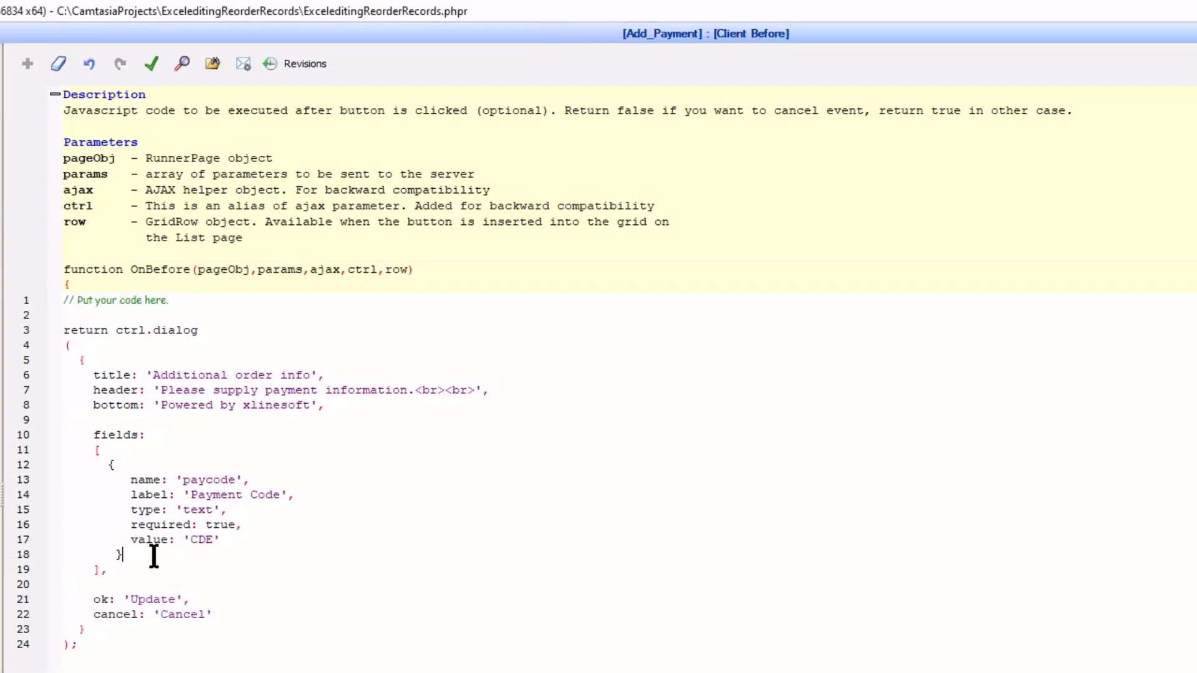
# Step: Add paydescr, date, captime, paytipe lookup, bank radio and allcorrect checkbox fields, then run the app
pyautogui.scroll(-3)
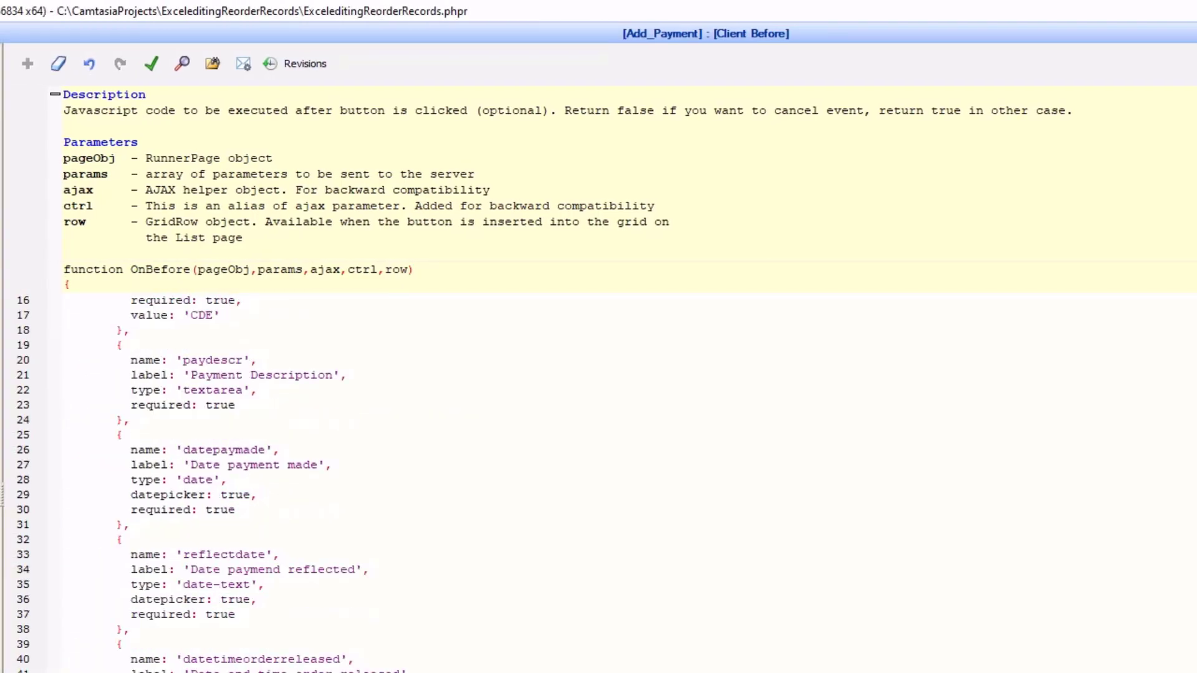
pyautogui.scroll(-3)
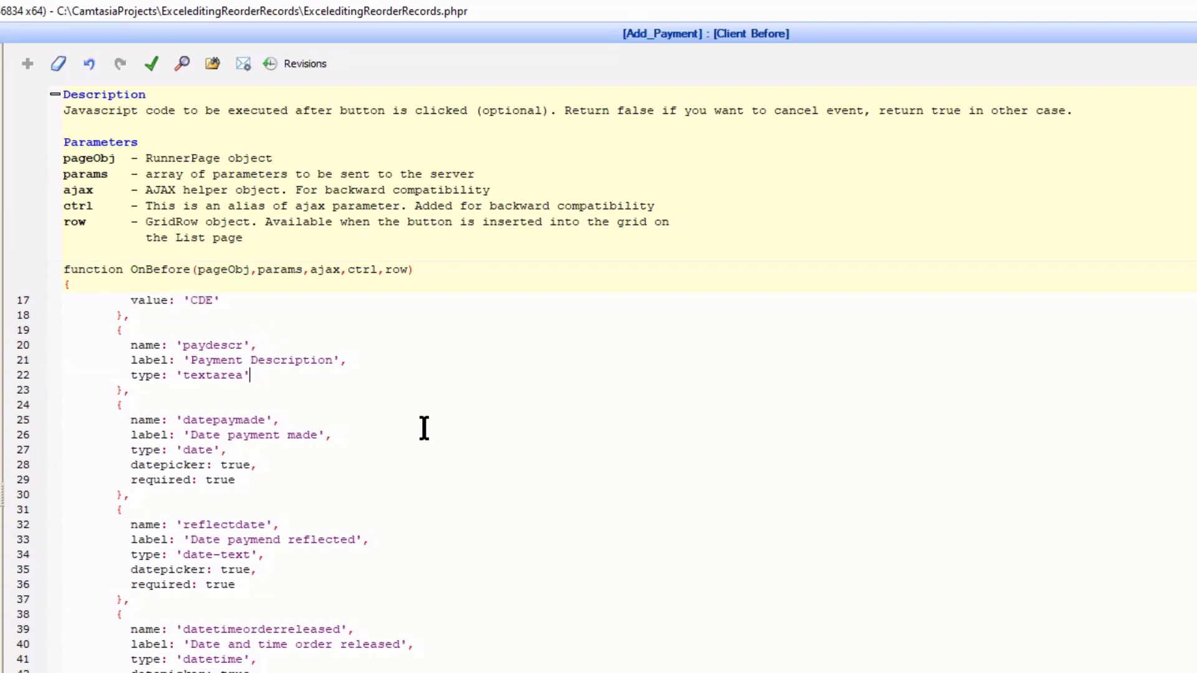
pyautogui.press('enter')
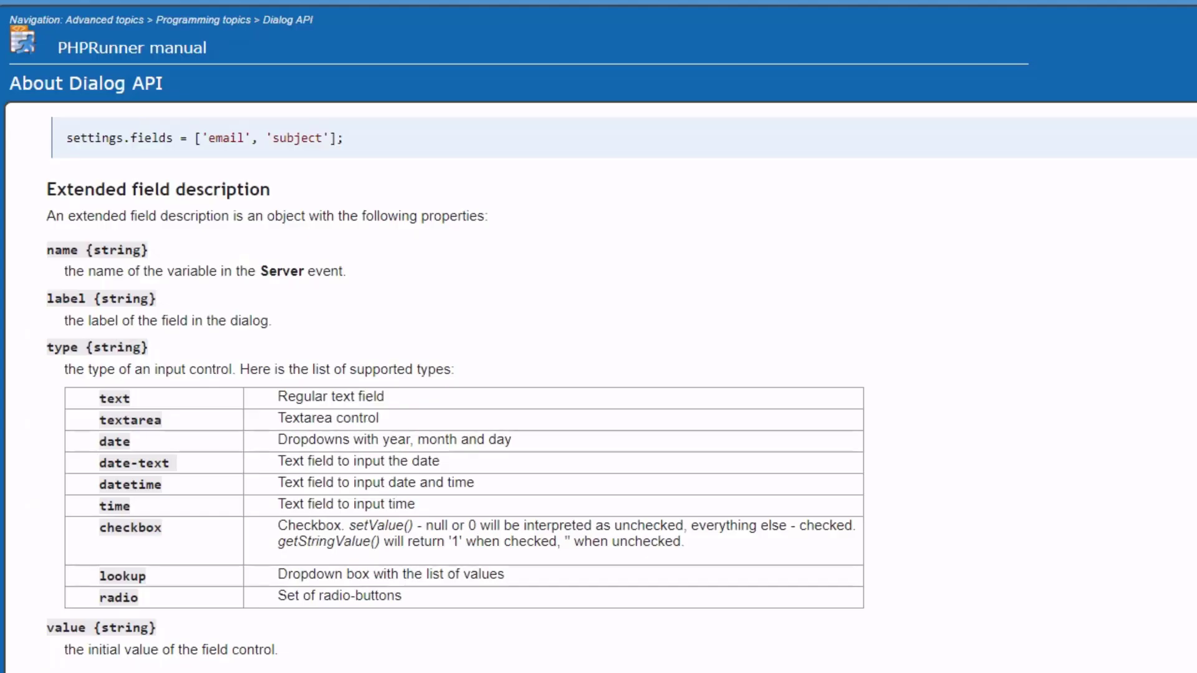
pyautogui.scroll(-3)
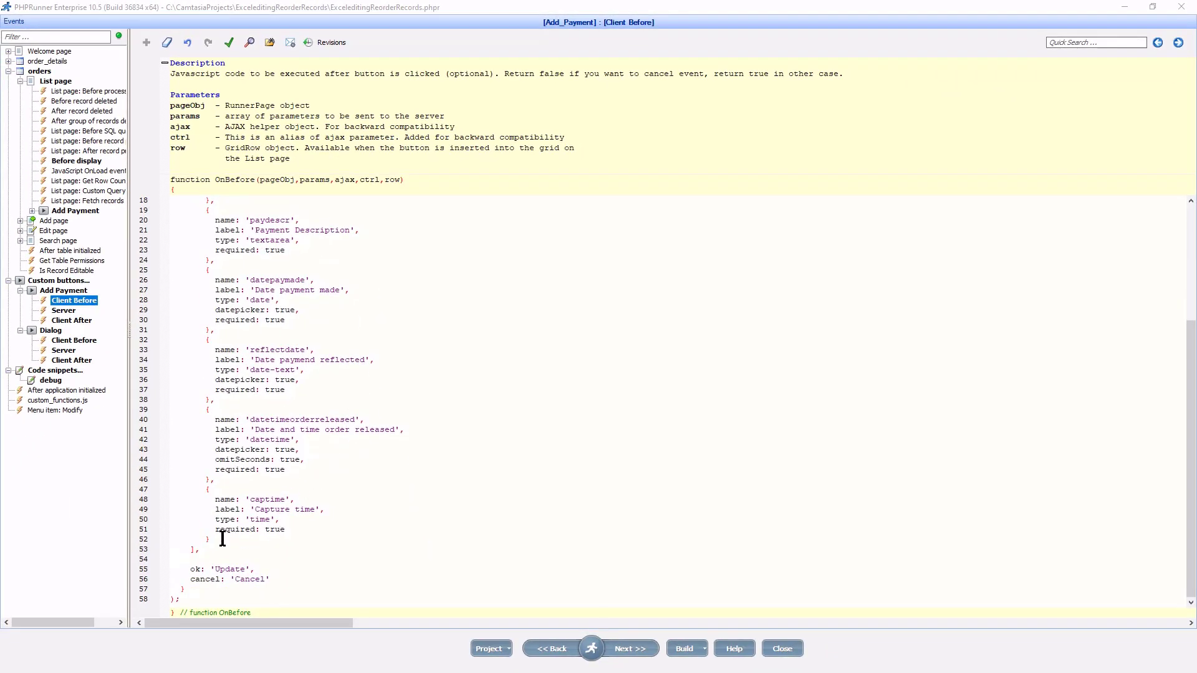
pyautogui.scroll(-3)
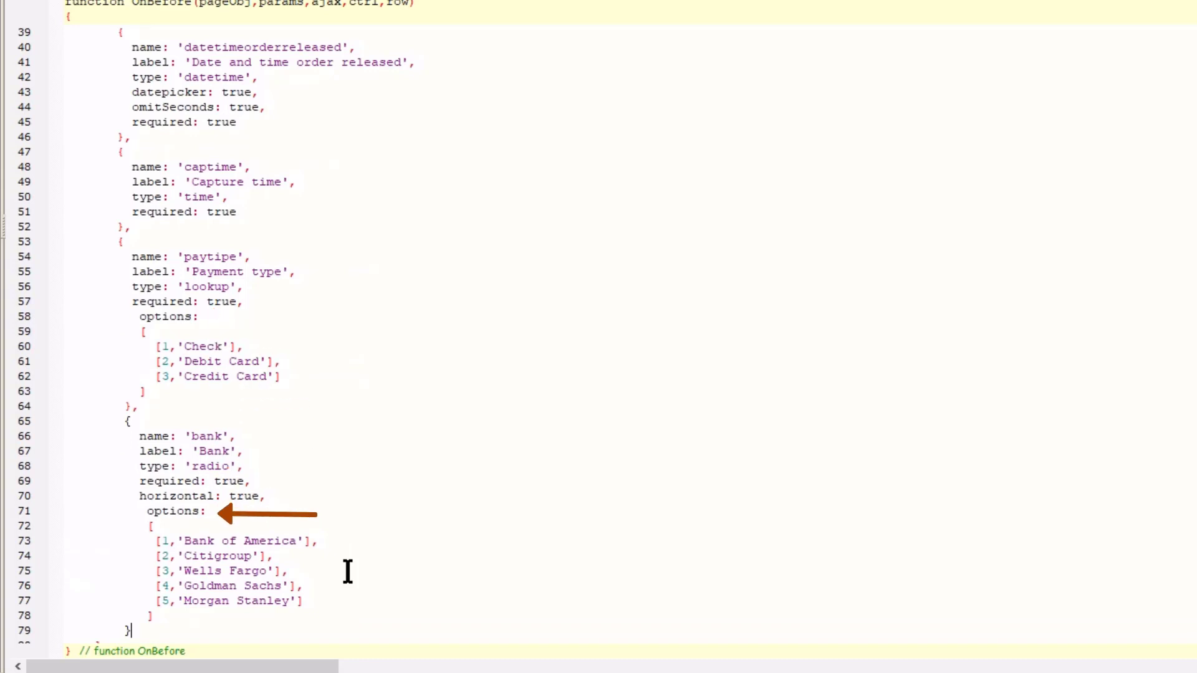
pyautogui.click(268, 514)
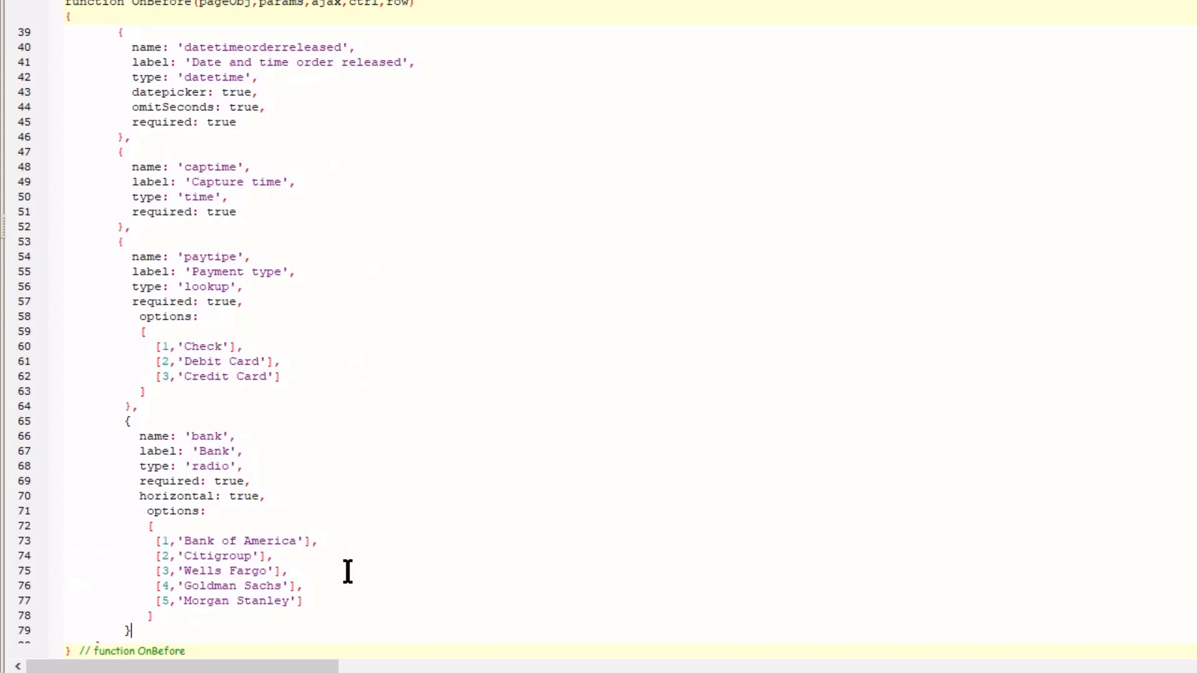
pyautogui.scroll(-3)
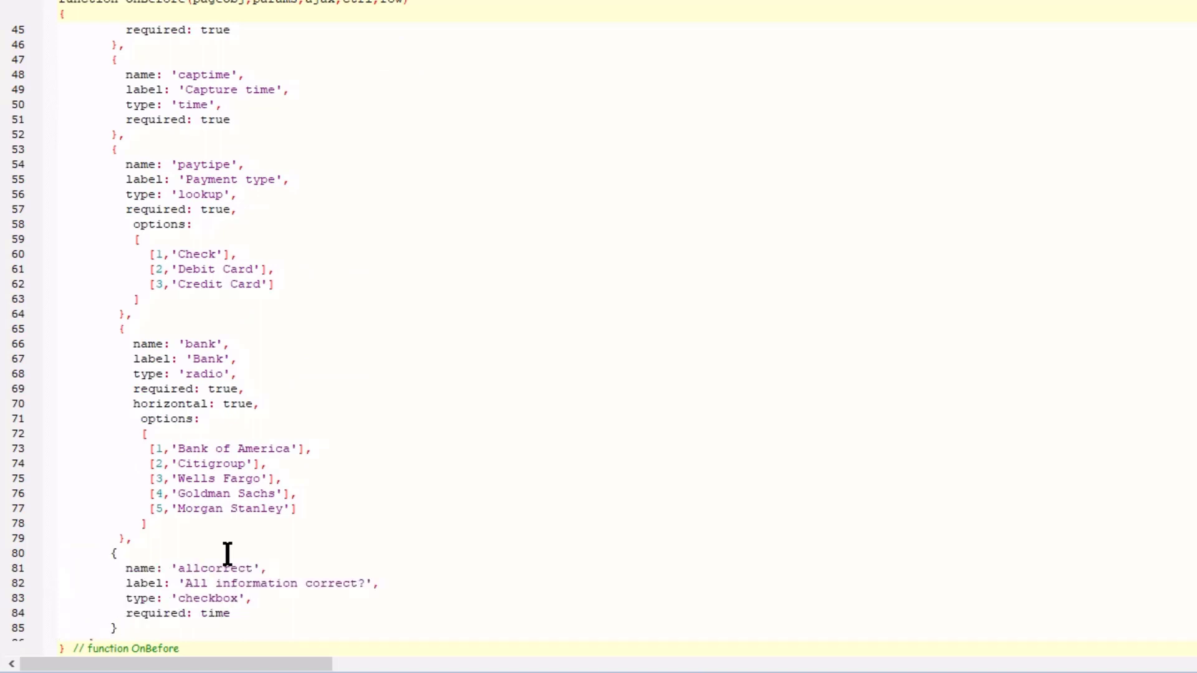
pyautogui.scroll(-3)
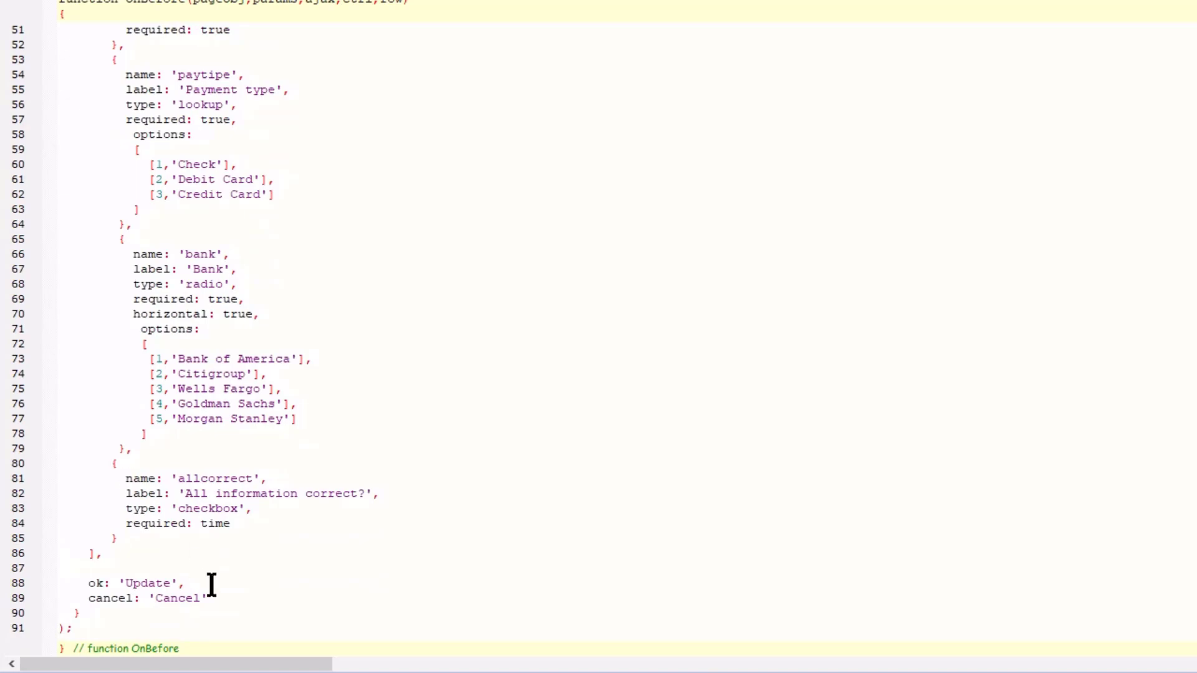
pyautogui.click(30, 51)
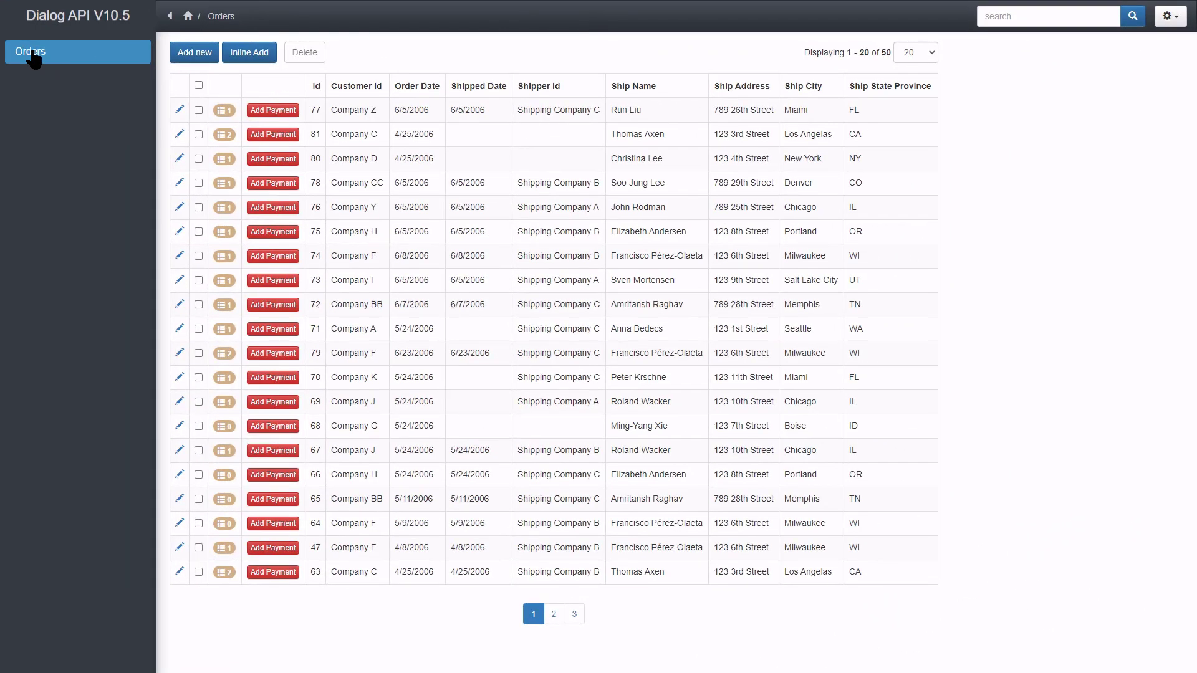
pyautogui.moveTo(273, 305)
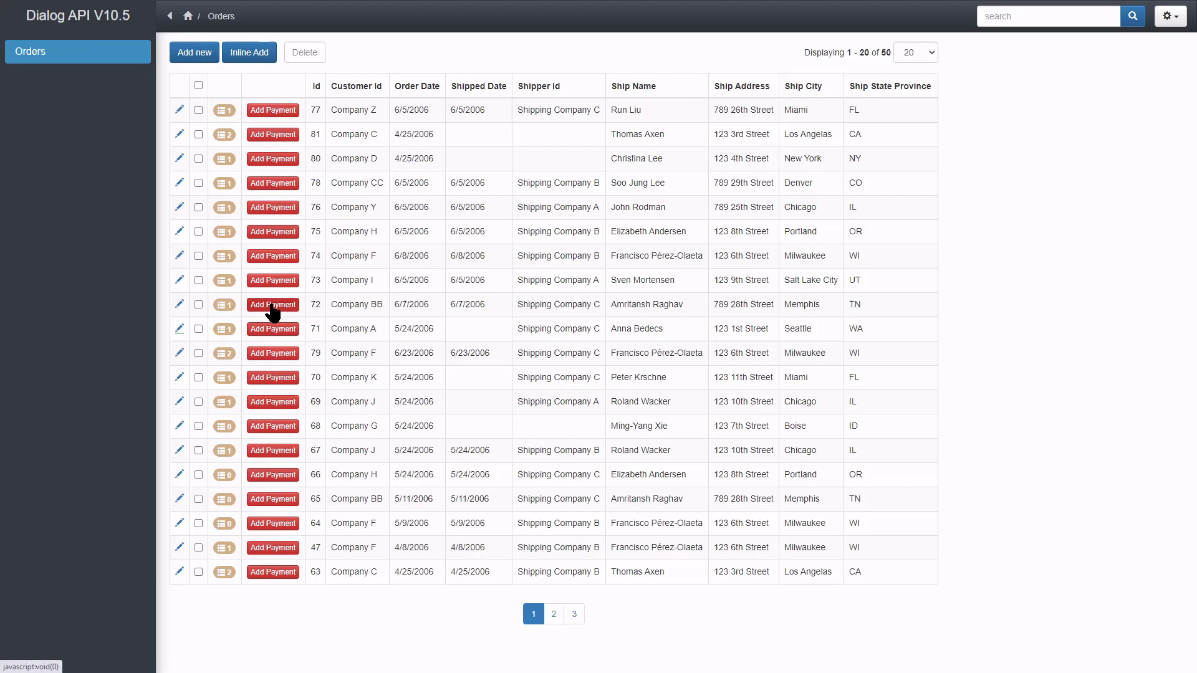
# Step: Try Add Payment on order 72, then open Chrome DevTools with F12 and view the Console
pyautogui.rightClick(960, 336)
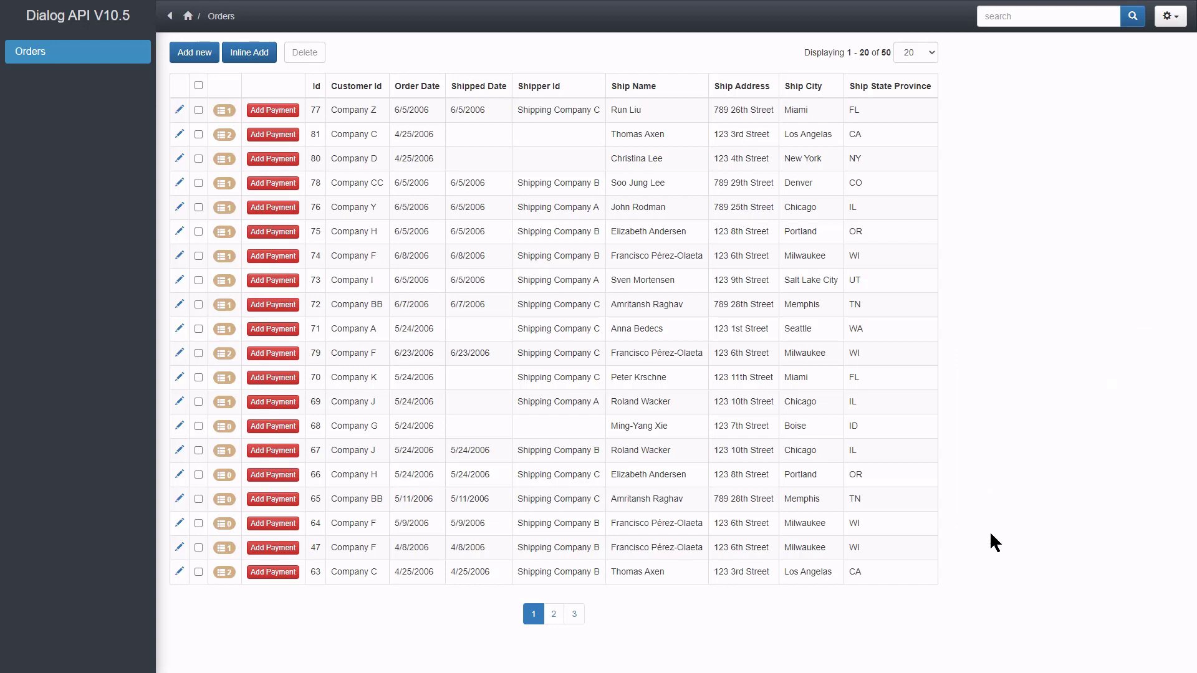
pyautogui.press('F12')
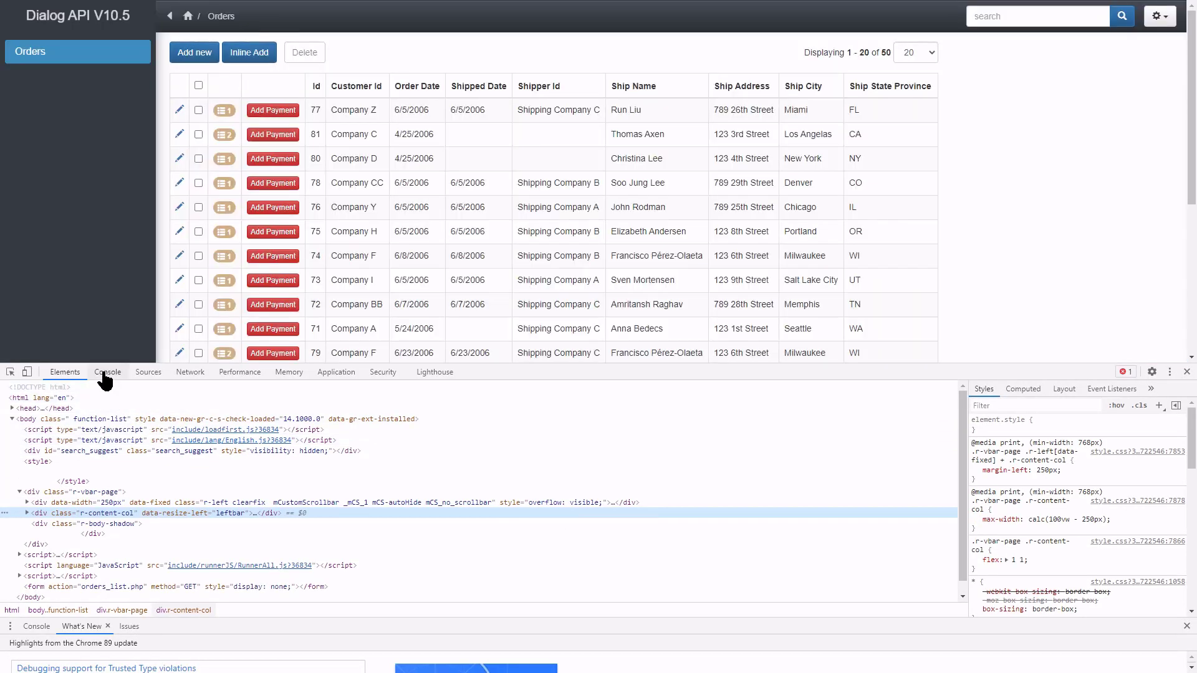
pyautogui.click(108, 371)
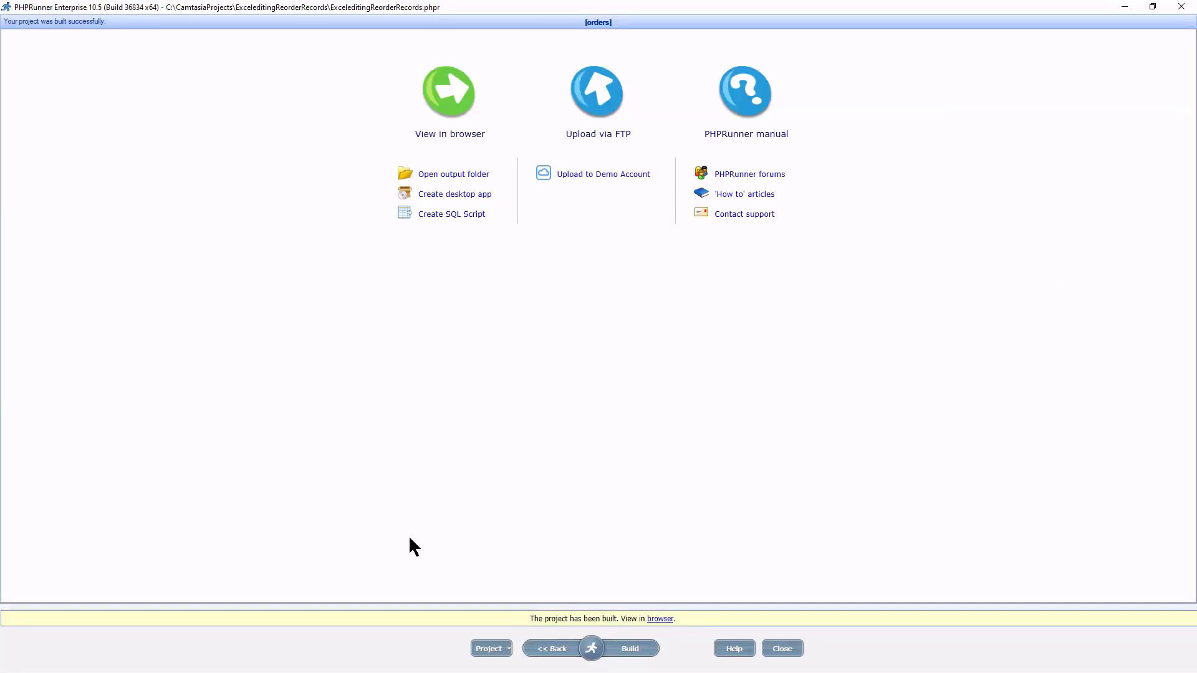
# Step: Change the allcorrect field's 'required: time' to 'required: true' in the Client Before code
pyautogui.click(550, 648)
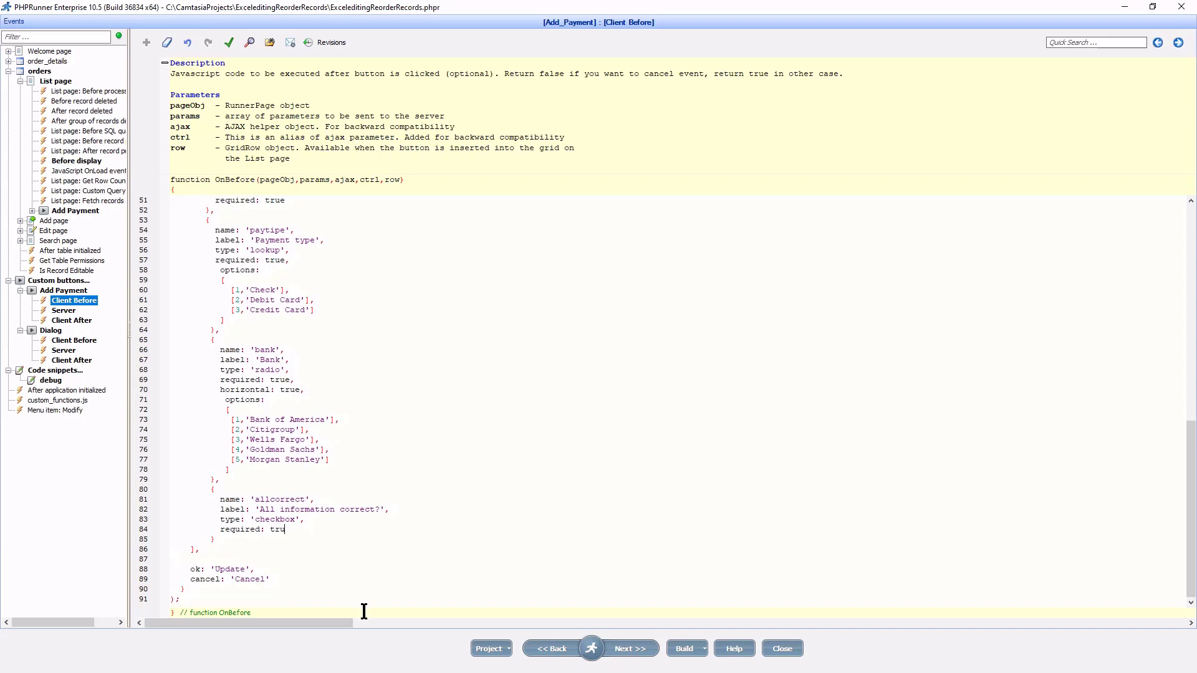
pyautogui.write('e')
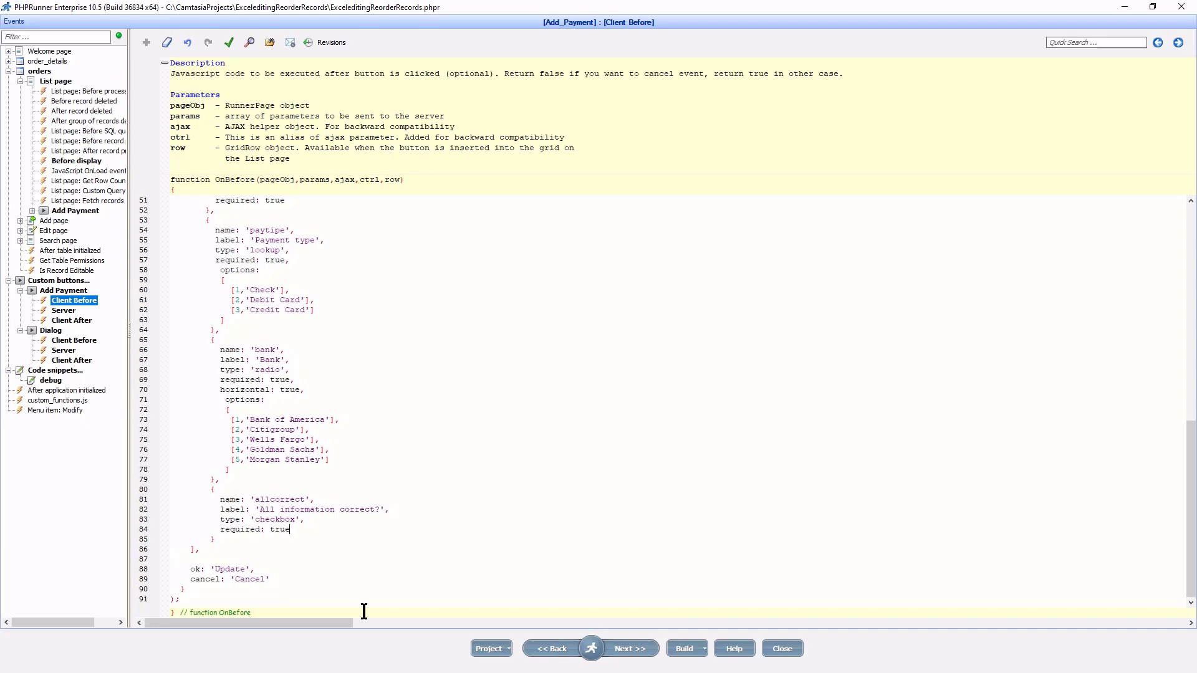
pyautogui.moveTo(376, 578)
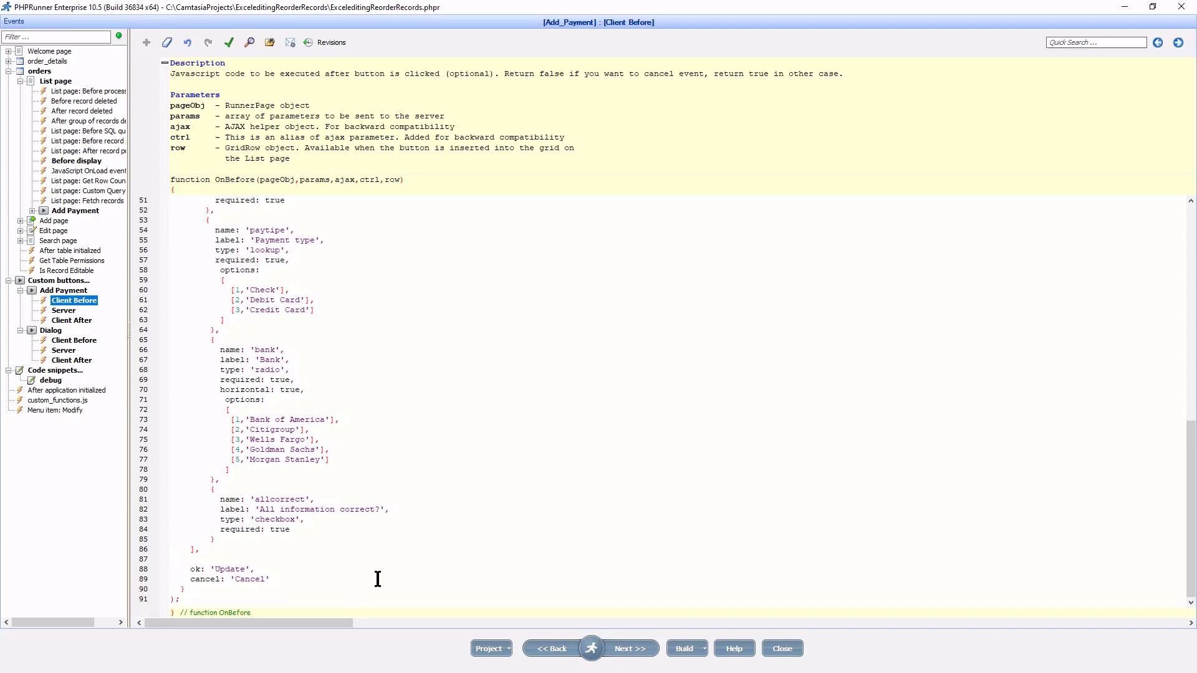
pyautogui.moveTo(629, 649)
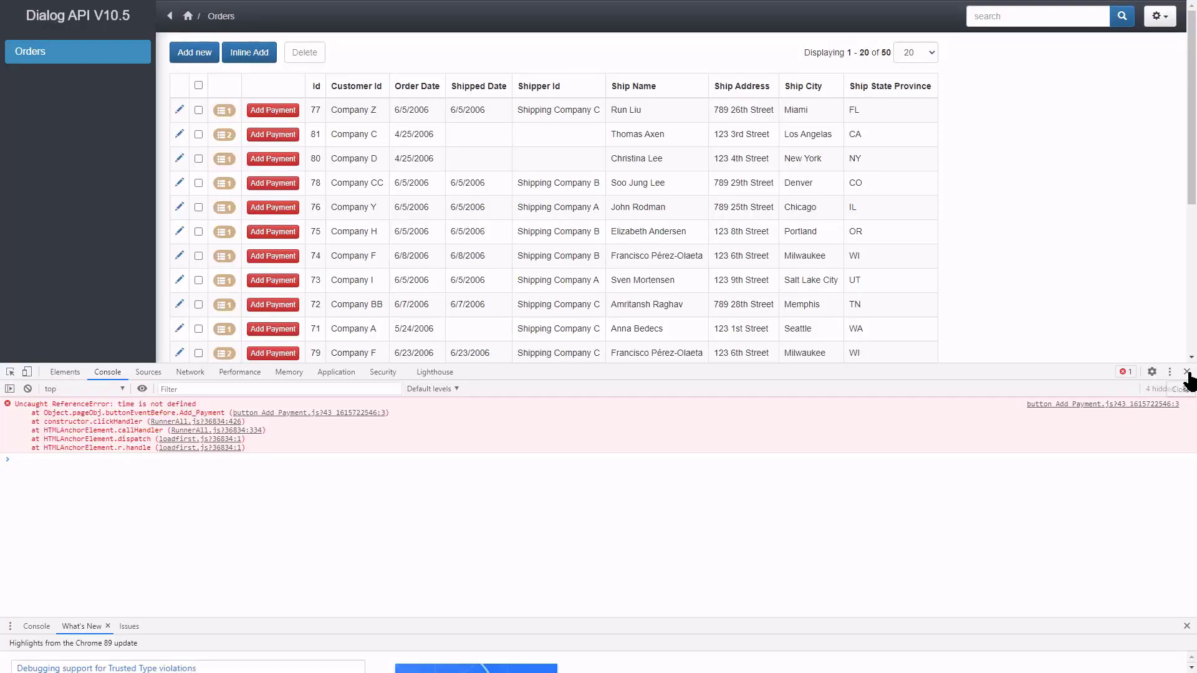
# Step: Reload Orders and fill the payment dialog with Debit Card, Goldman Sachs and the confirmation ticked
pyautogui.click(1188, 372)
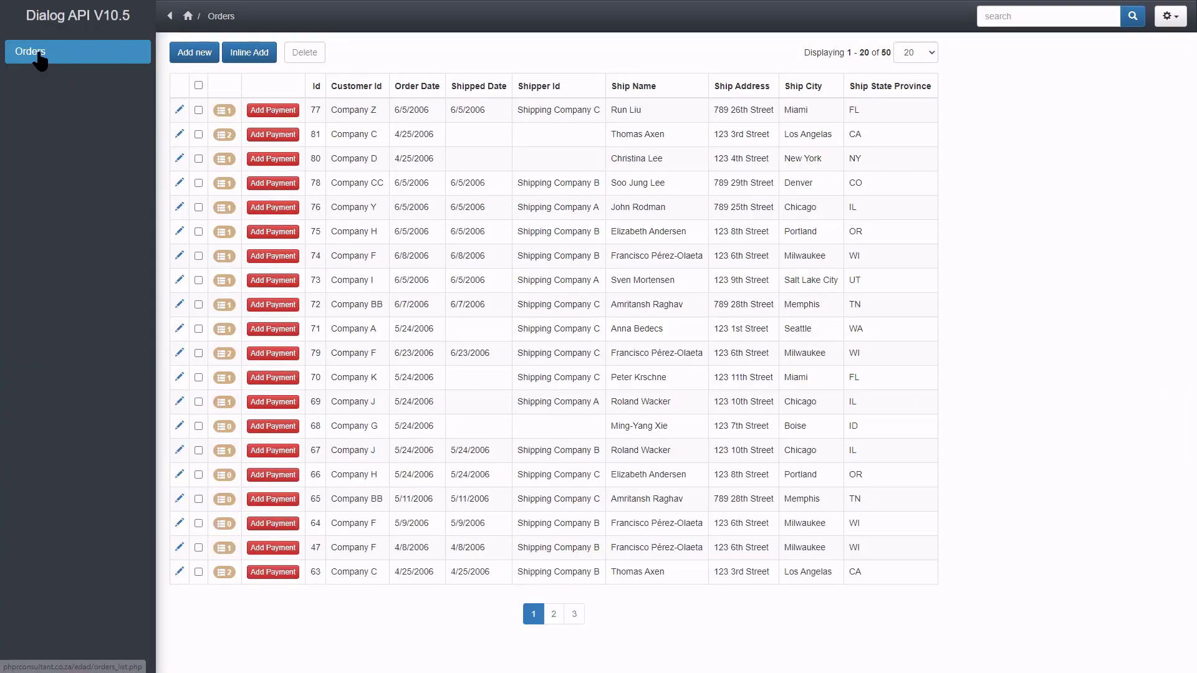
pyautogui.click(272, 304)
pyautogui.write('CDE')
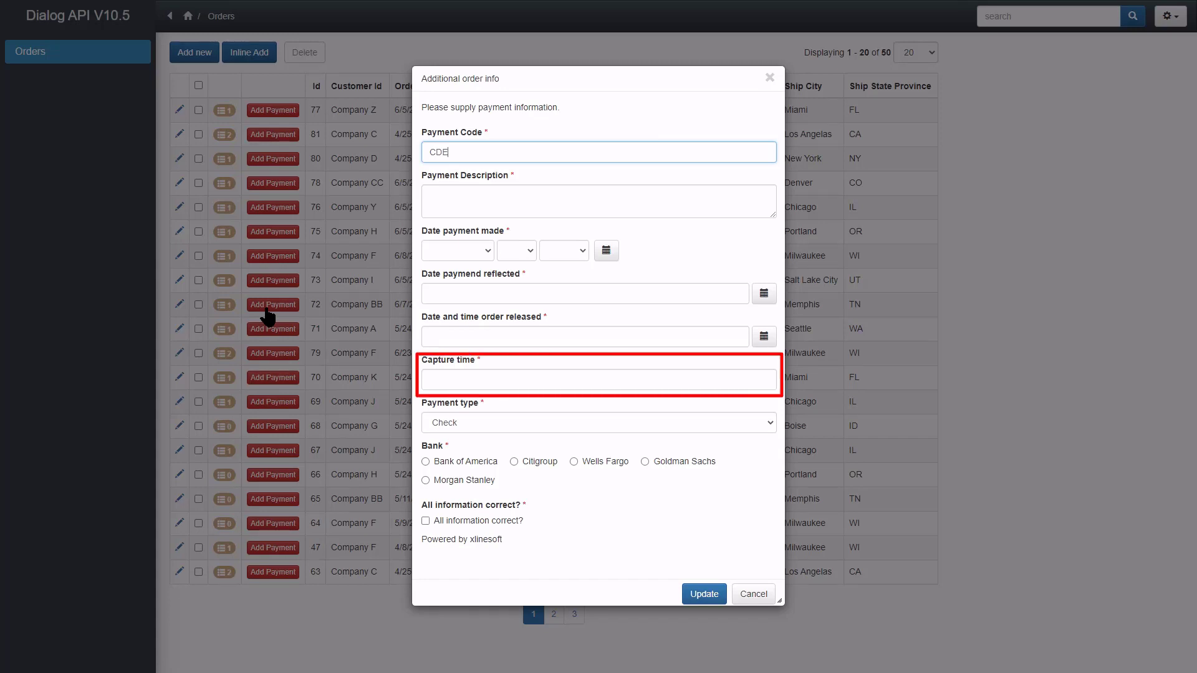
pyautogui.click(597, 422)
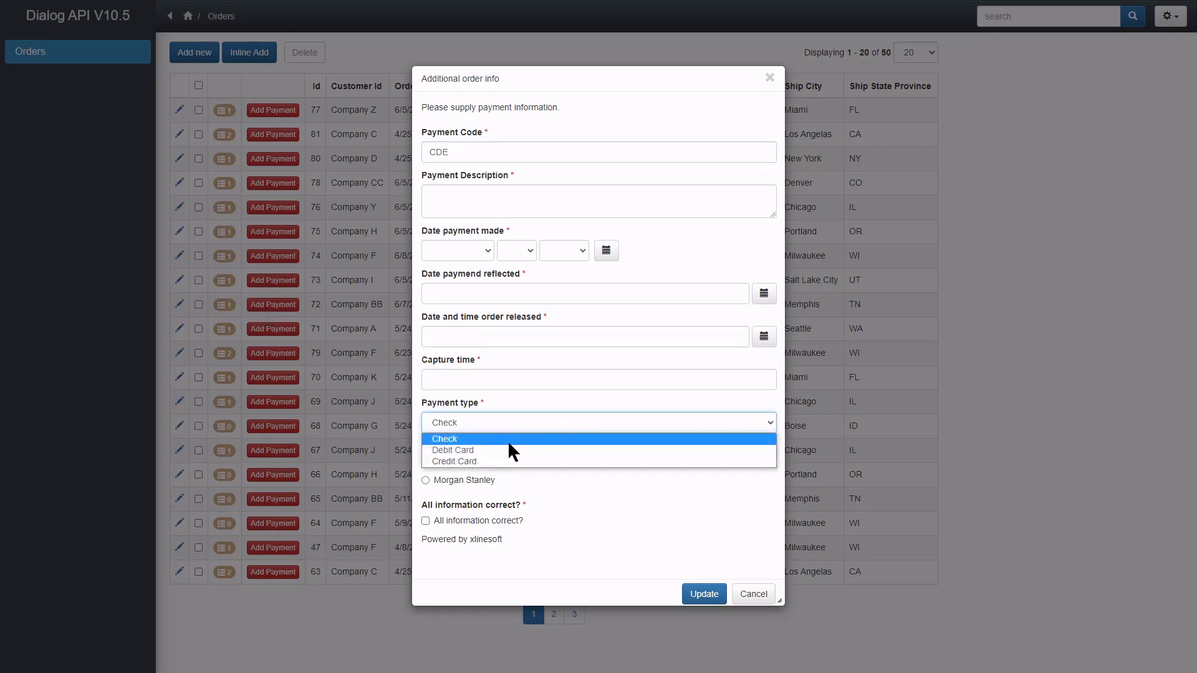
pyautogui.click(453, 449)
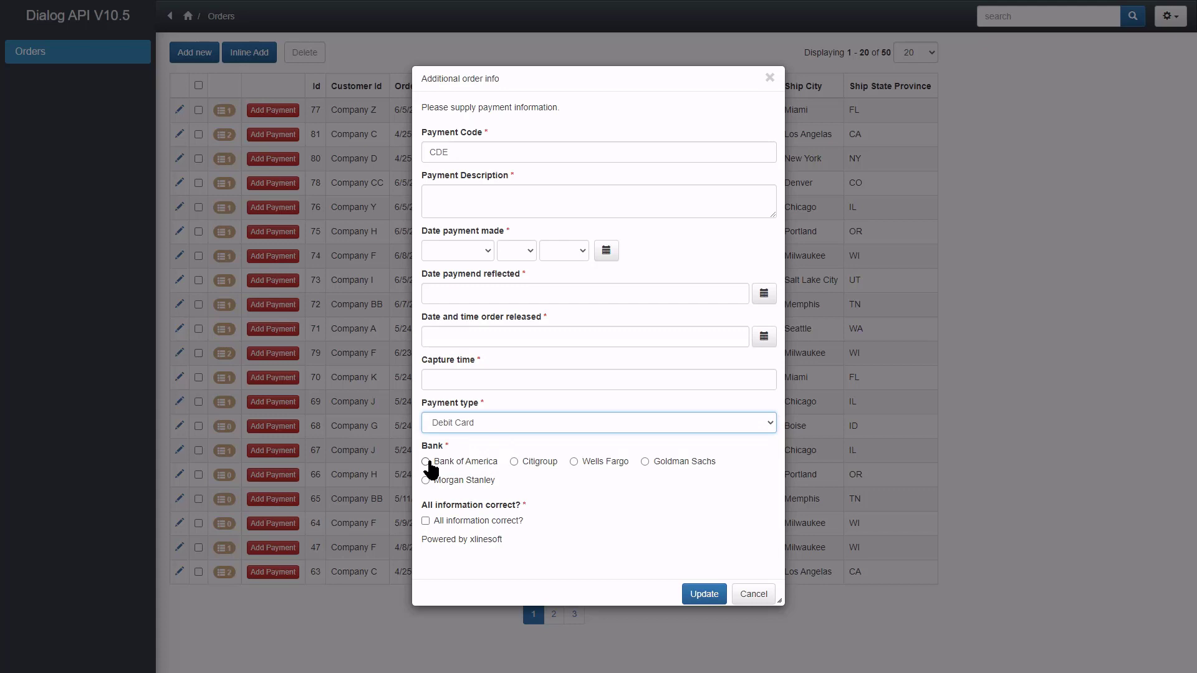
pyautogui.click(425, 461)
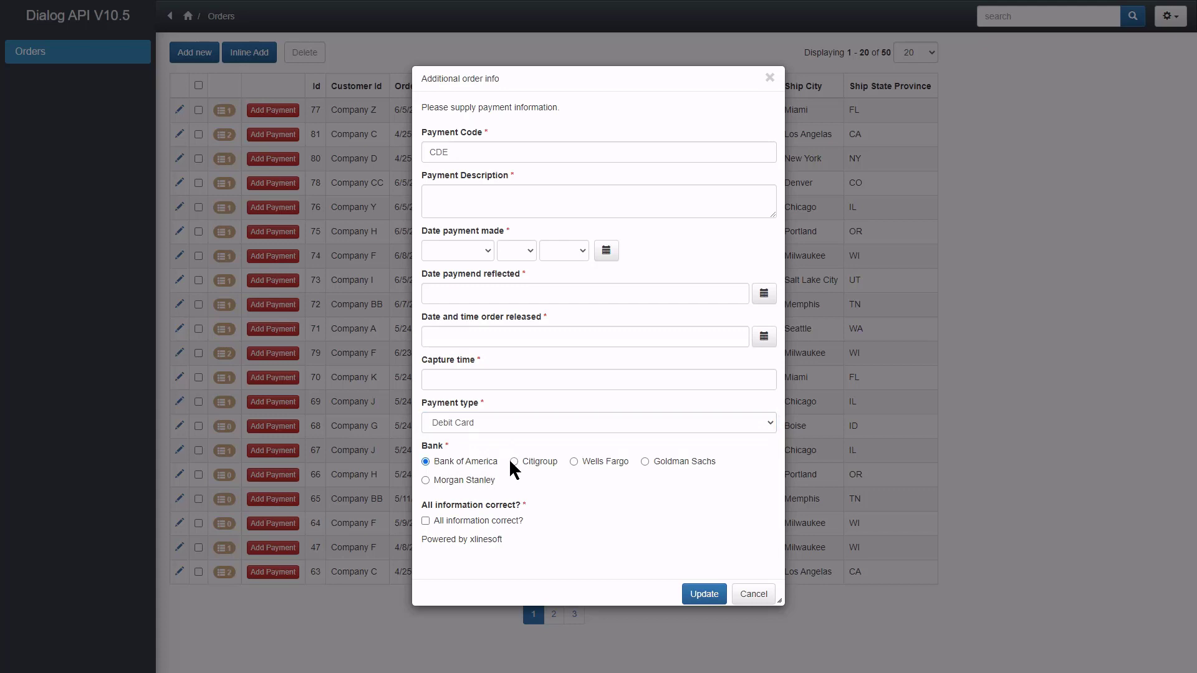
pyautogui.click(574, 461)
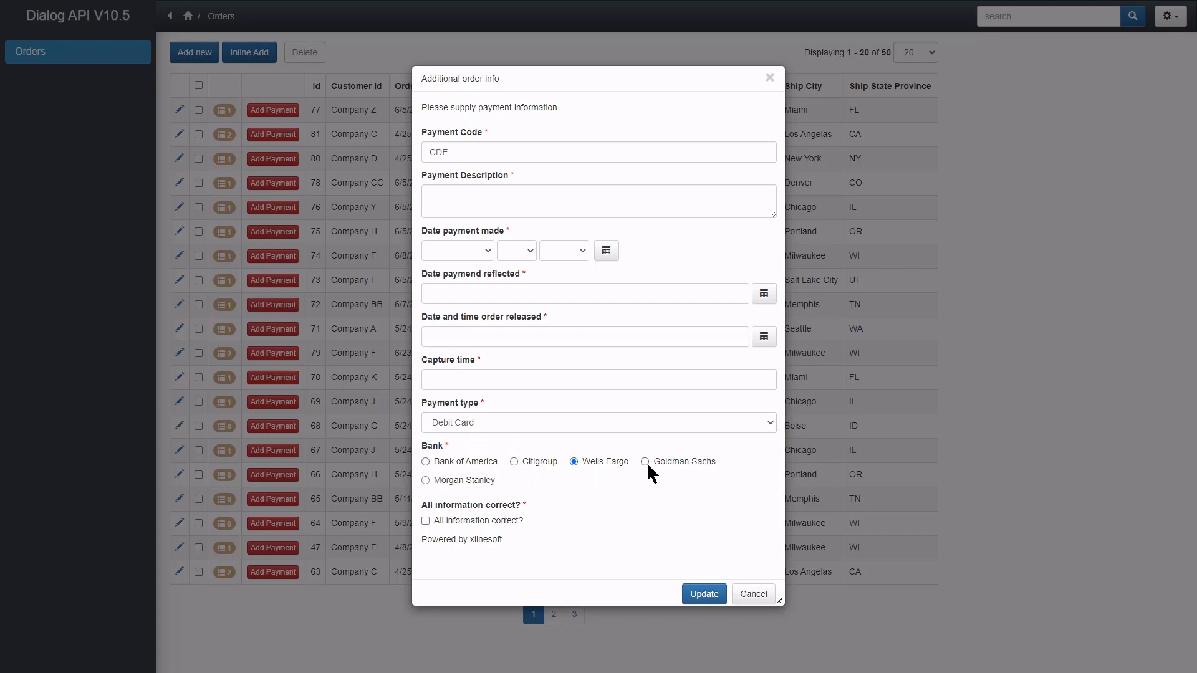
pyautogui.click(645, 461)
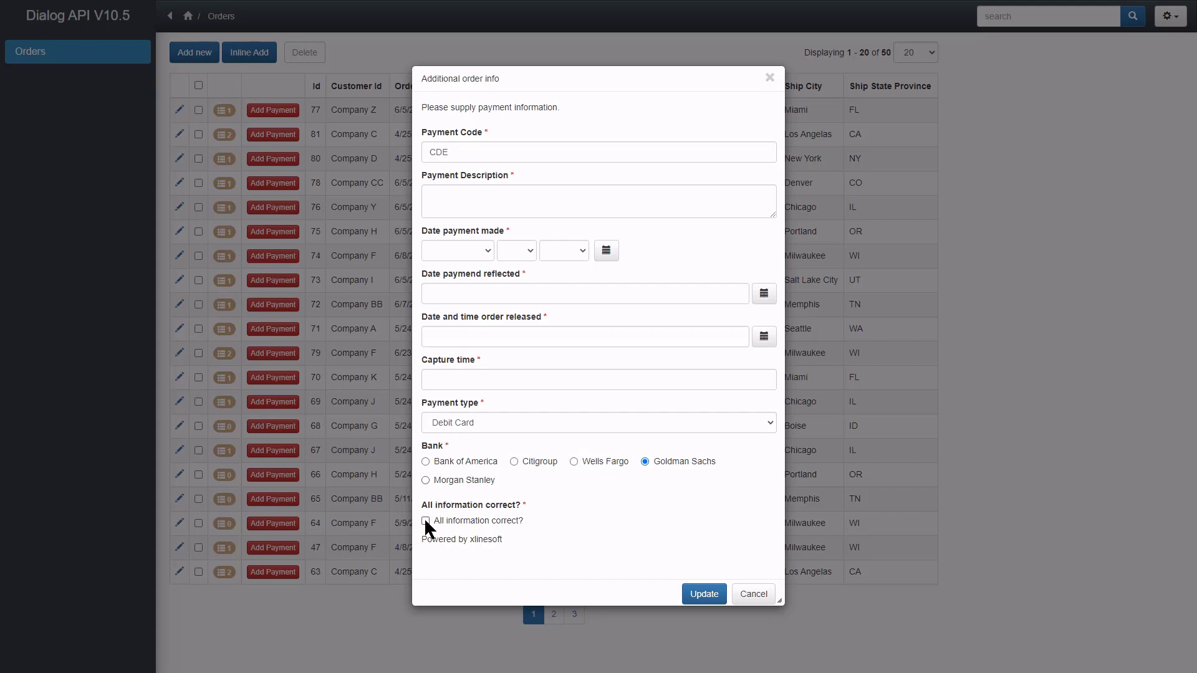
pyautogui.click(426, 520)
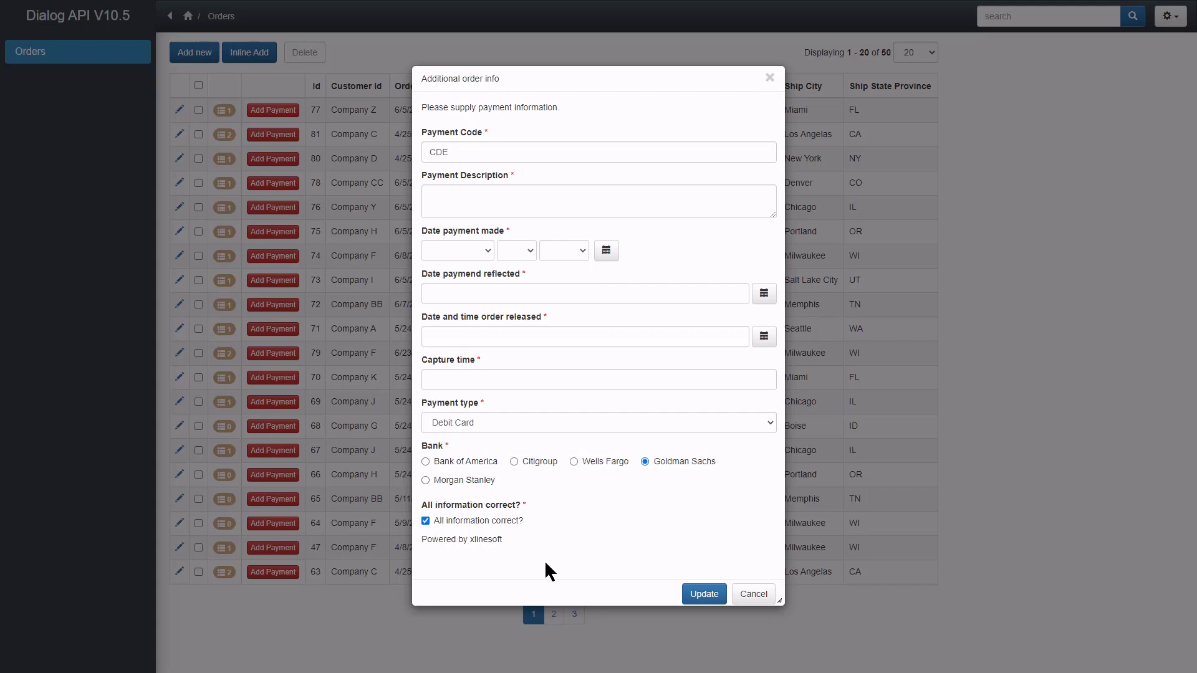
pyautogui.click(752, 594)
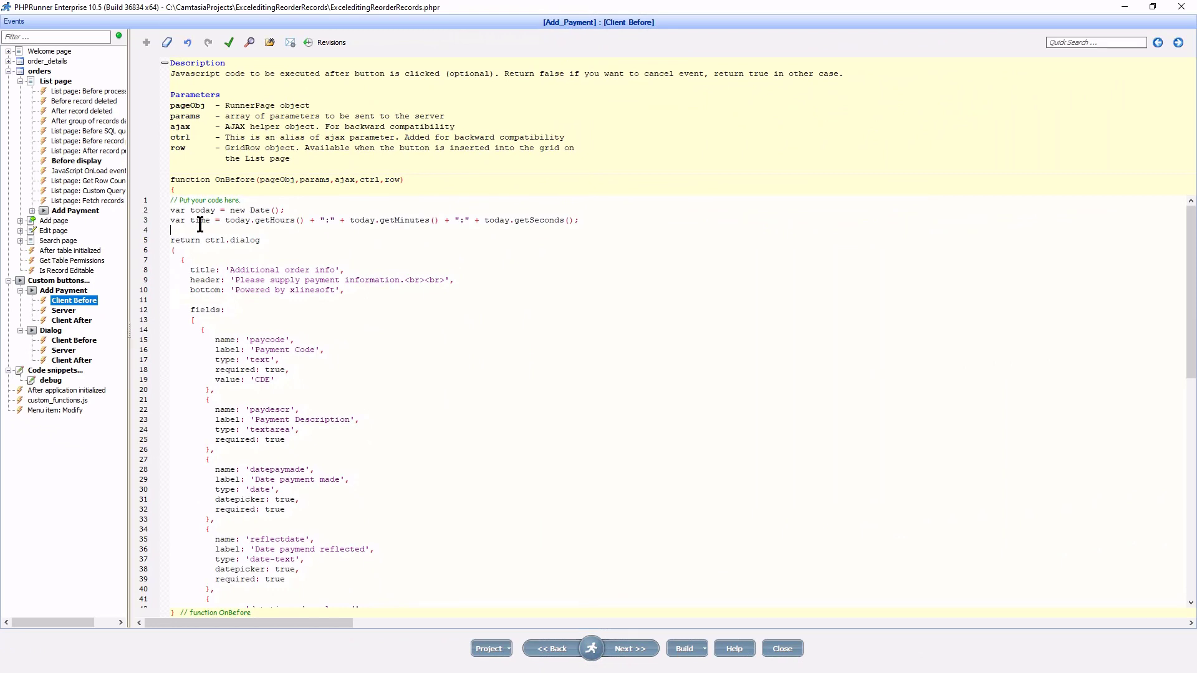
# Step: Copy the time variable name and add 'value: time' to the captime field
pyautogui.rightClick(201, 221)
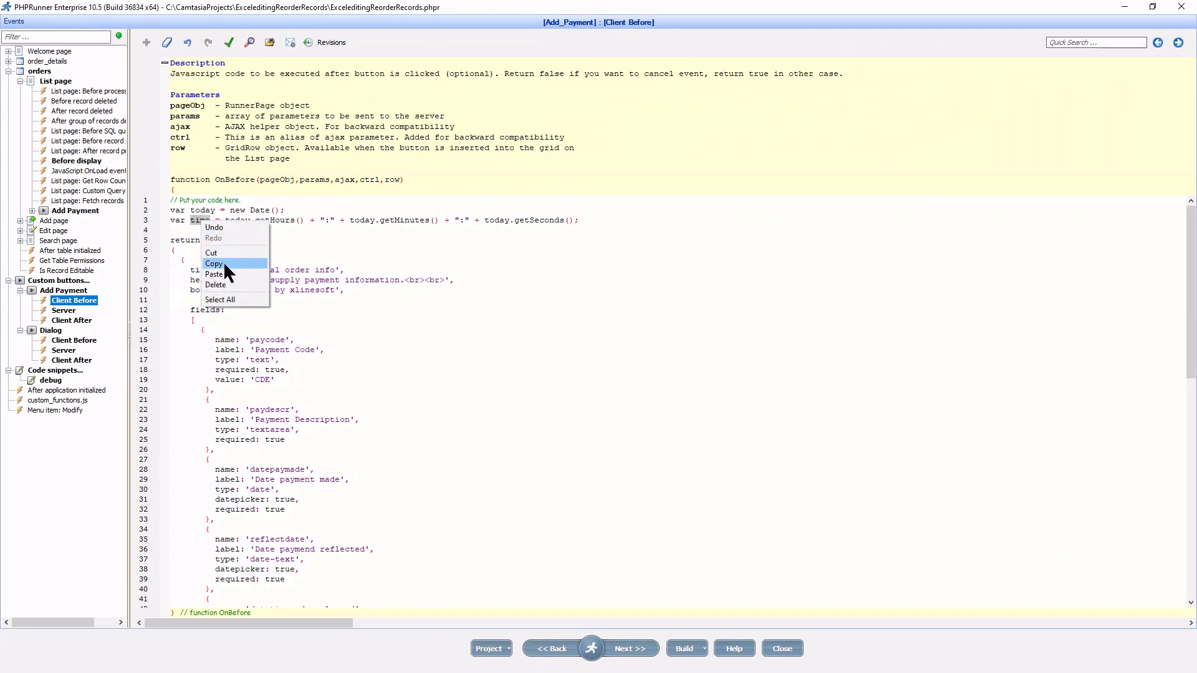
pyautogui.click(214, 263)
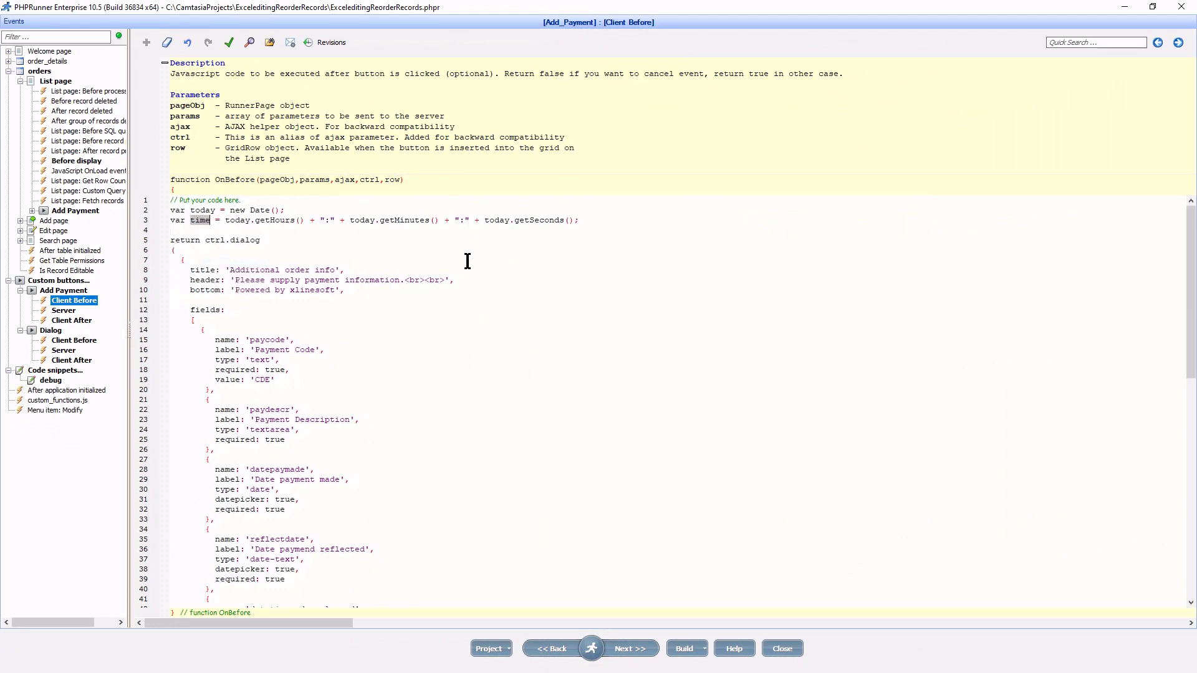
pyautogui.scroll(-3)
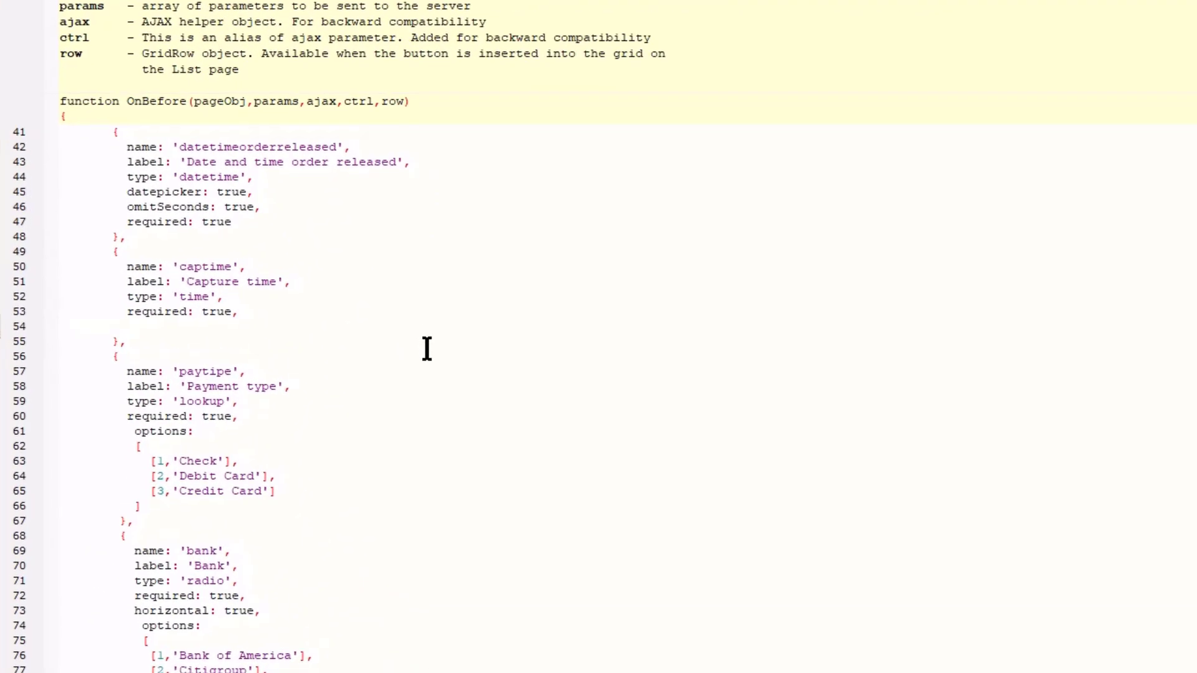
pyautogui.click(127, 326)
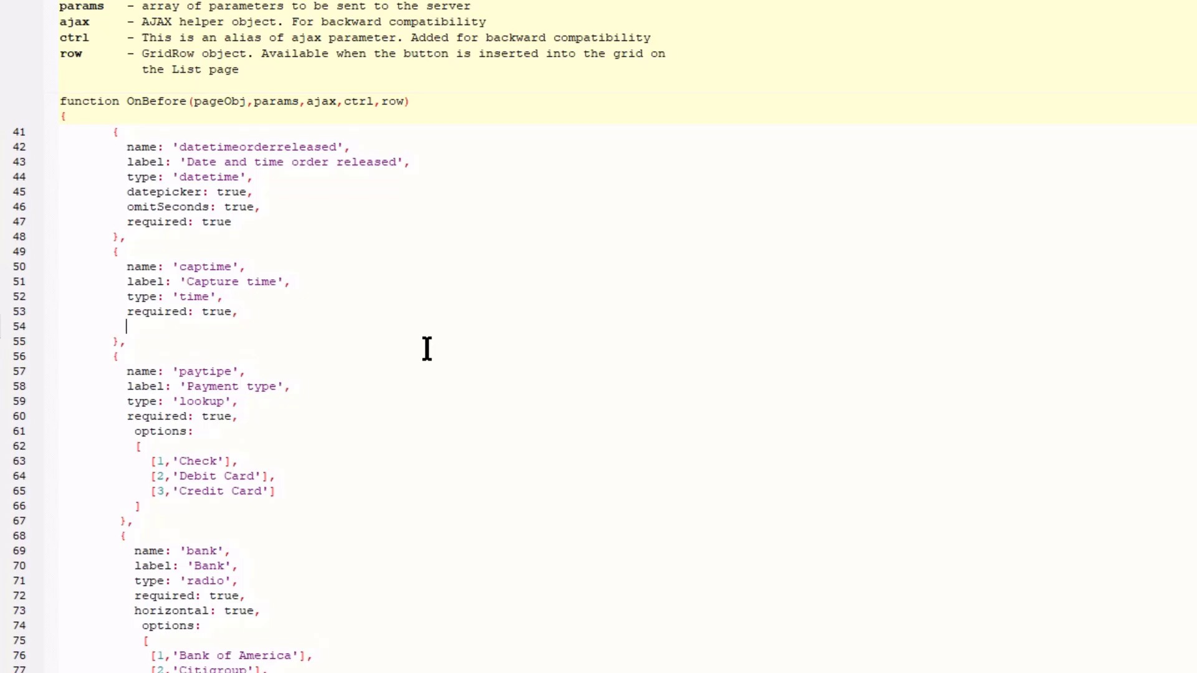
pyautogui.write('value')
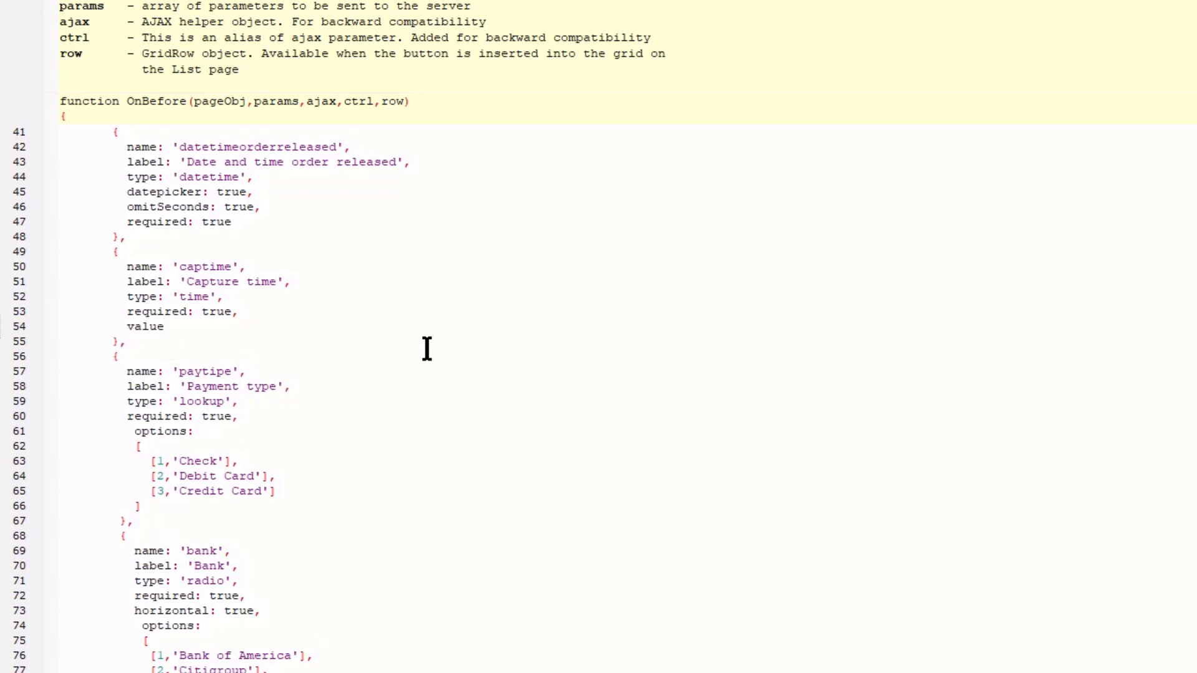
pyautogui.write(': time')
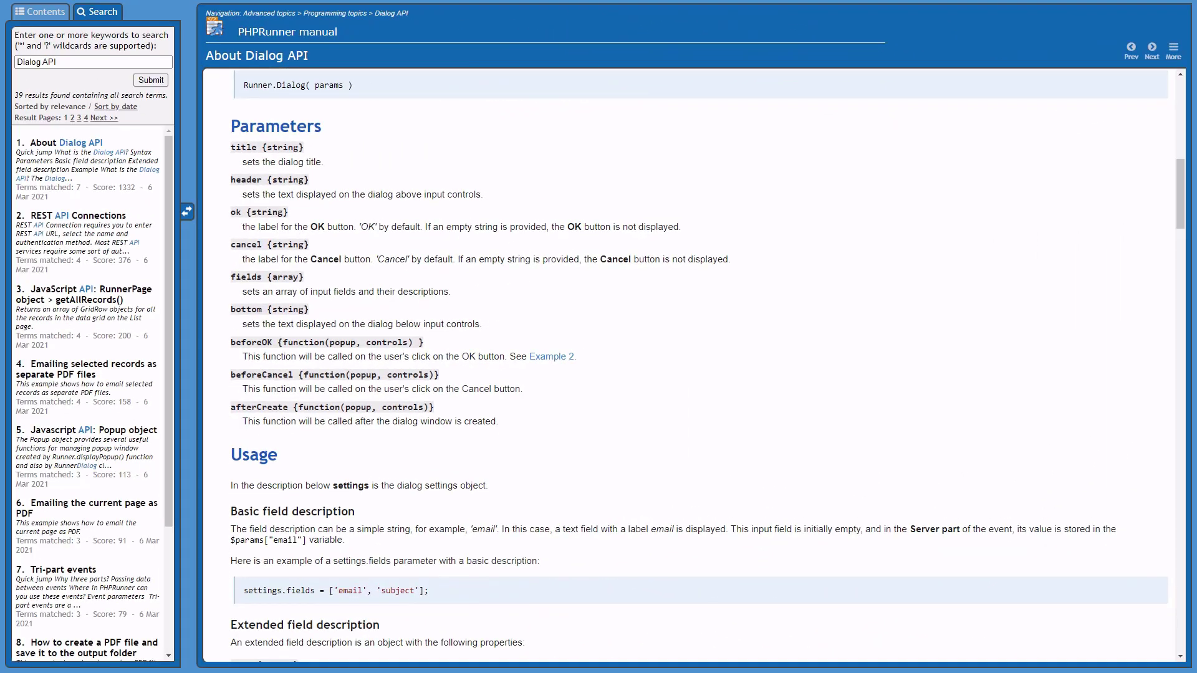
pyautogui.moveTo(459, 407)
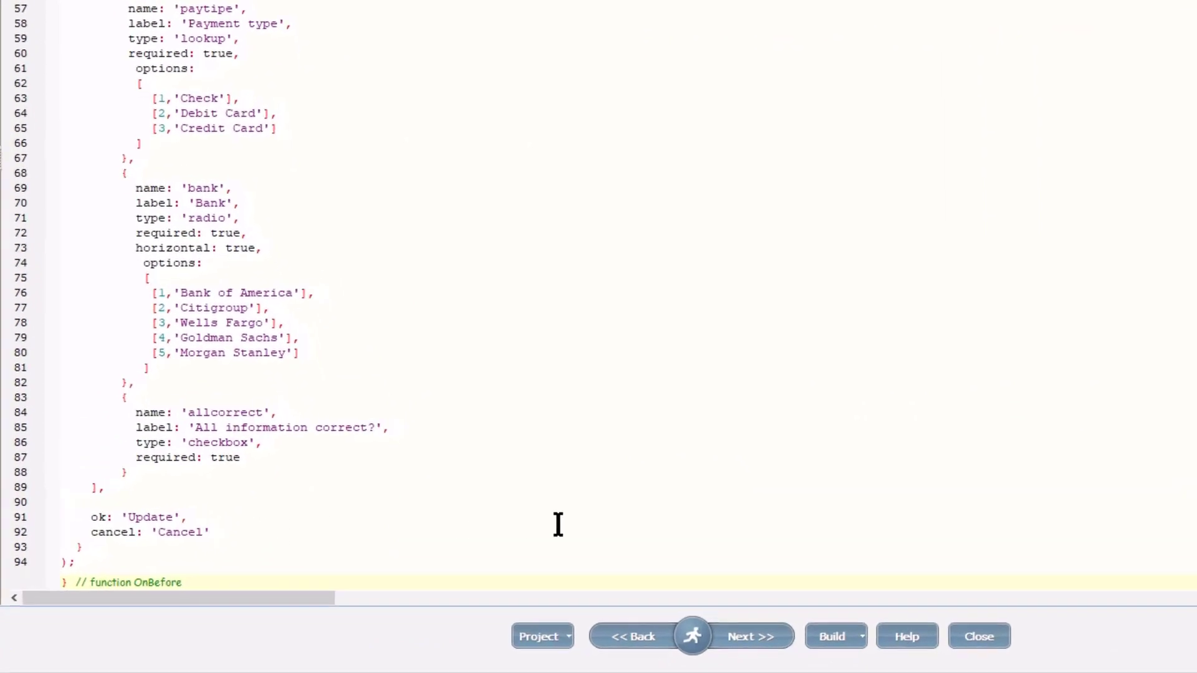
# Step: Add an afterCreate function after 'Cancel' that shows a 'Warning!' accuracy alert
pyautogui.write(',')
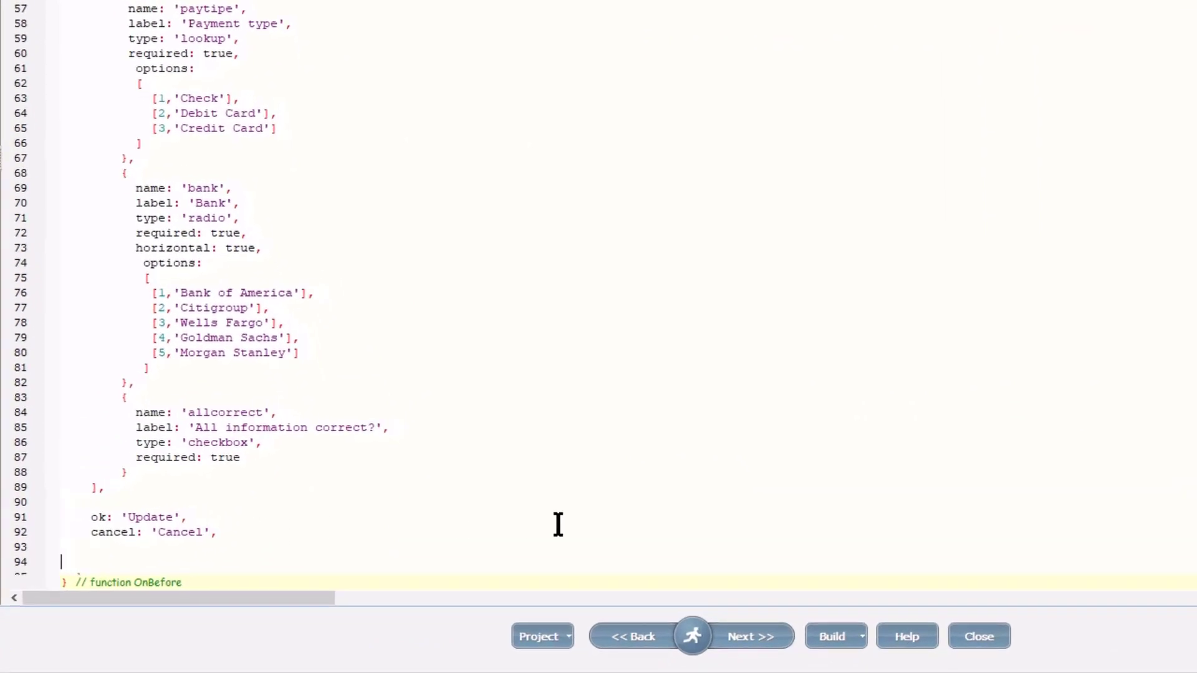
pyautogui.write('afterCreate: function( popup, controls )')
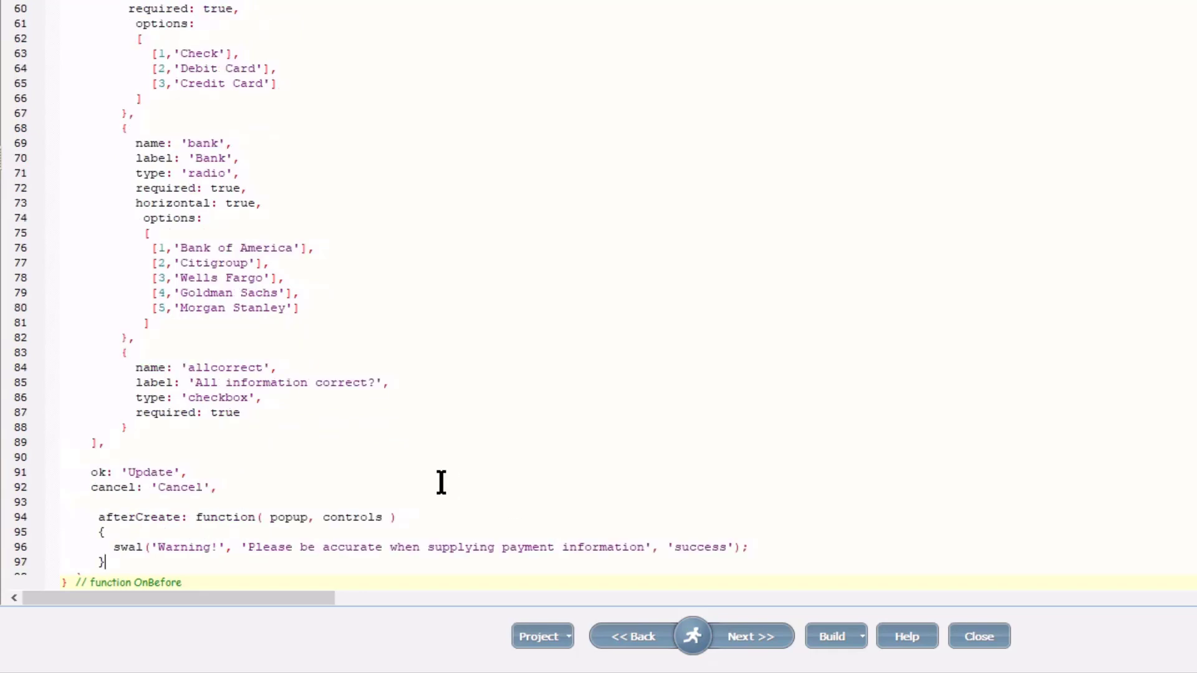
pyautogui.scroll(-3)
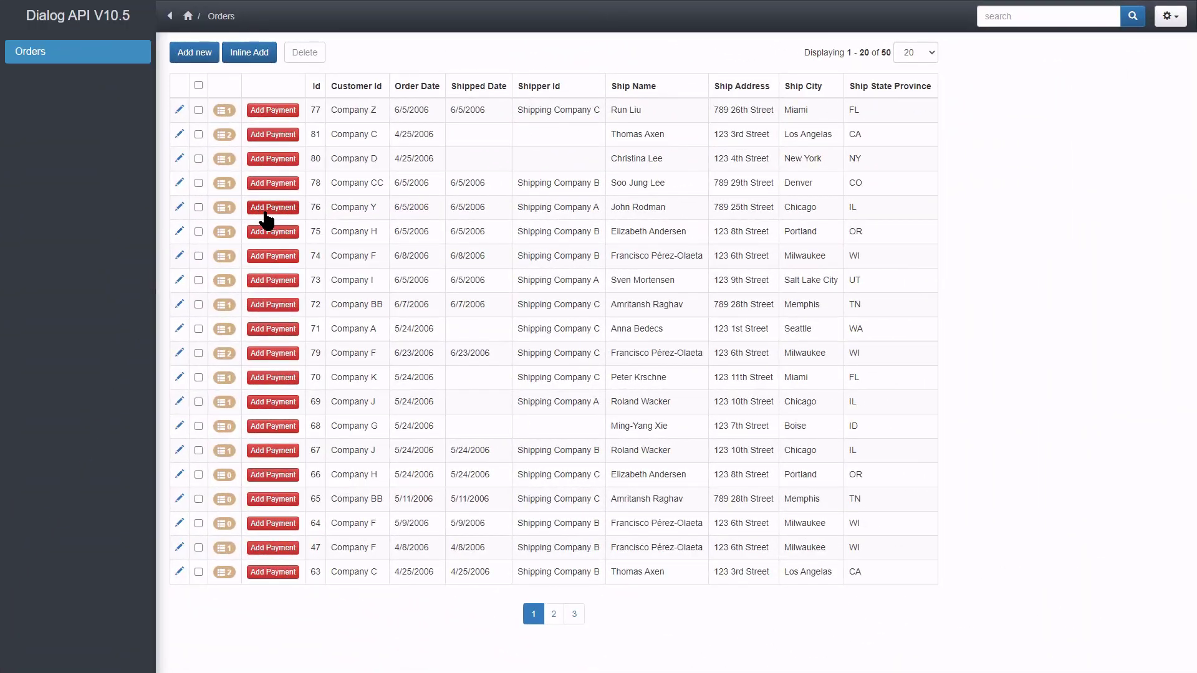
# Step: Open order 76's Add Payment form and dismiss the Warning! alert
pyautogui.click(273, 207)
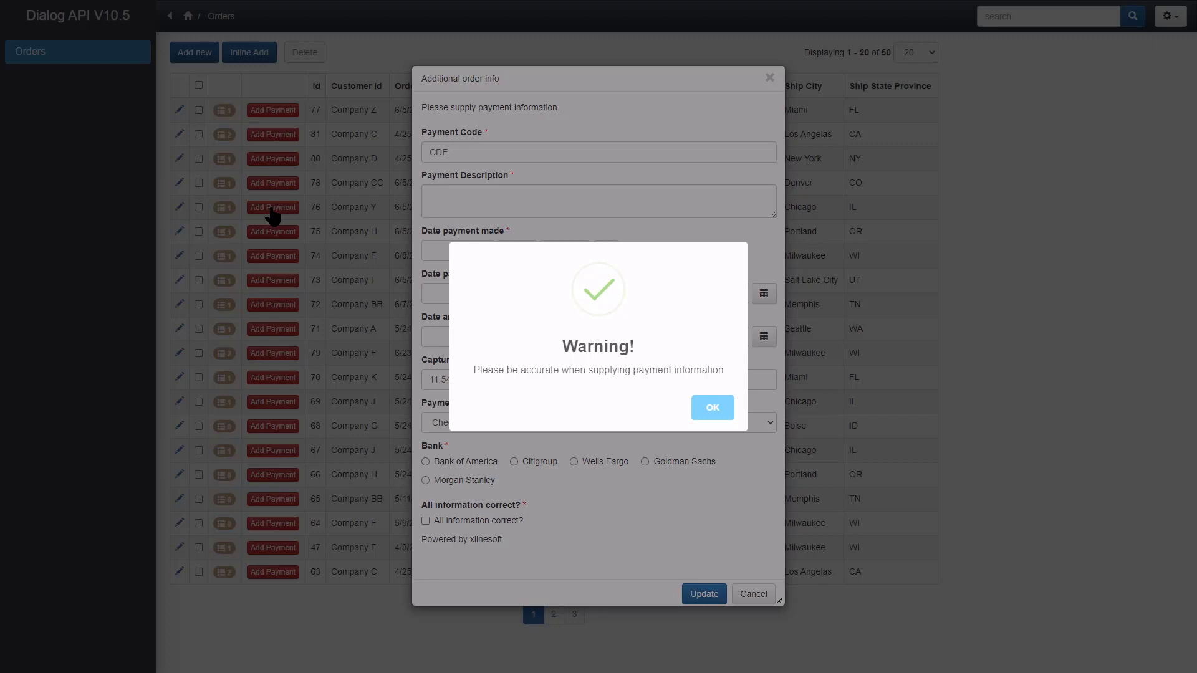
pyautogui.moveTo(683, 414)
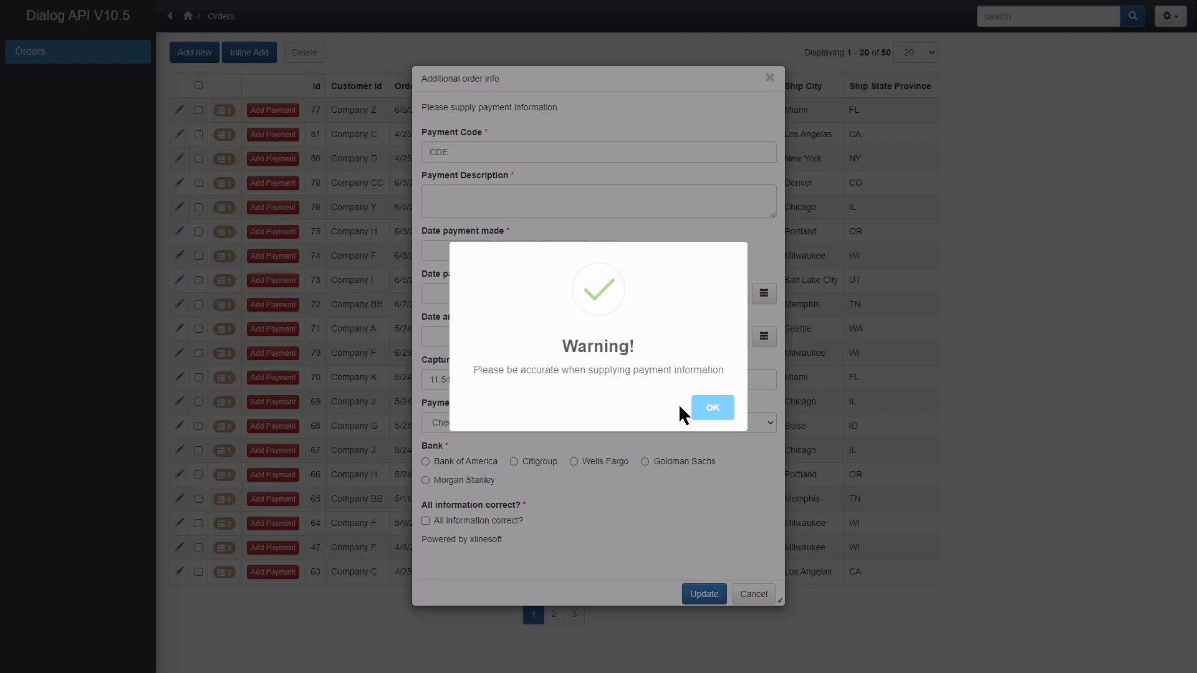
pyautogui.click(710, 407)
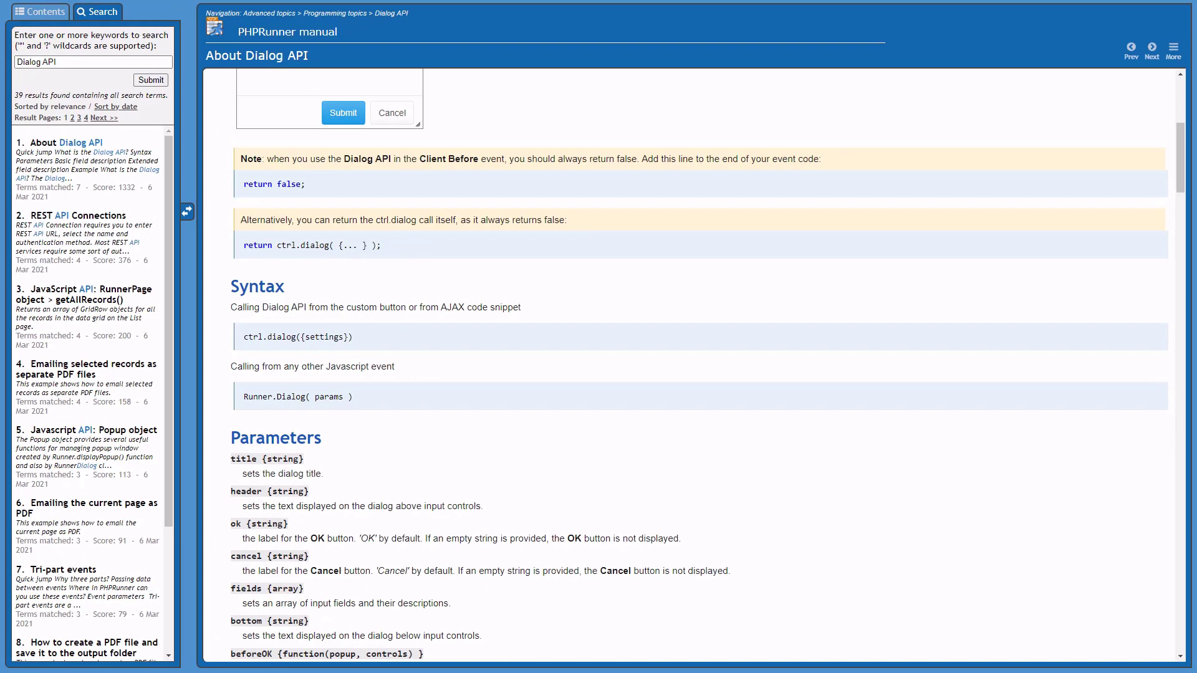
# Step: Scroll the About Dialog API page to the Note, Syntax and Parameters sections
pyautogui.scroll(-3)
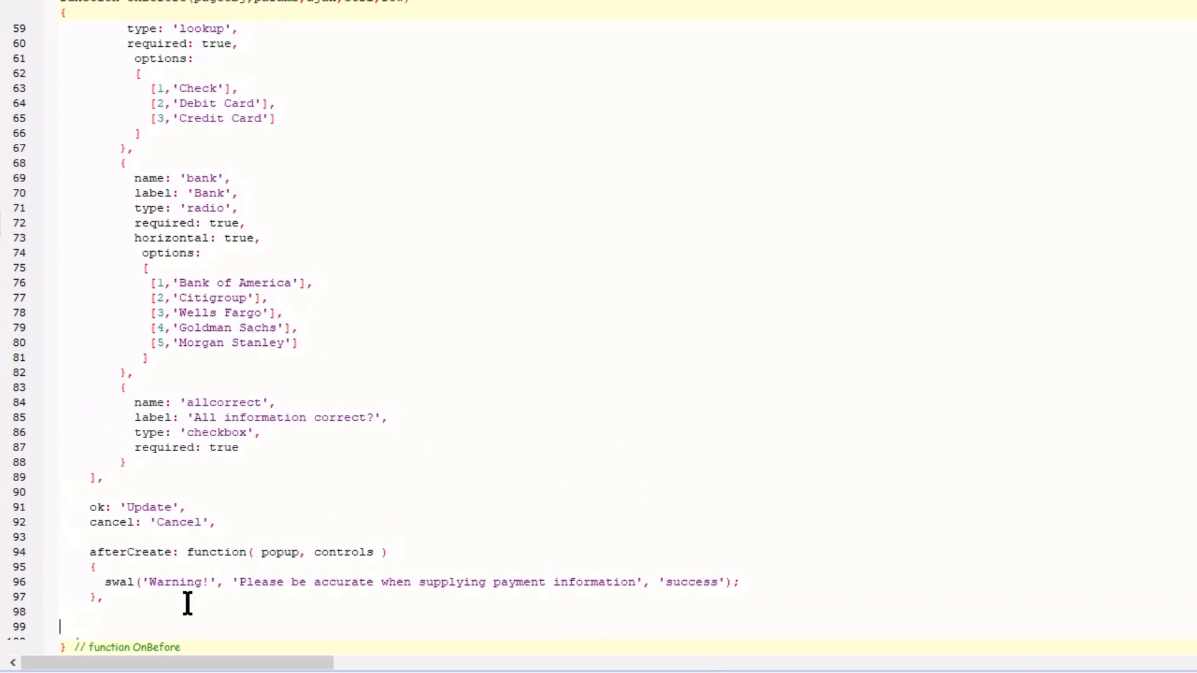
# Step: Add beforeCancel and beforeOK swal alerts, the latter reporting controls[7].val() as updated
pyautogui.scroll(-3)
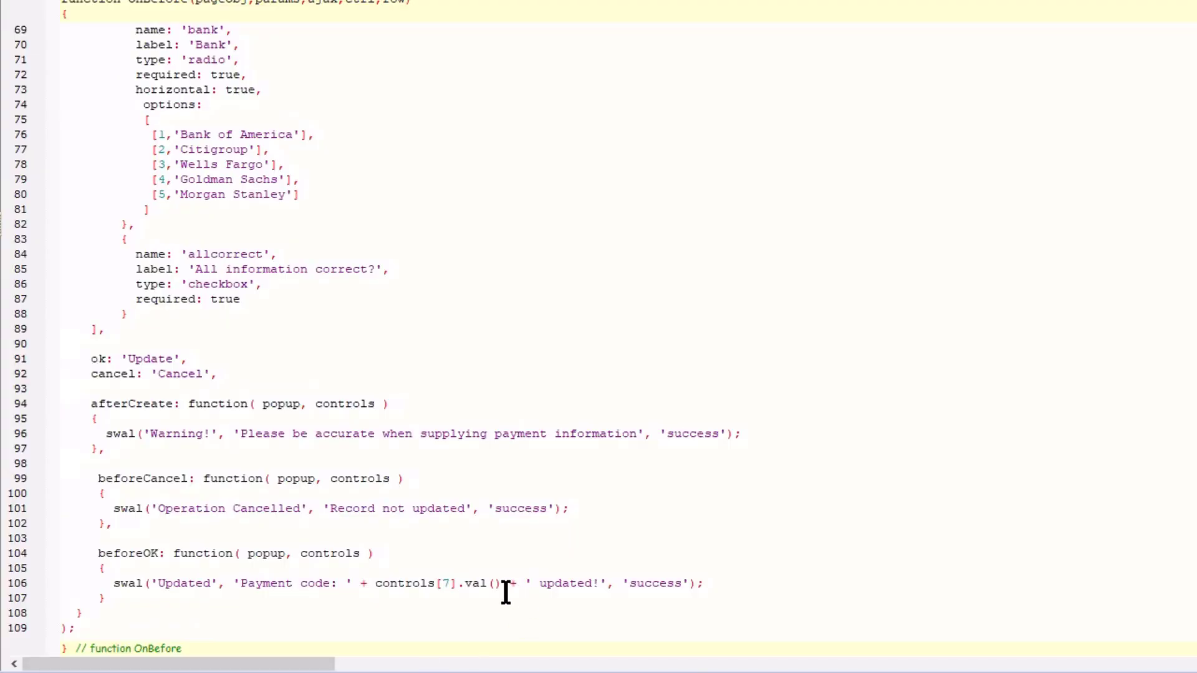
pyautogui.moveTo(455, 583)
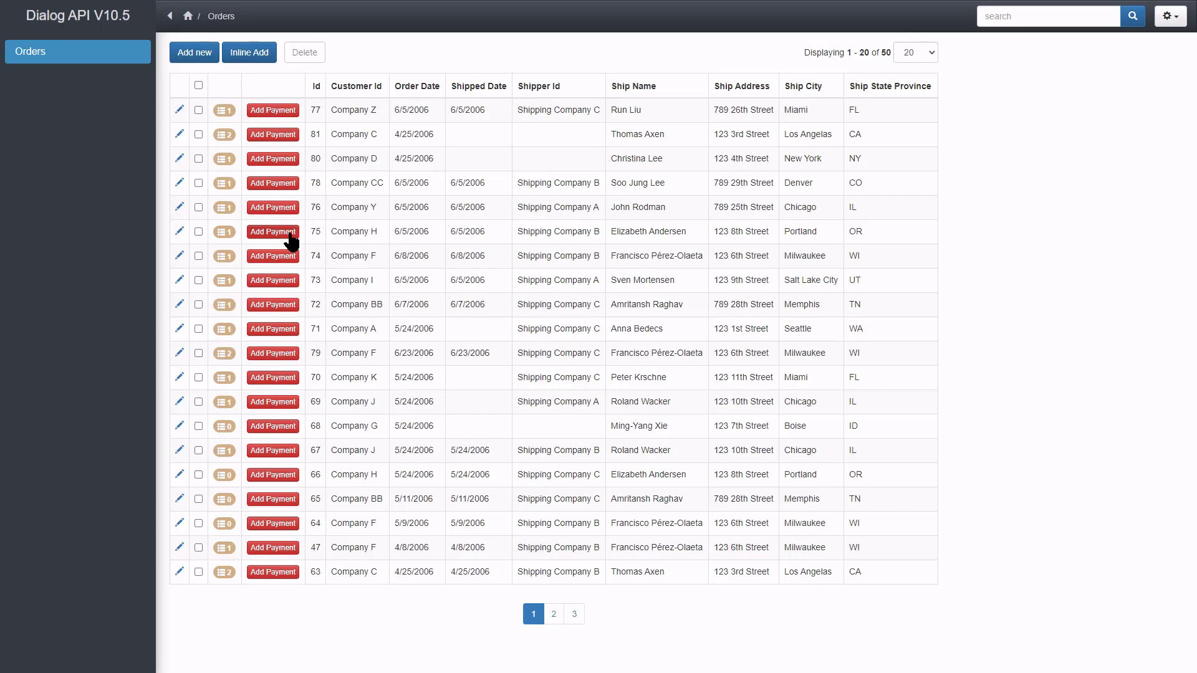
# Step: Open order 75's payment form, cancel it, and dismiss 'Operation Cancelled'
pyautogui.click(272, 232)
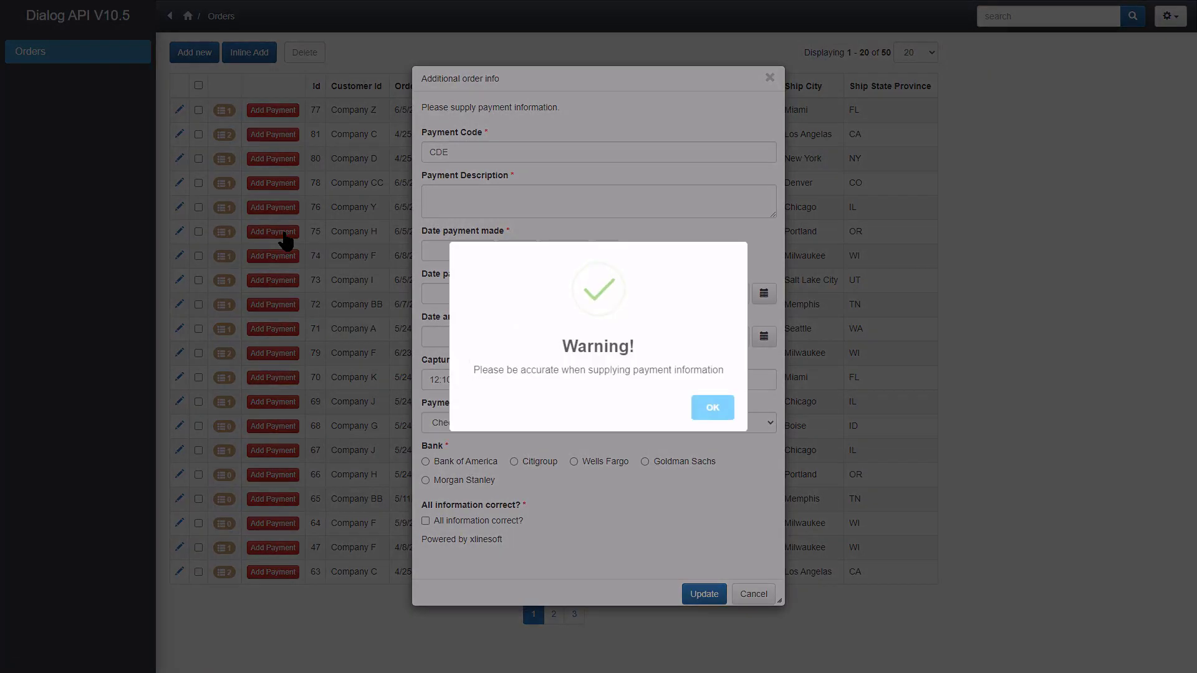
pyautogui.moveTo(711, 407)
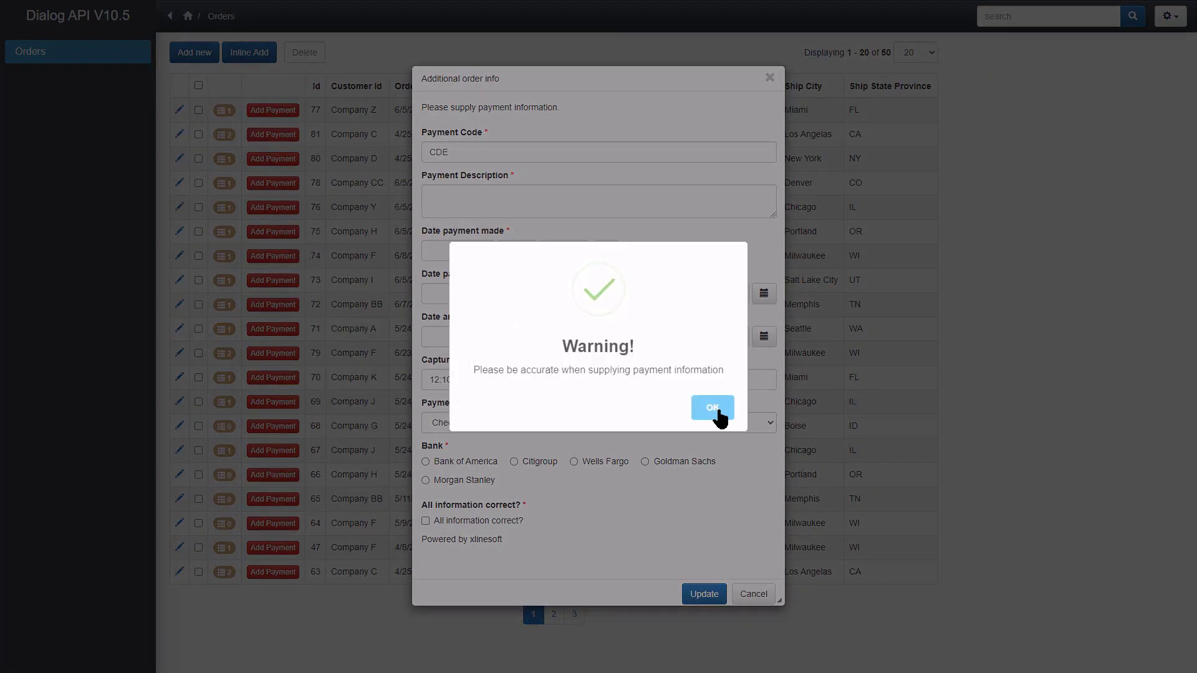
pyautogui.click(710, 408)
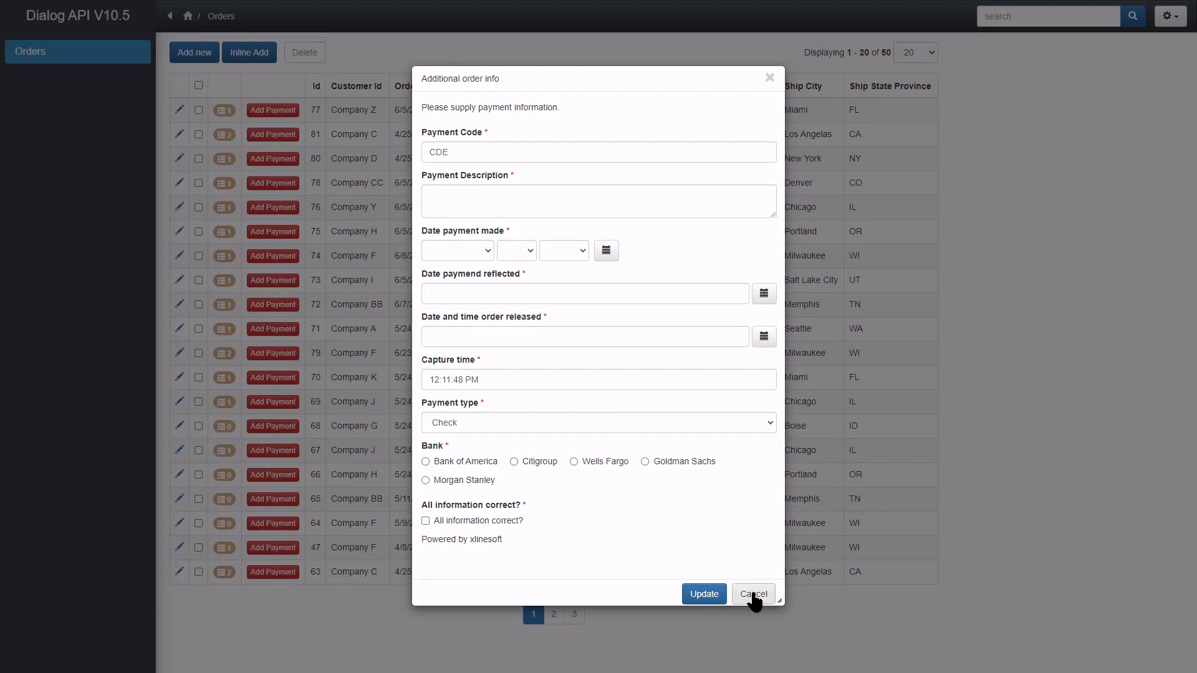
pyautogui.click(751, 594)
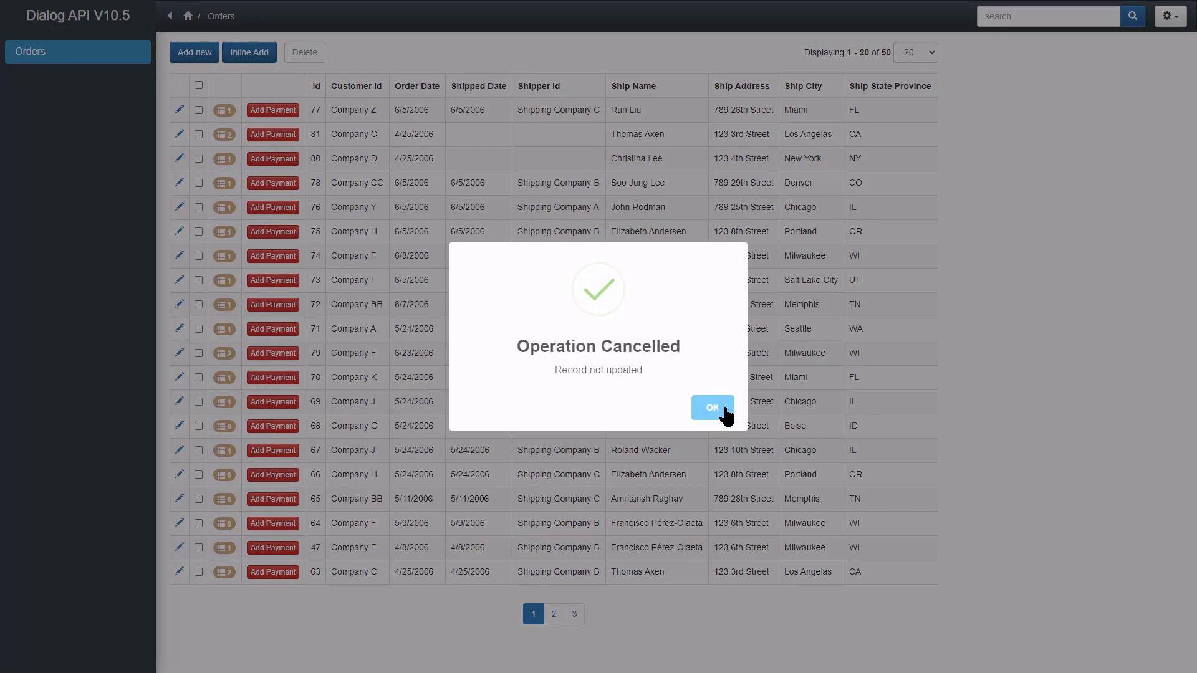
pyautogui.click(711, 407)
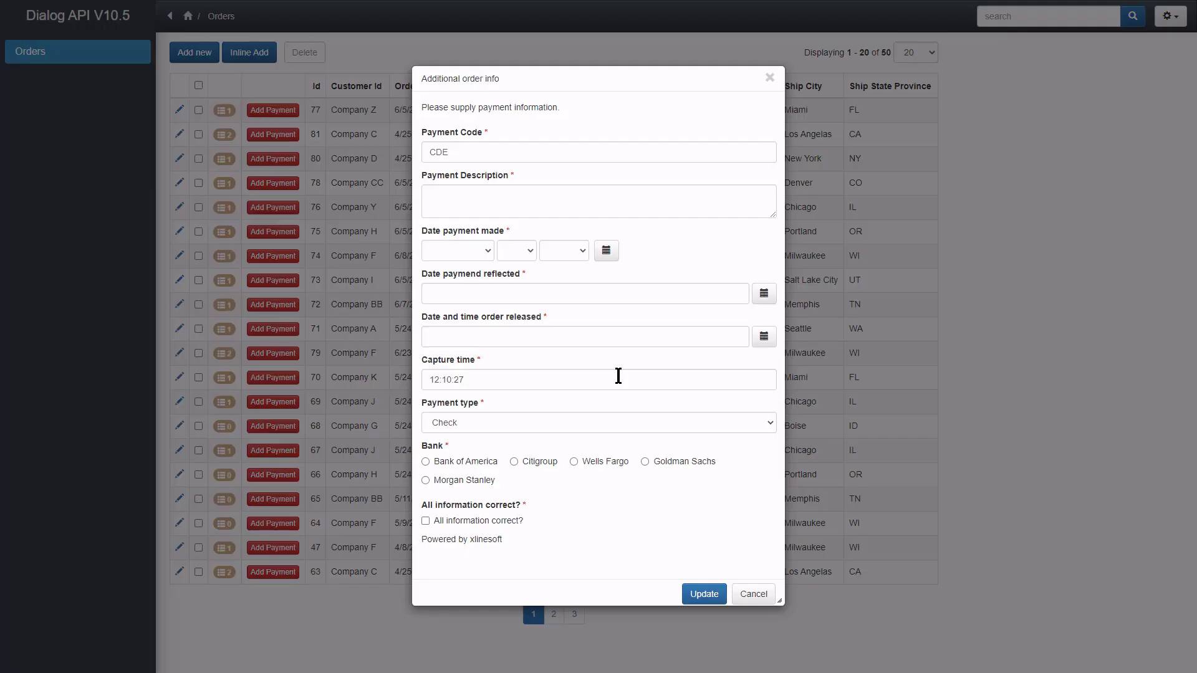
# Step: Fill in payment CDE4747 with Credit Card, submit it, and dismiss the Updated confirmation
pyautogui.click(597, 153)
pyautogui.write('4747')
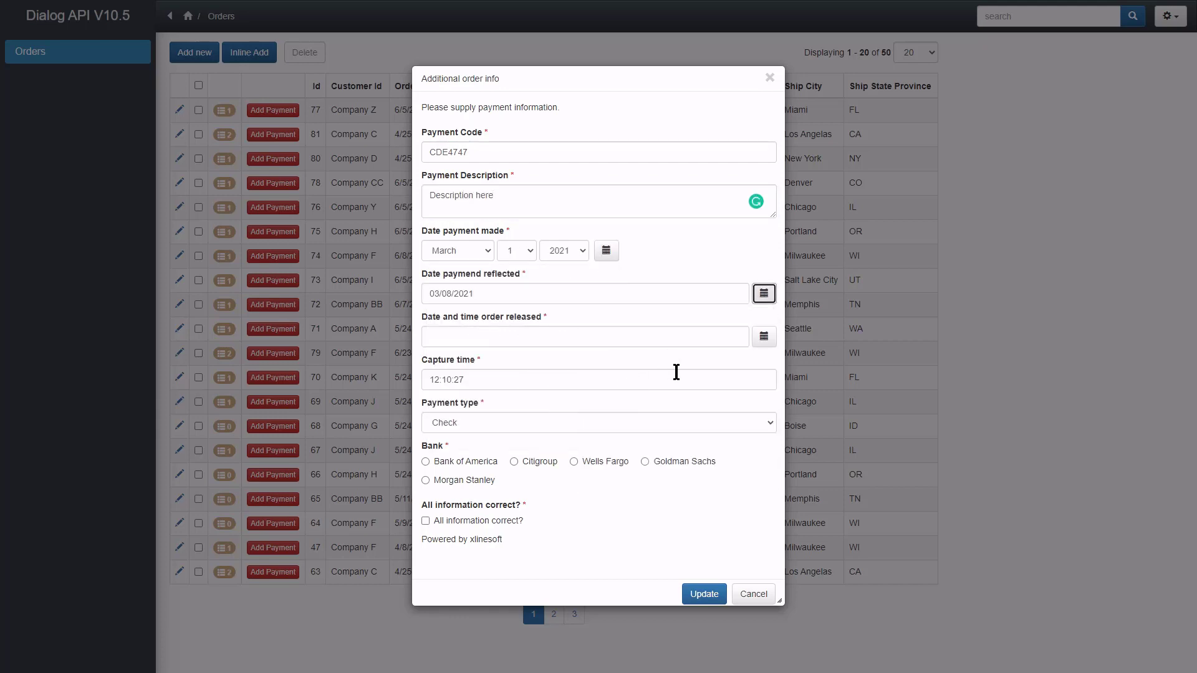
pyautogui.click(598, 422)
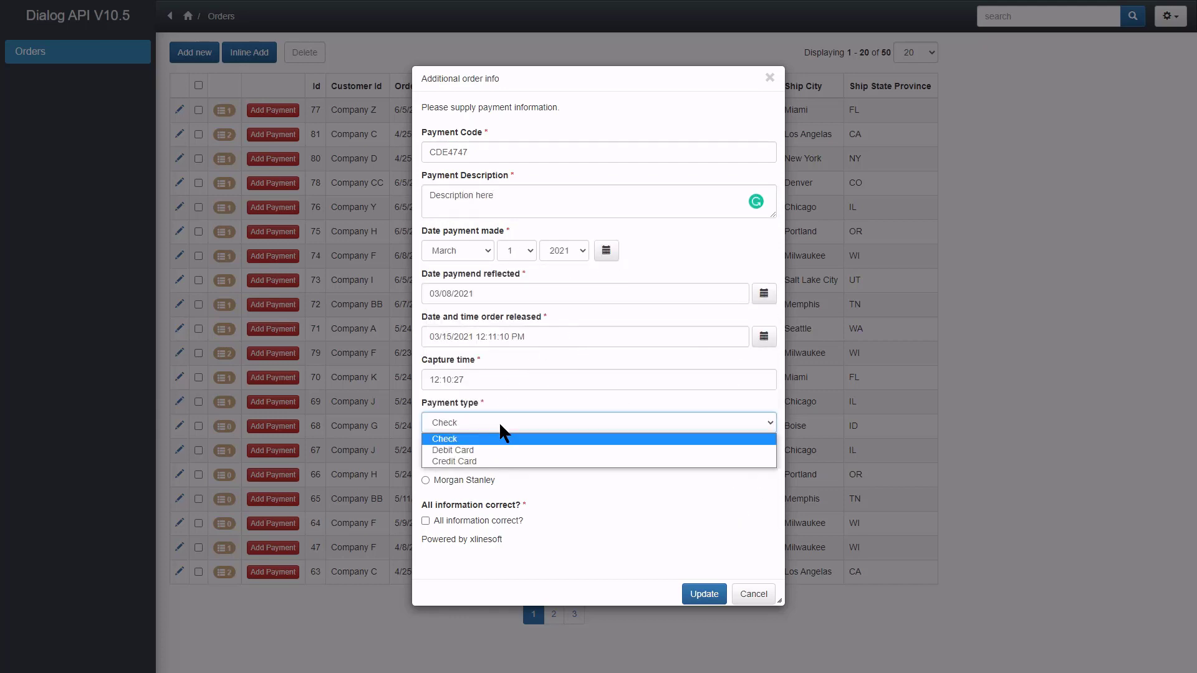
pyautogui.click(453, 462)
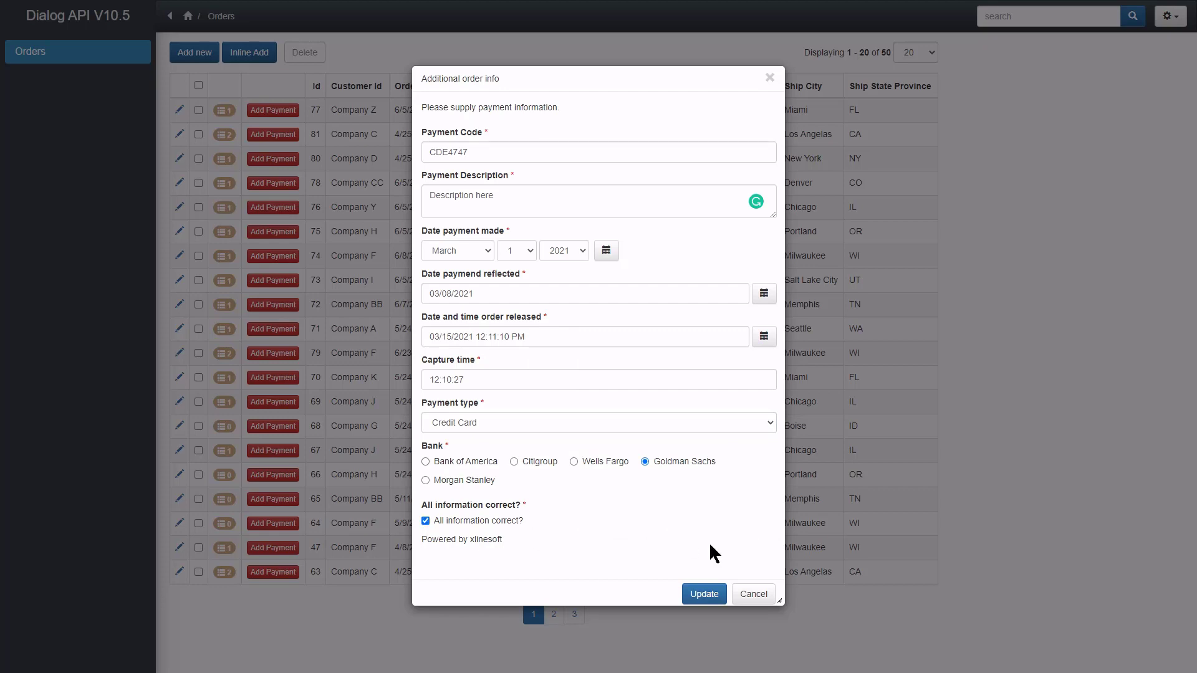
pyautogui.moveTo(703, 594)
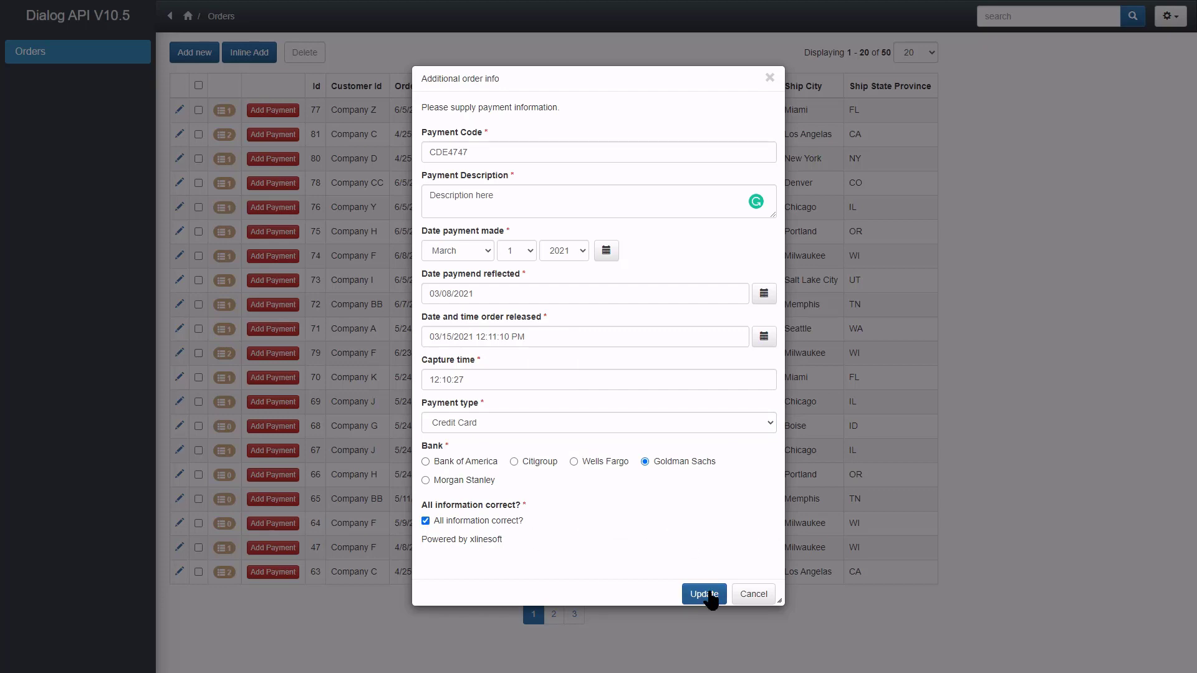
pyautogui.click(702, 595)
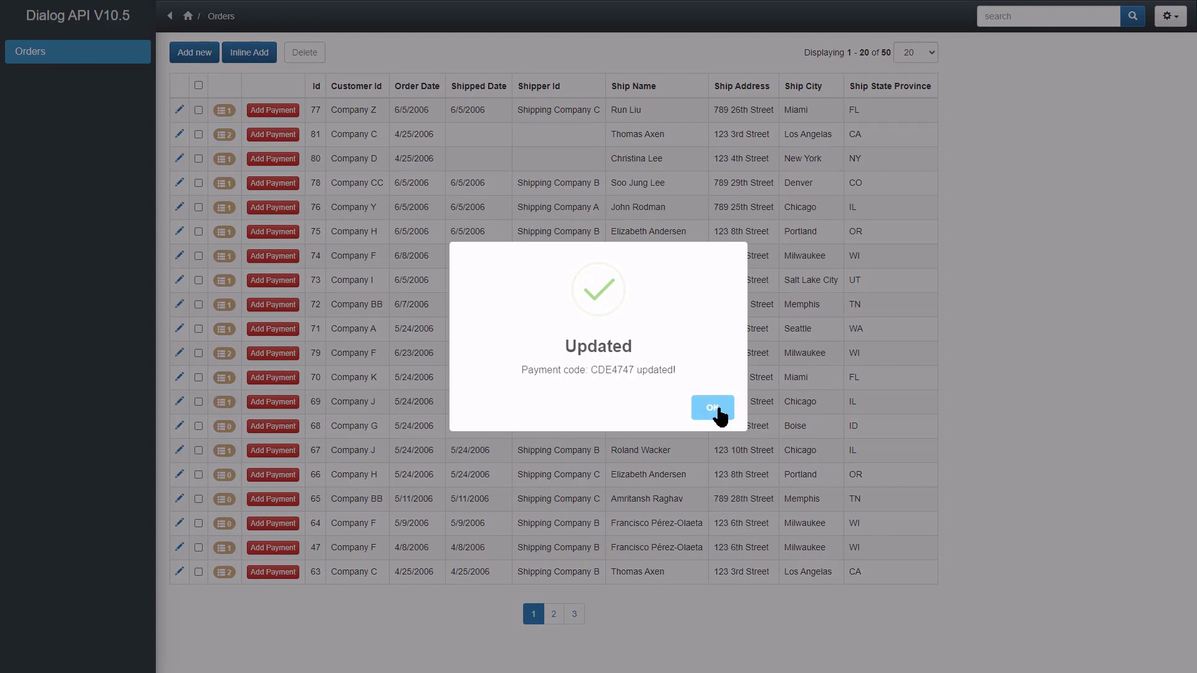
pyautogui.click(710, 407)
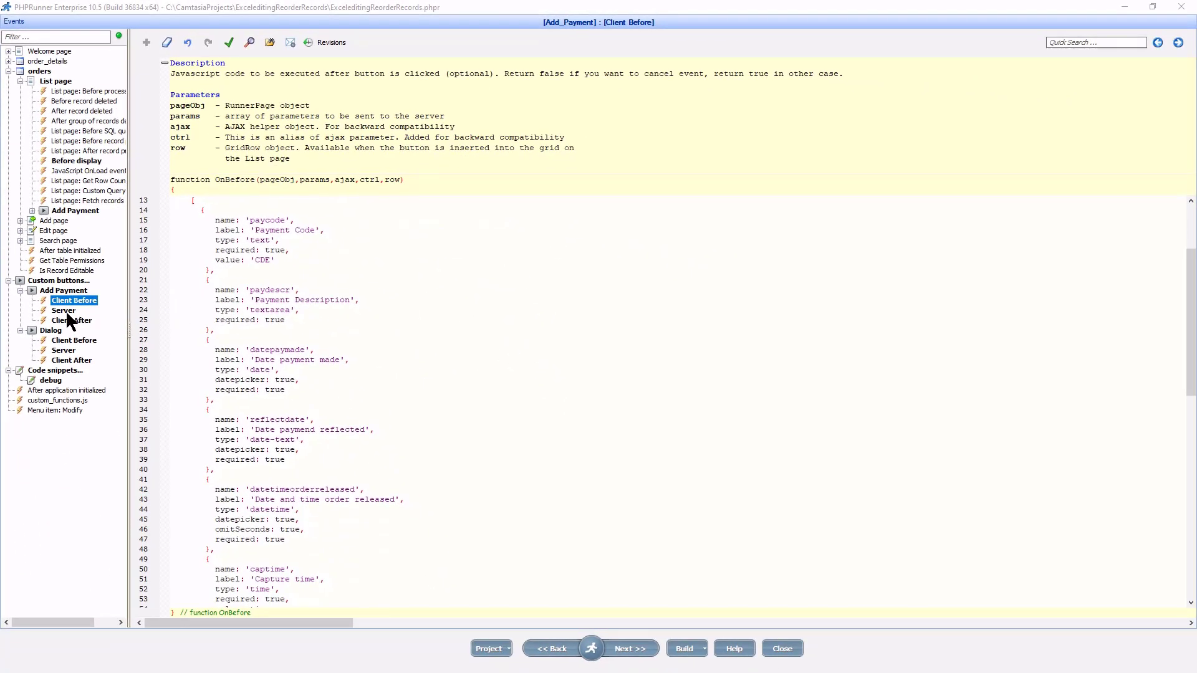
# Step: In the Add Payment Server event, assign the nine $params fields to $value1–$value9
pyautogui.click(63, 310)
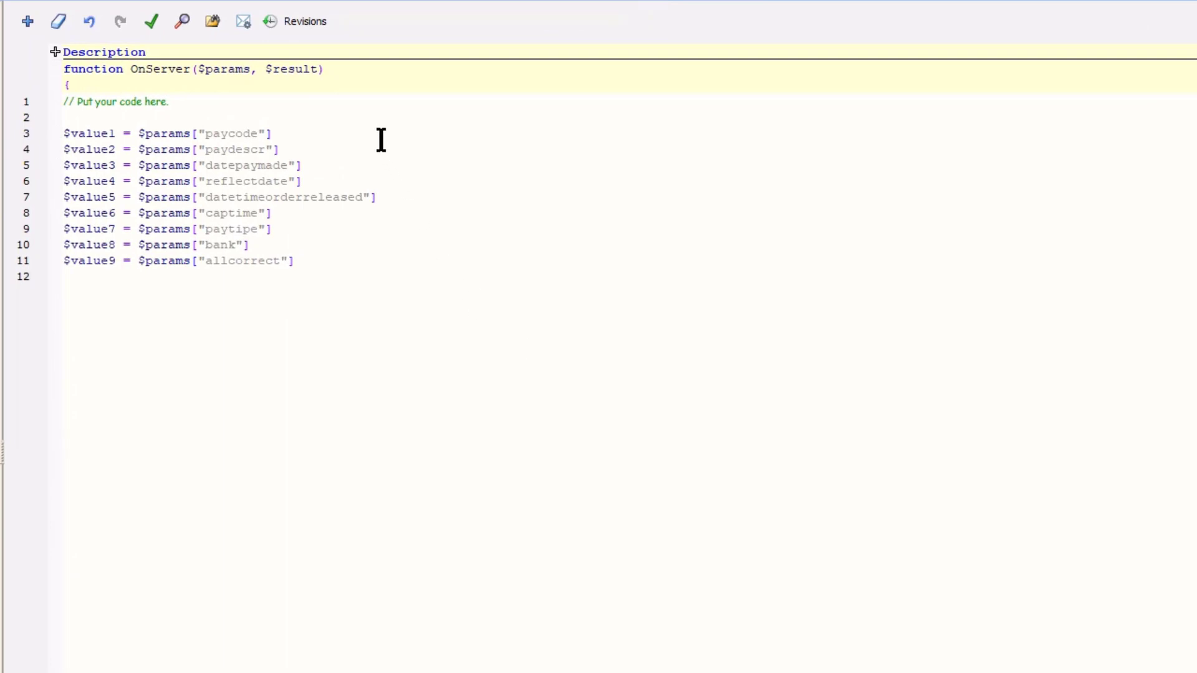
pyautogui.write(';')
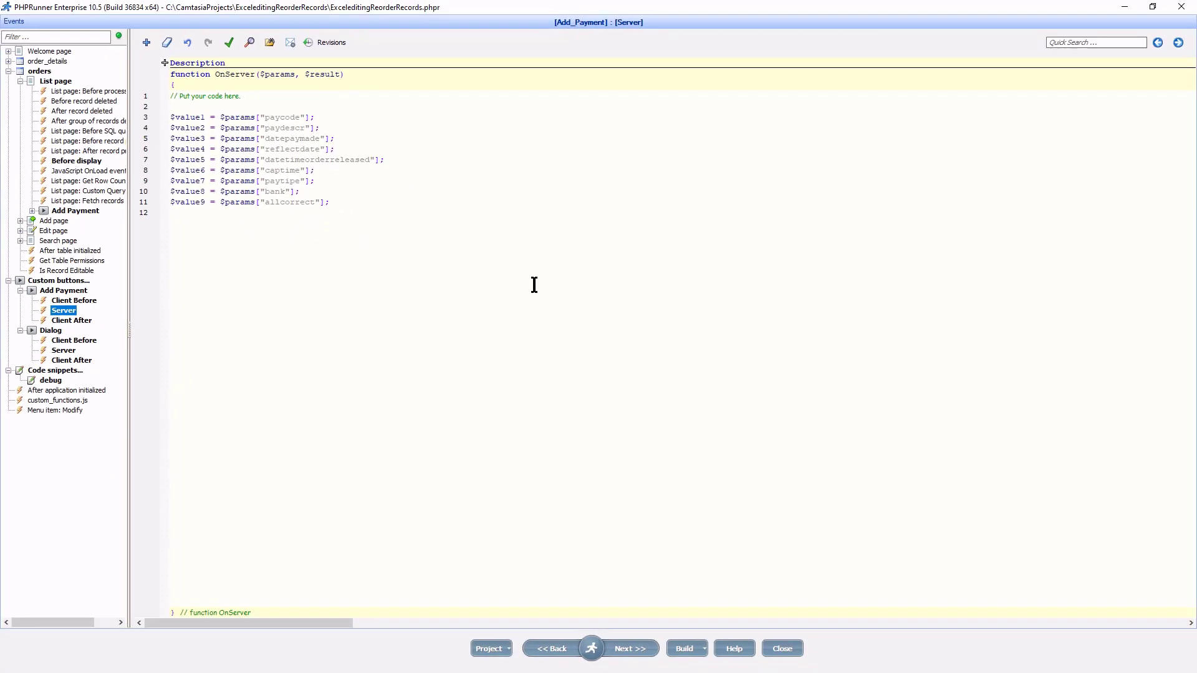
pyautogui.moveTo(113, 341)
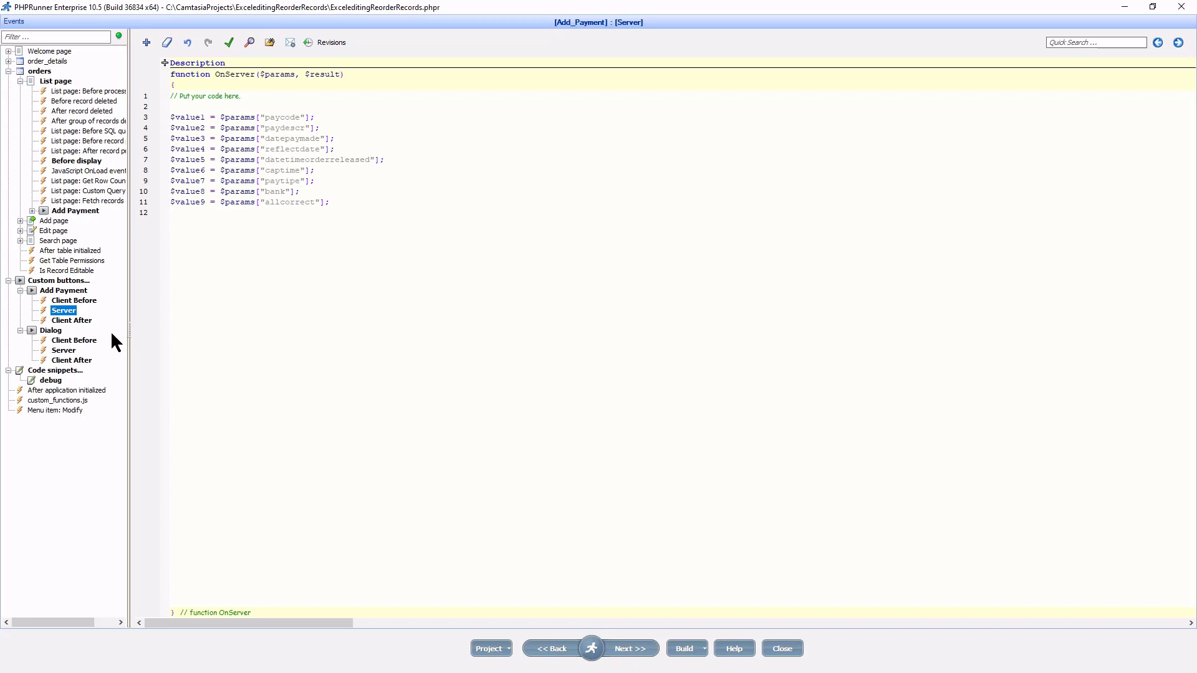
pyautogui.click(71, 320)
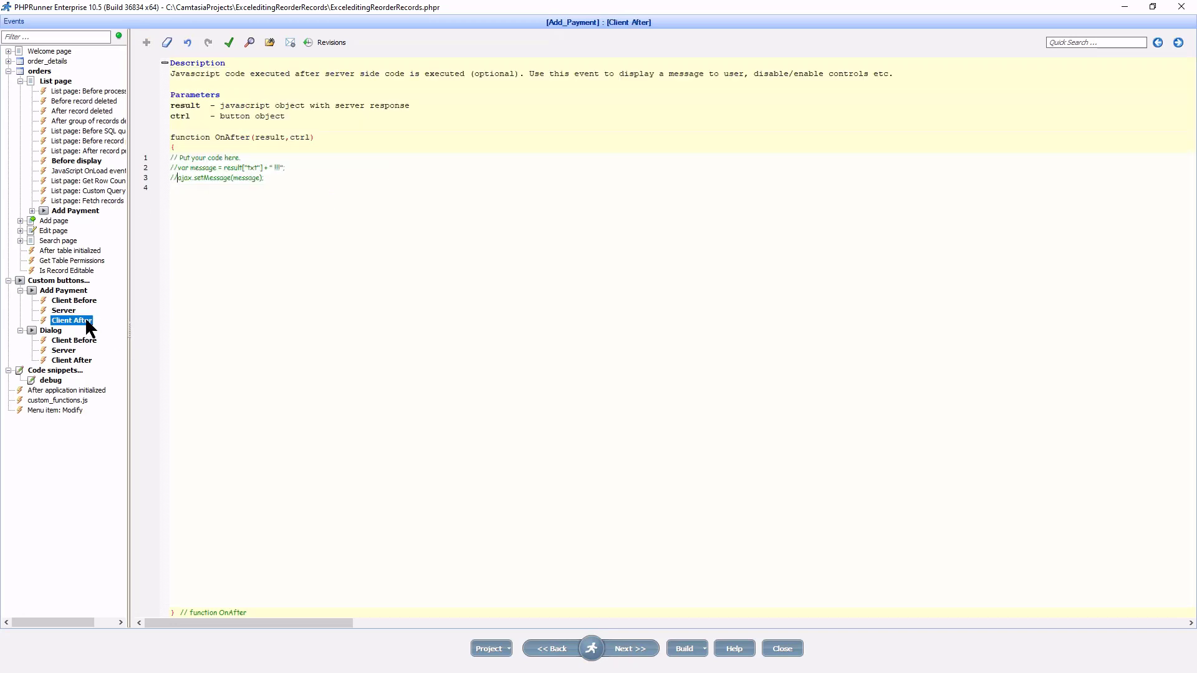
pyautogui.click(64, 311)
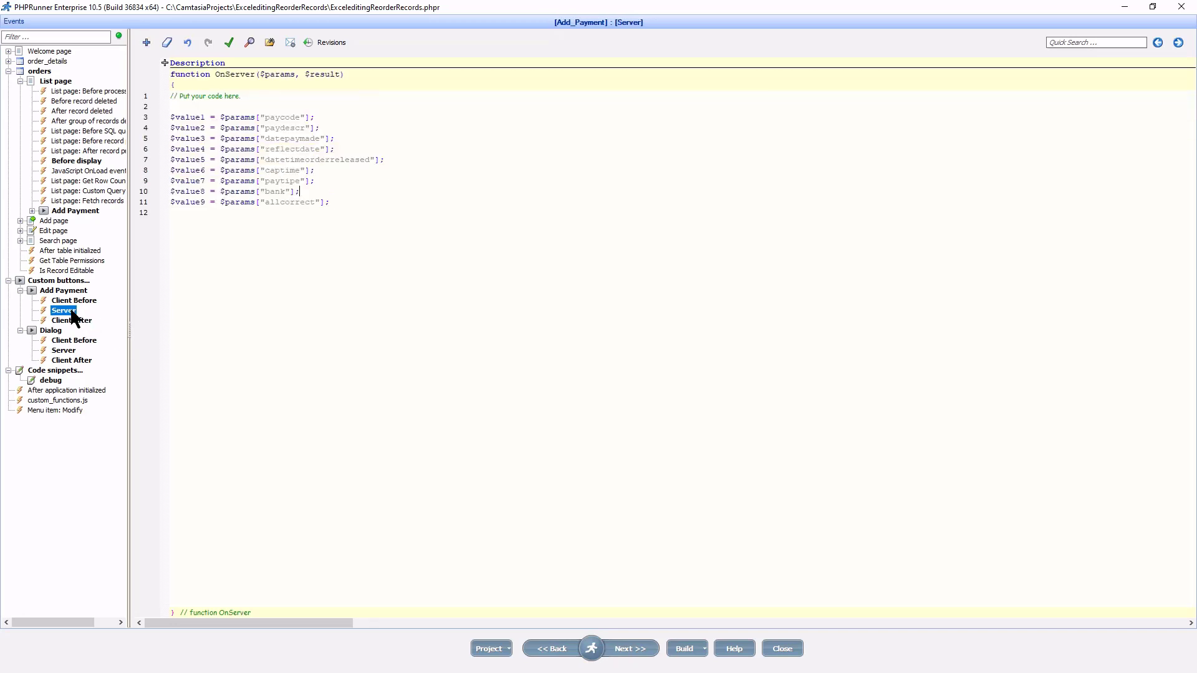
pyautogui.moveTo(307, 240)
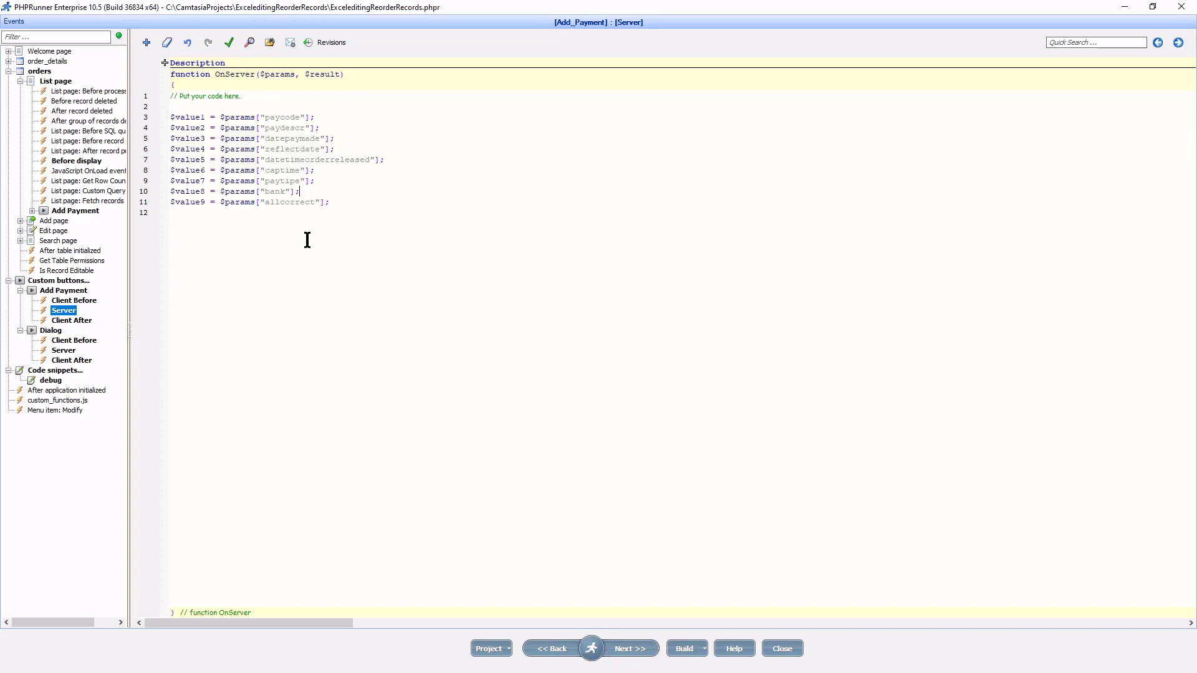